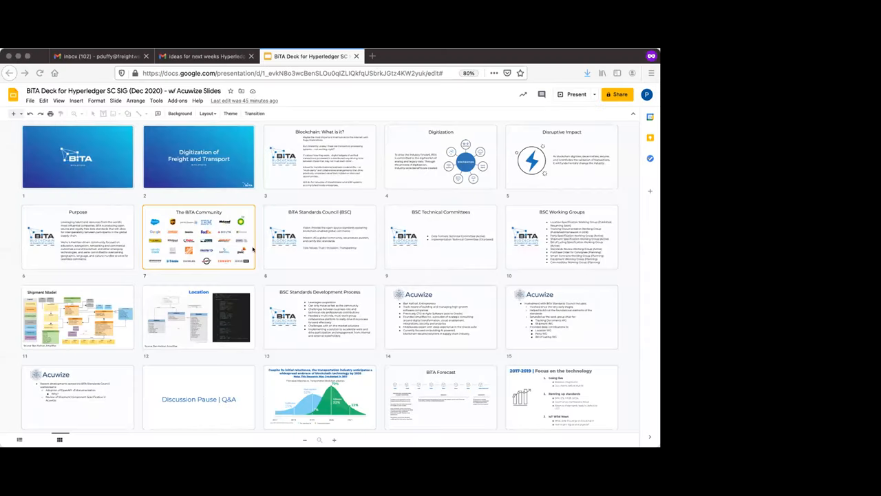
pyautogui.moveTo(413, 133)
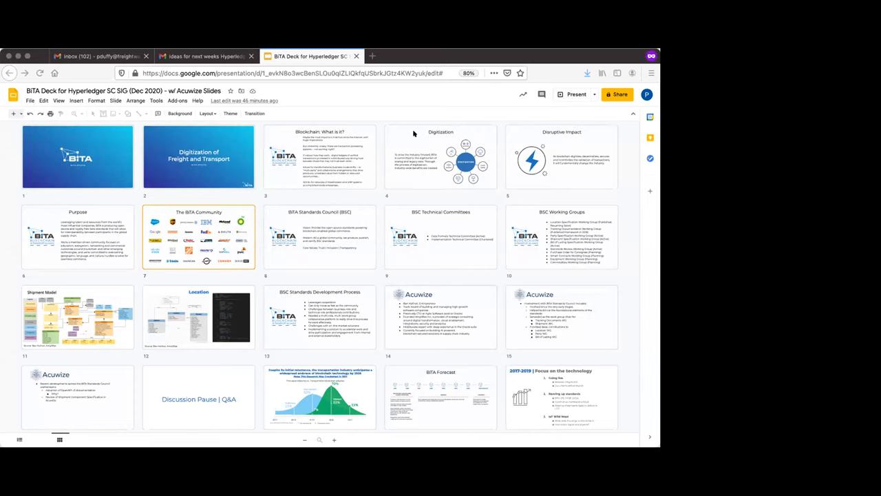
pyautogui.moveTo(336, 168)
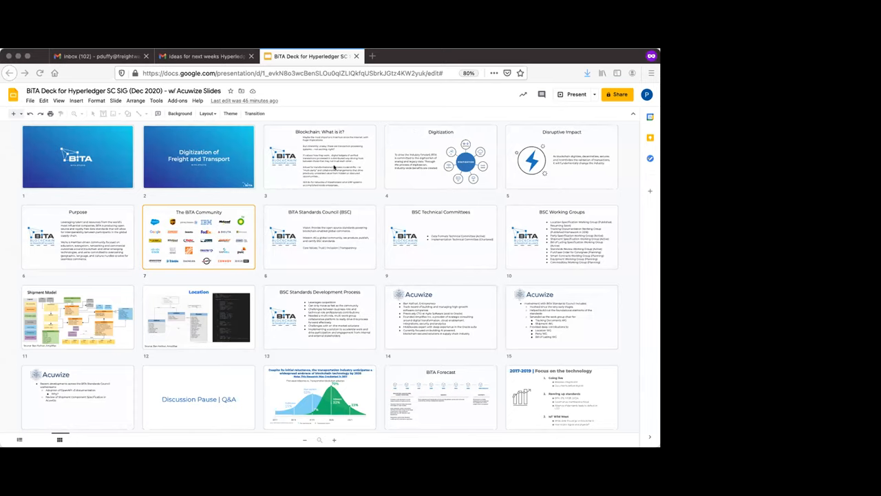
pyautogui.moveTo(174, 168)
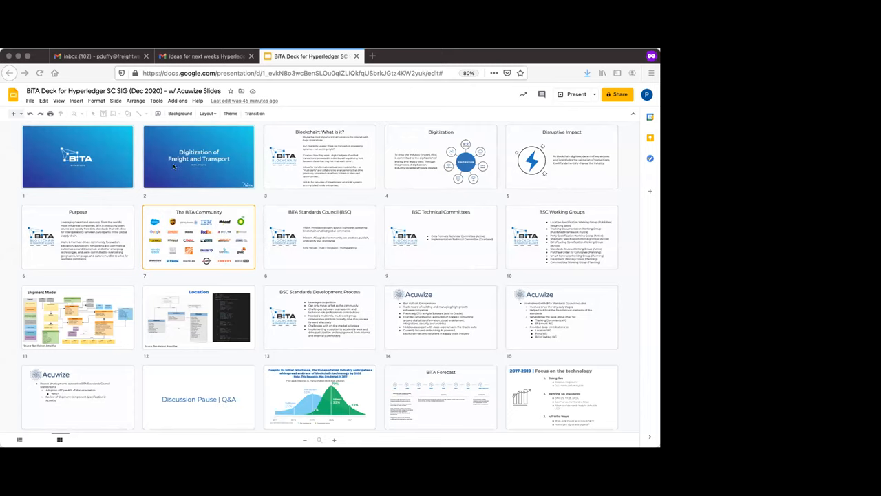
# Advance the deck from the BiTA logo slide to the 'Digitization of Freight and Transport' title slide
pyautogui.click(58, 101)
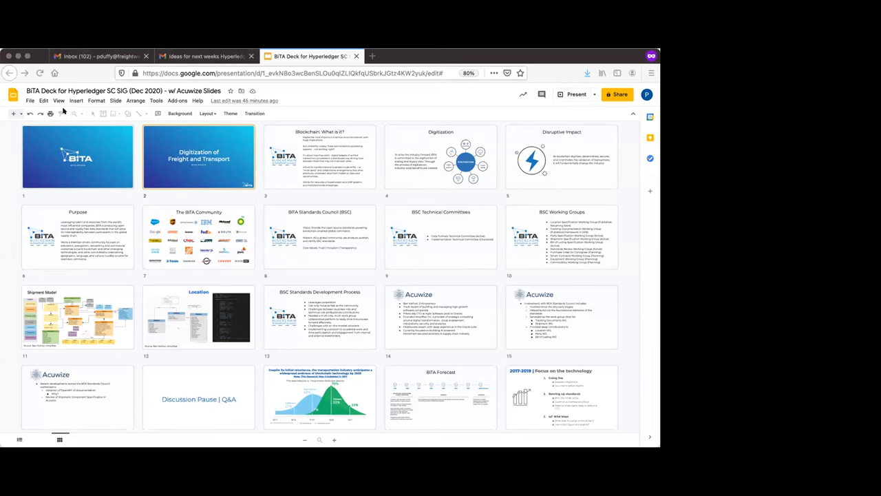
pyautogui.moveTo(267, 183)
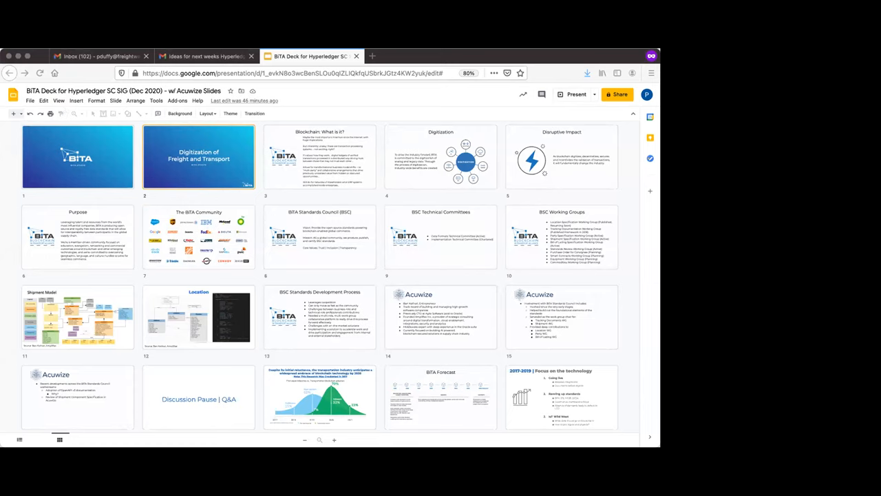
pyautogui.moveTo(443, 150)
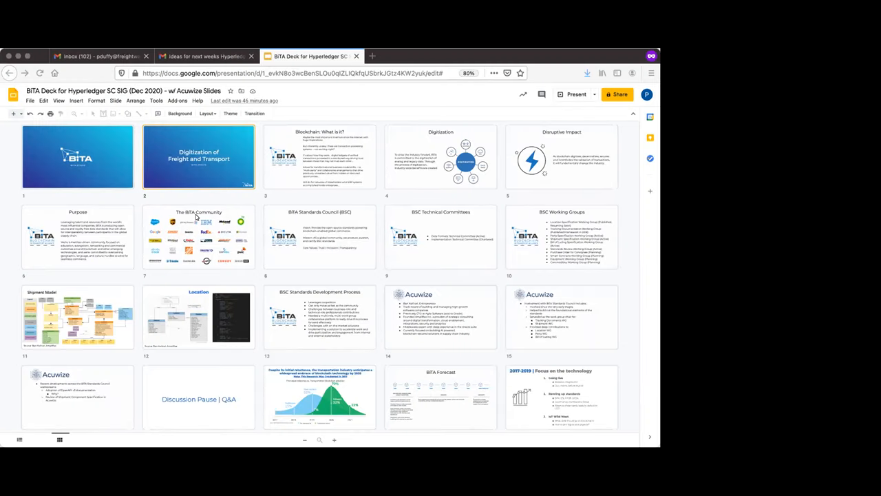
pyautogui.moveTo(297, 69)
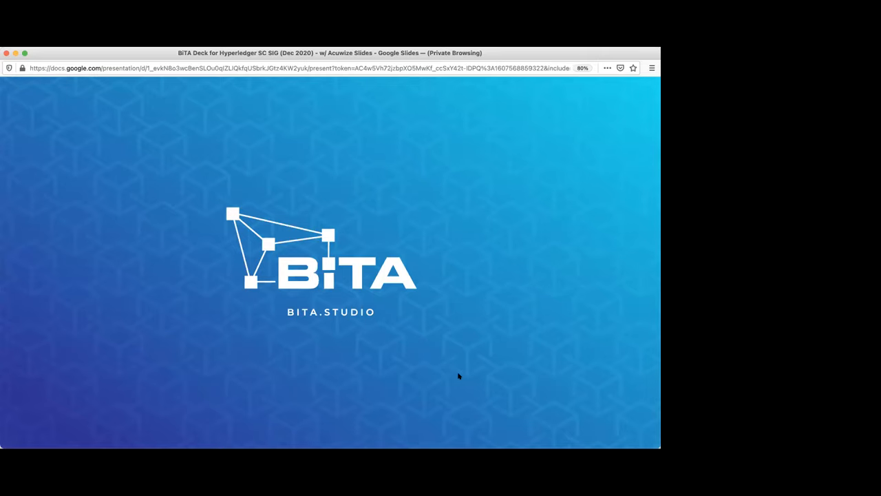
pyautogui.moveTo(429, 88)
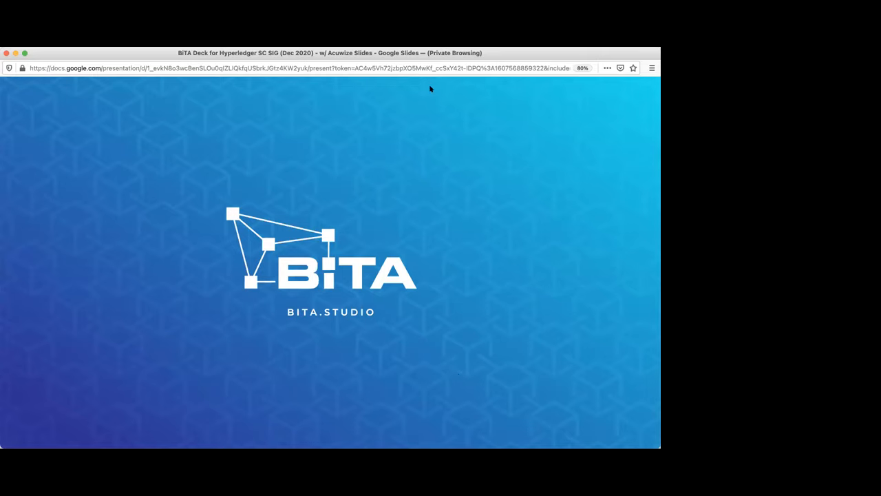
pyautogui.moveTo(485, 95)
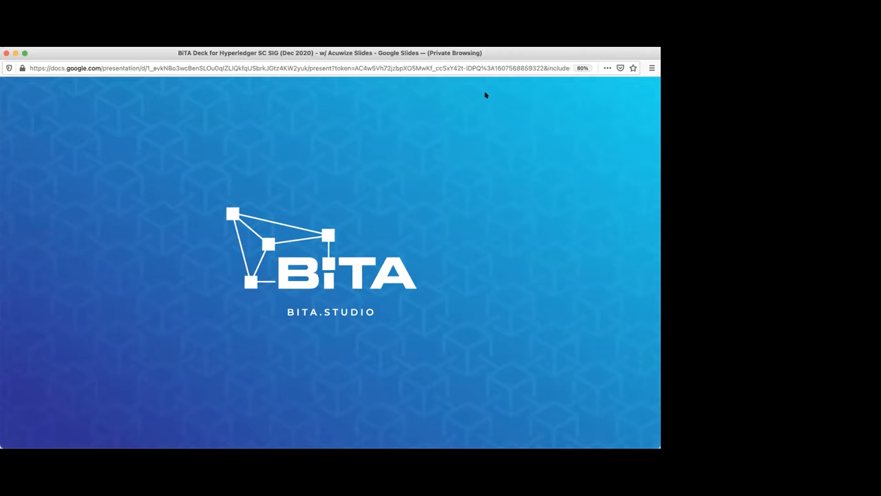
pyautogui.moveTo(464, 95)
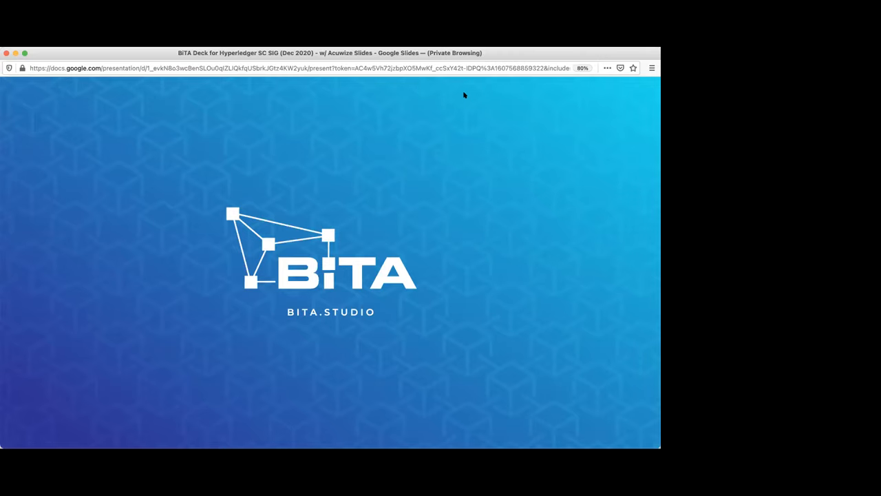
pyautogui.moveTo(451, 102)
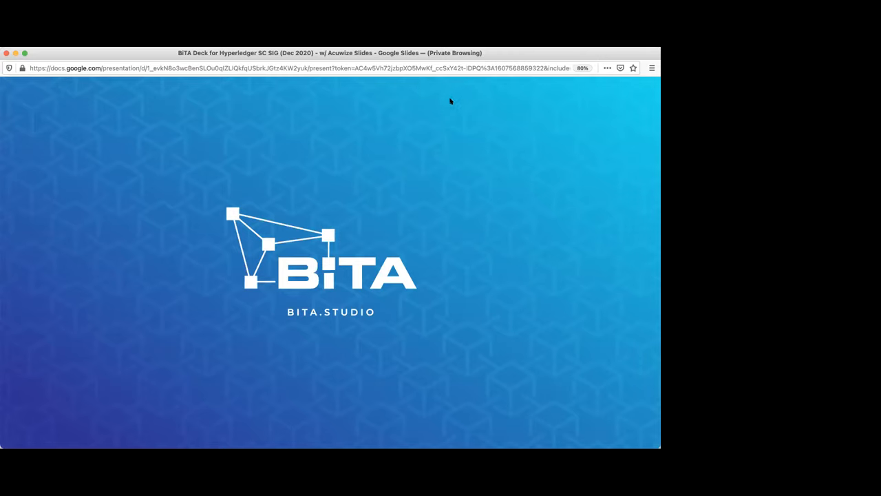
pyautogui.moveTo(449, 198)
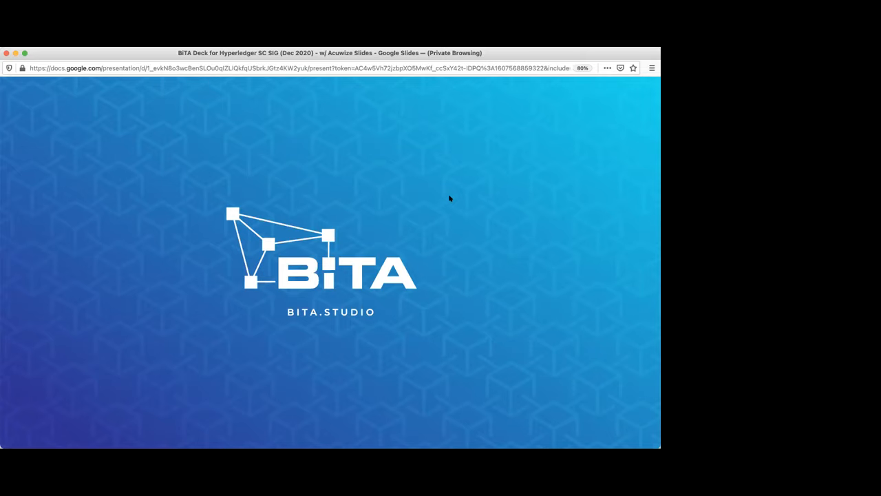
pyautogui.moveTo(438, 201)
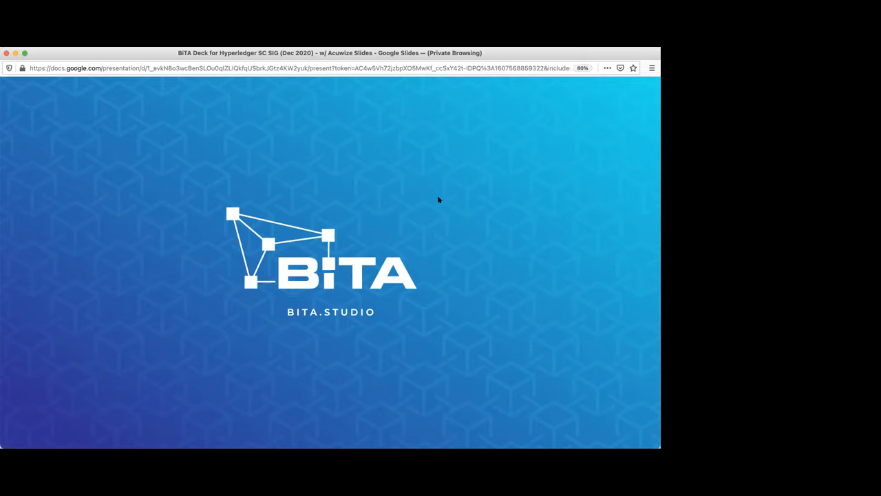
pyautogui.moveTo(540, 181)
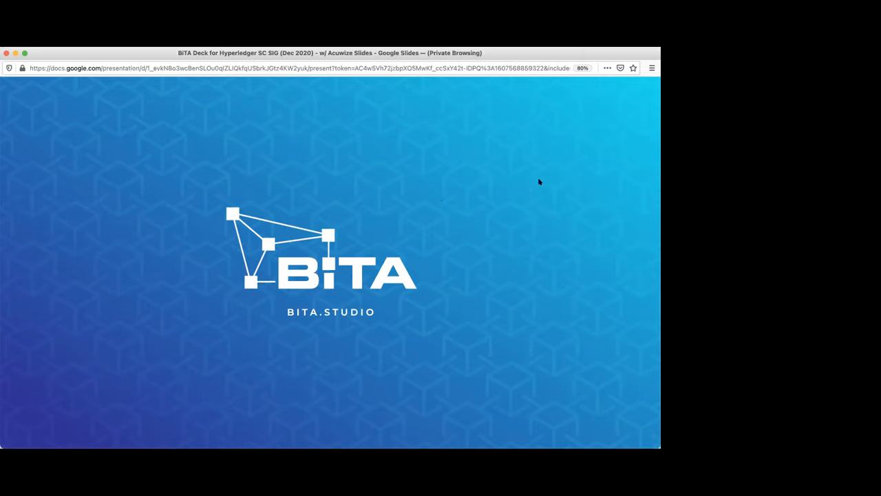
pyautogui.moveTo(468, 207)
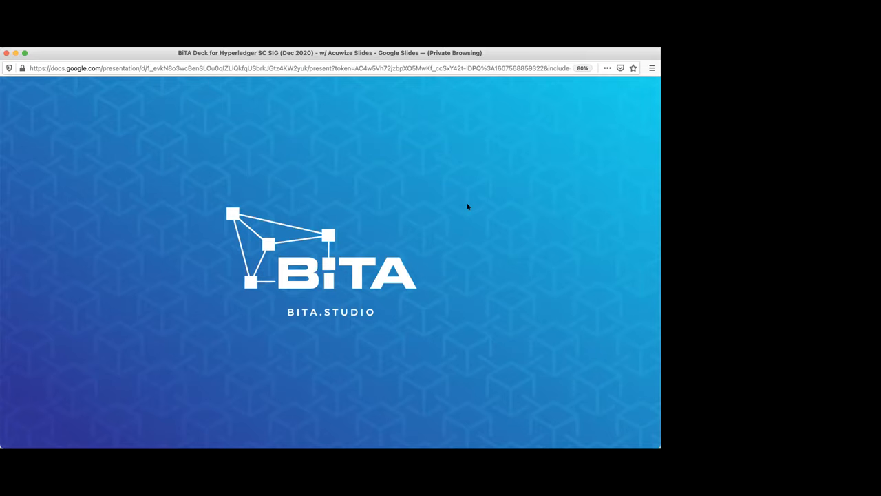
pyautogui.moveTo(450, 206)
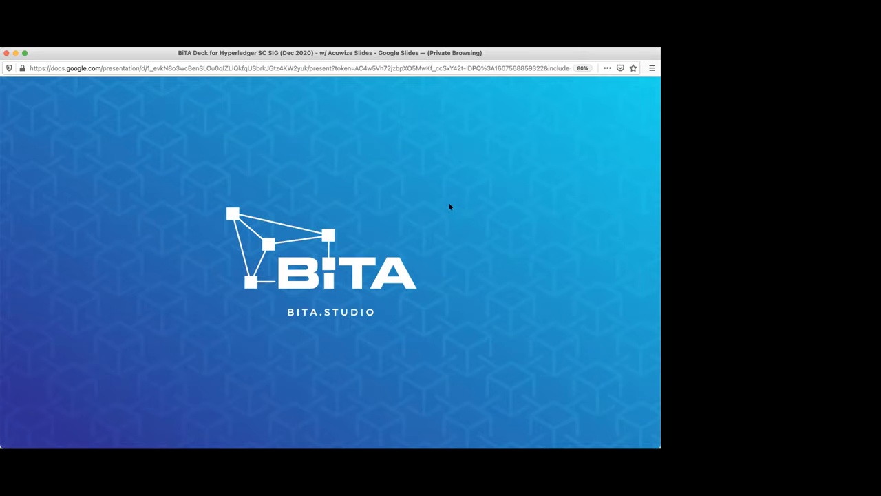
pyautogui.moveTo(585, 388)
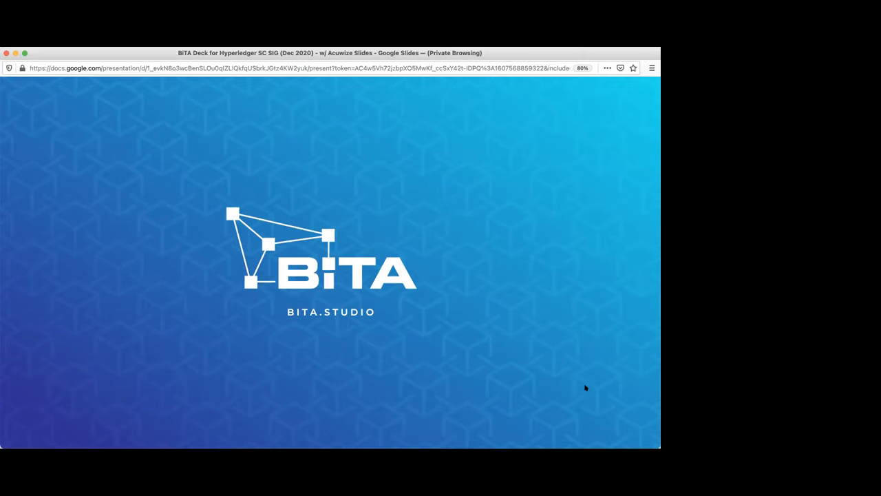
pyautogui.moveTo(590, 194)
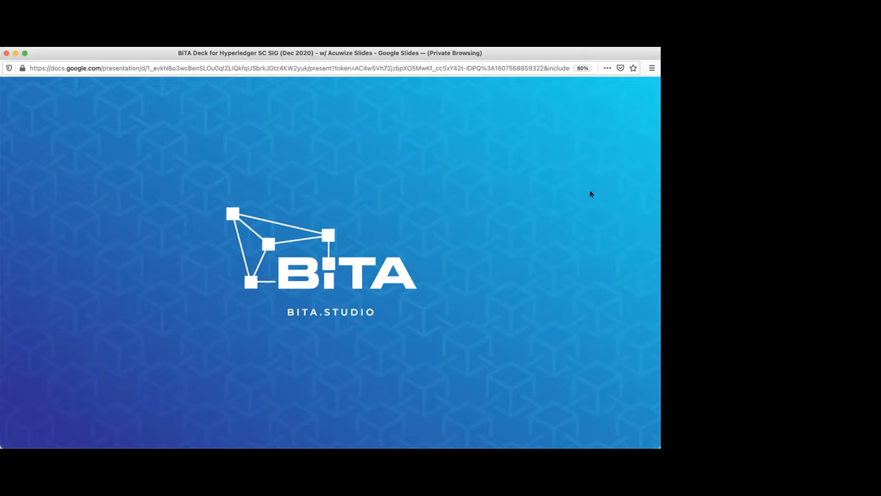
pyautogui.moveTo(590, 79)
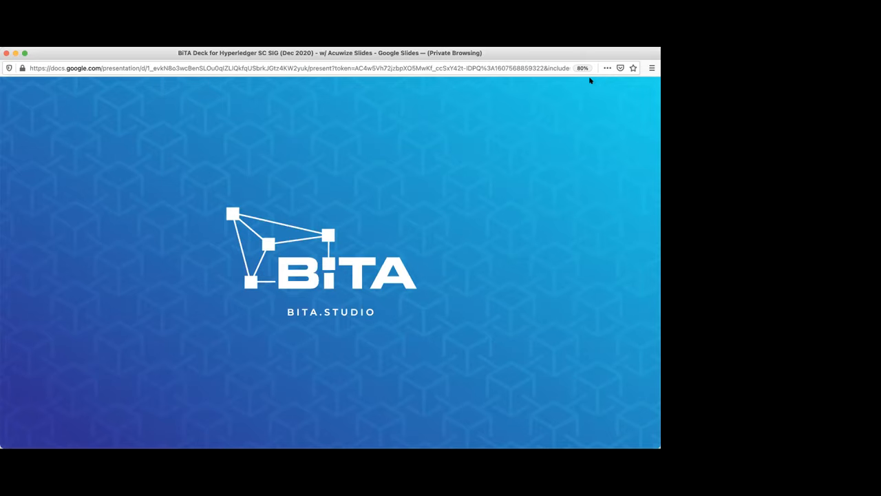
pyautogui.moveTo(443, 214)
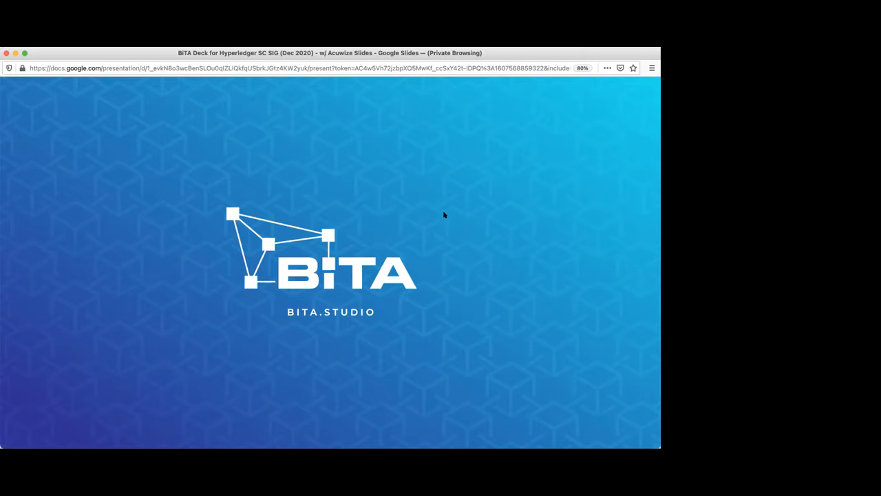
pyautogui.moveTo(450, 219)
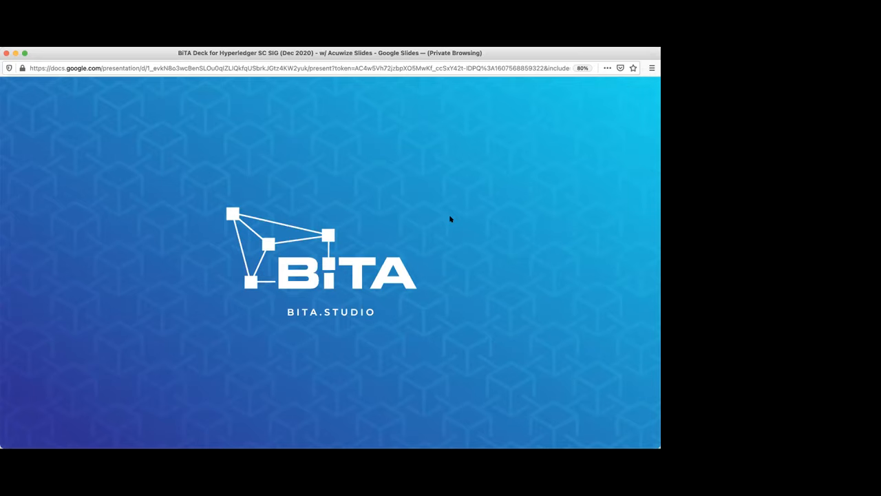
pyautogui.moveTo(451, 232)
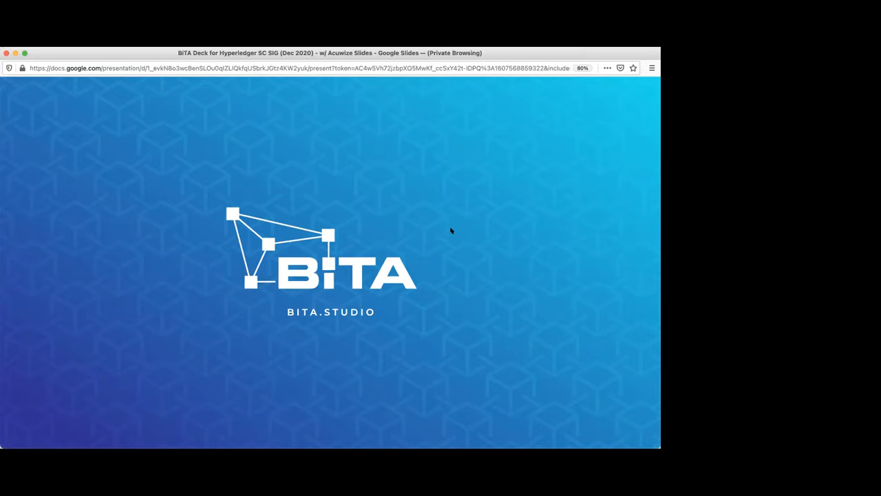
pyautogui.moveTo(453, 243)
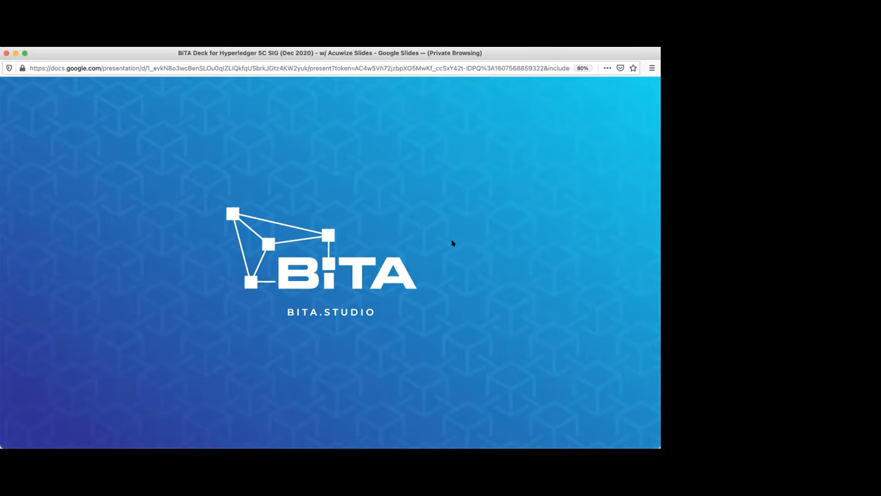
pyautogui.press('Right')
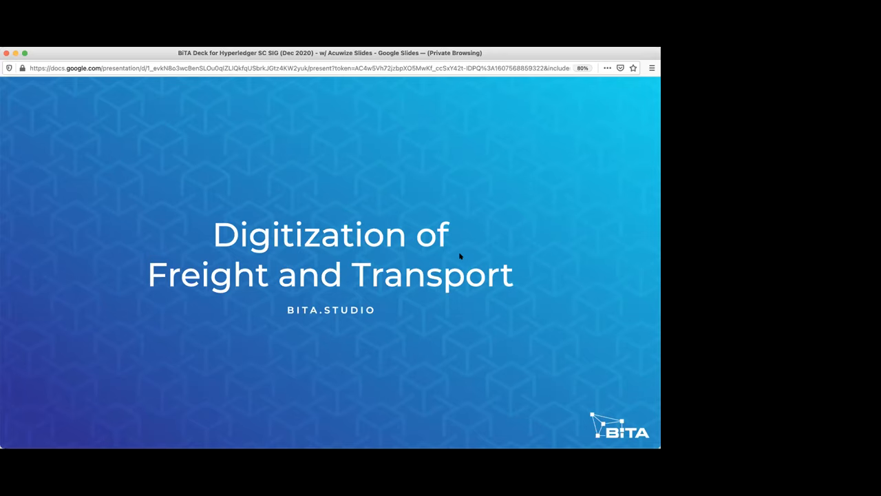
# Advance to the Digitization diagram slide linking blockchain, data, sensors, TMS, ELD, telematics and IoT
pyautogui.press('Right')
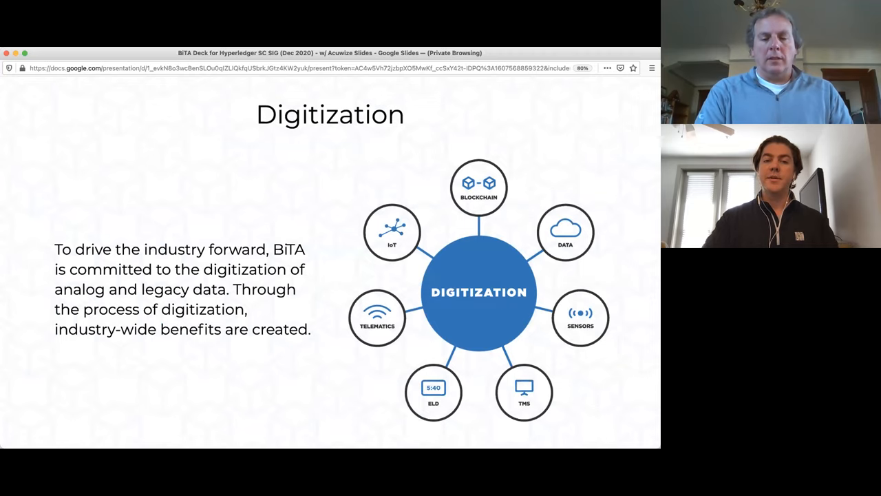
# Advance to The BiTA Community slide with its grid of member company logos
pyautogui.press('right')
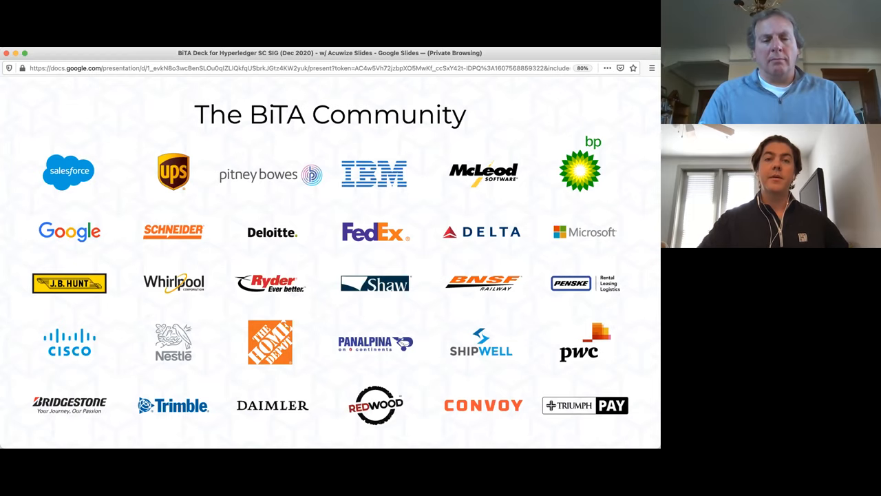
# Advance to the BSC Technical Committees slide listing the Data Formats and Implementation committees
pyautogui.press('right')
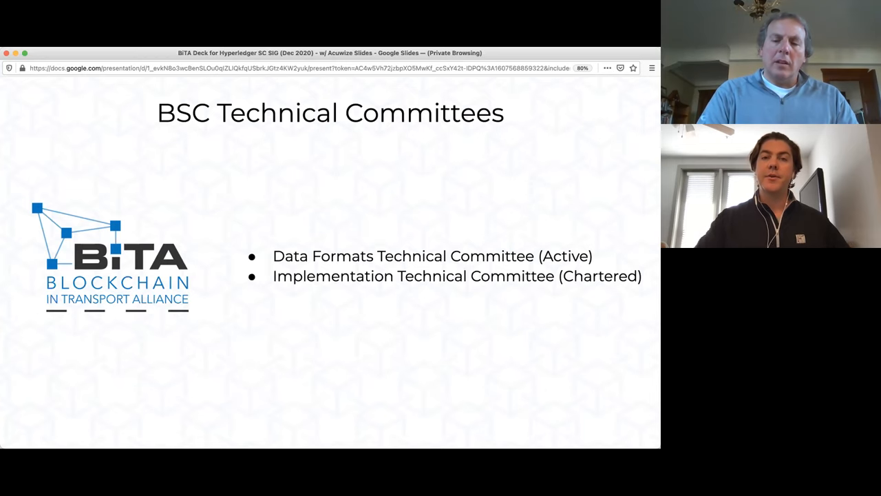
# Advance to the BSC Working Groups slide listing ten working groups and their statuses
pyautogui.press('right')
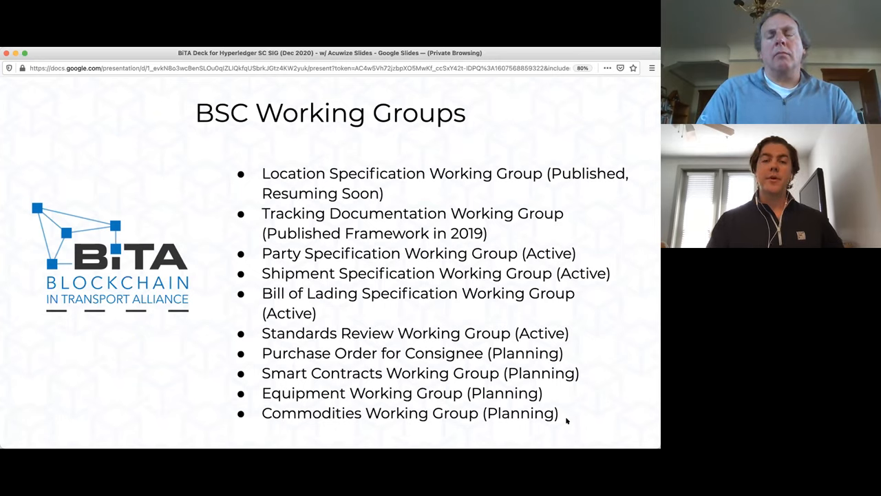
pyautogui.moveTo(534, 398)
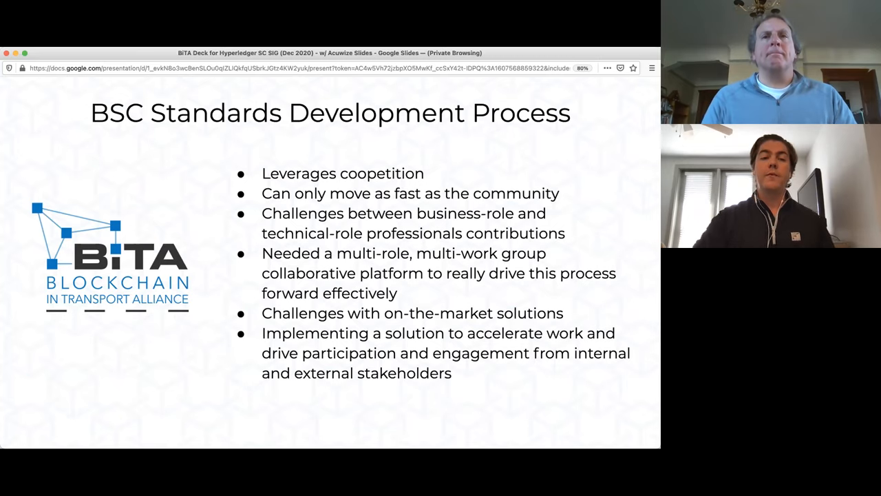
pyautogui.press('right')
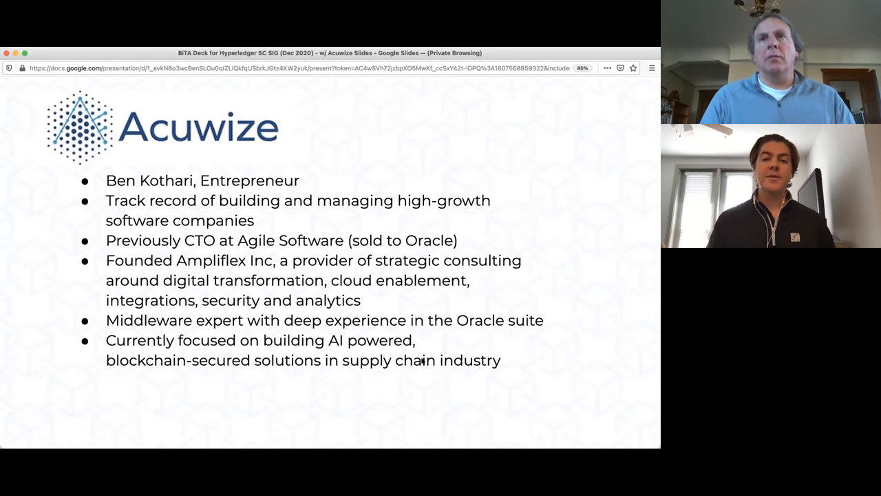
pyautogui.moveTo(408, 361)
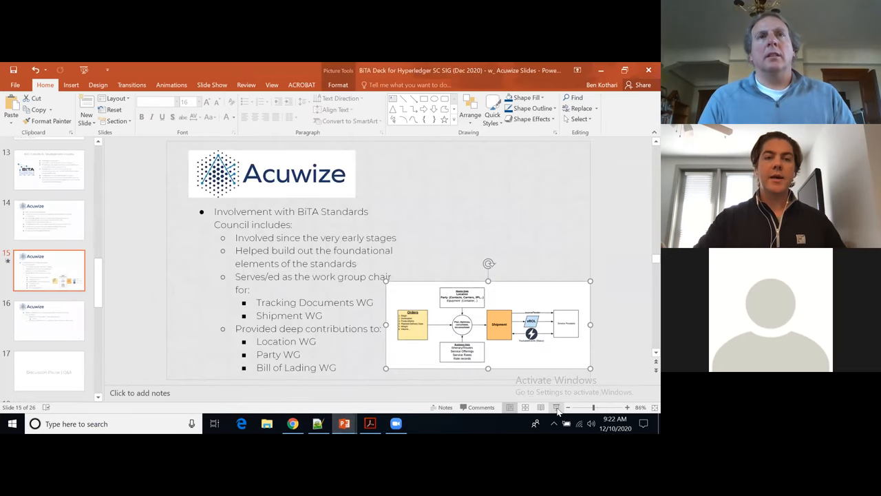
# Show the Acuwize deck's slide on involvement with the BiTA Standards Council
pyautogui.click(556, 408)
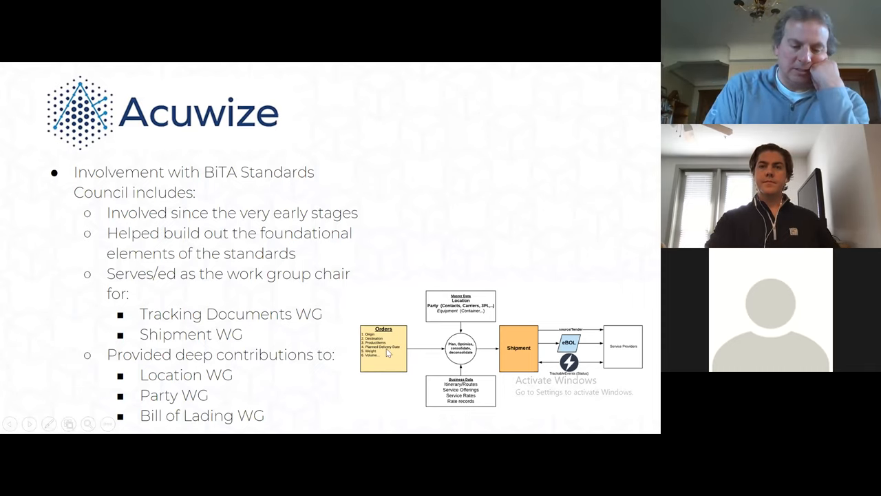
pyautogui.moveTo(471, 295)
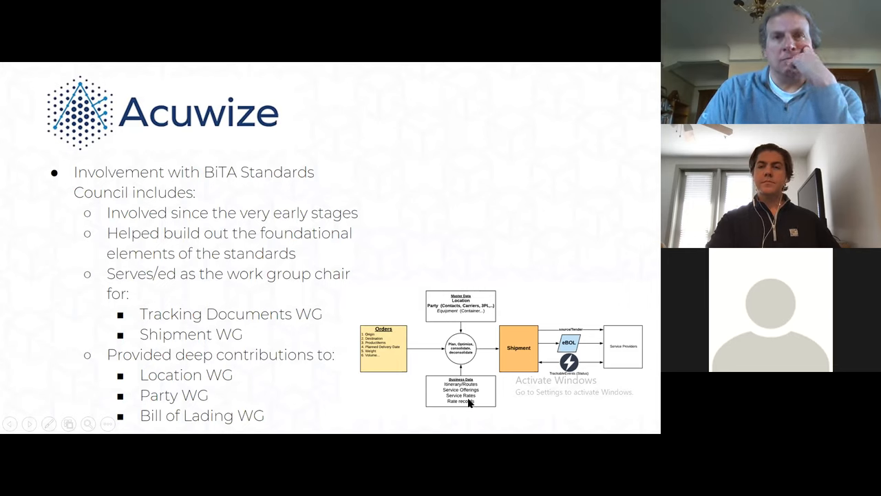
pyautogui.moveTo(539, 336)
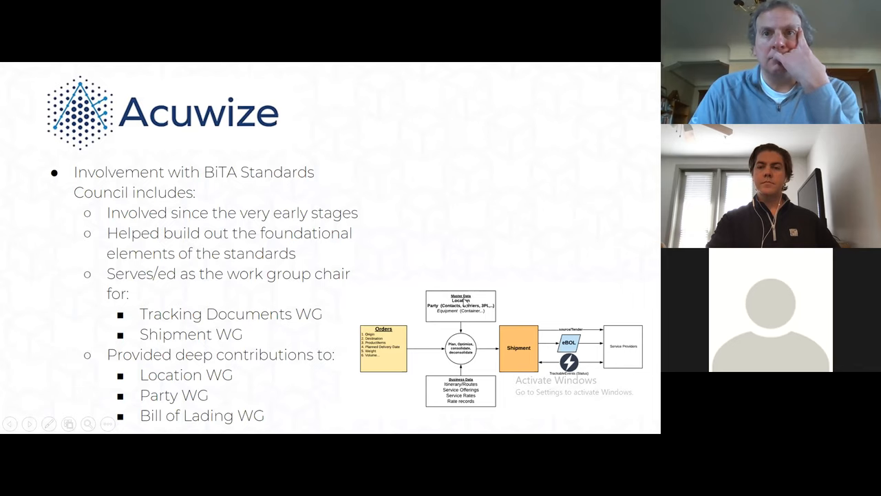
pyautogui.moveTo(476, 318)
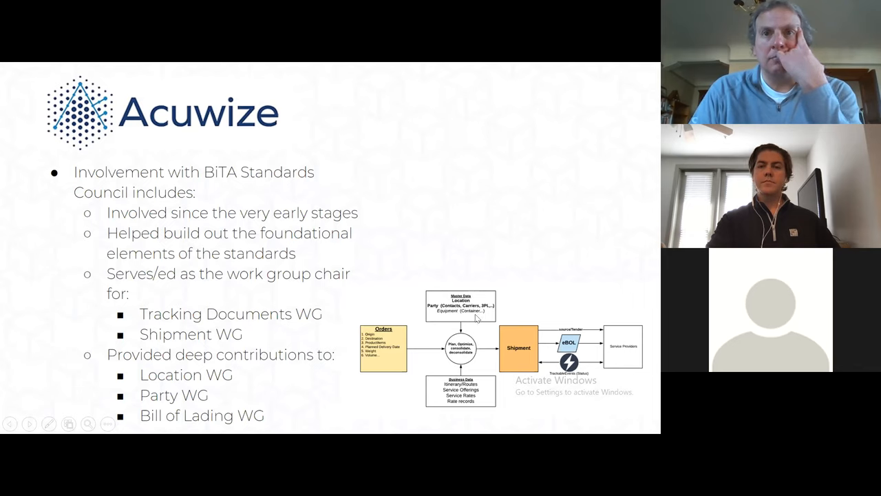
pyautogui.moveTo(513, 349)
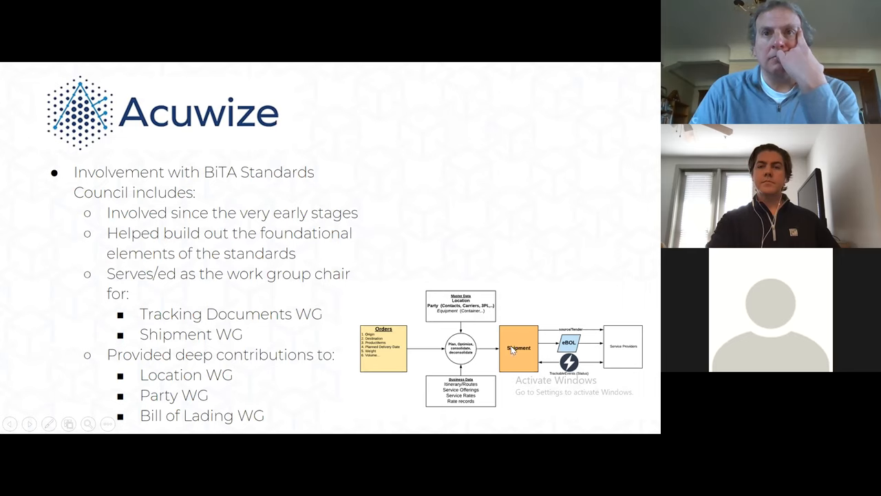
pyautogui.moveTo(564, 329)
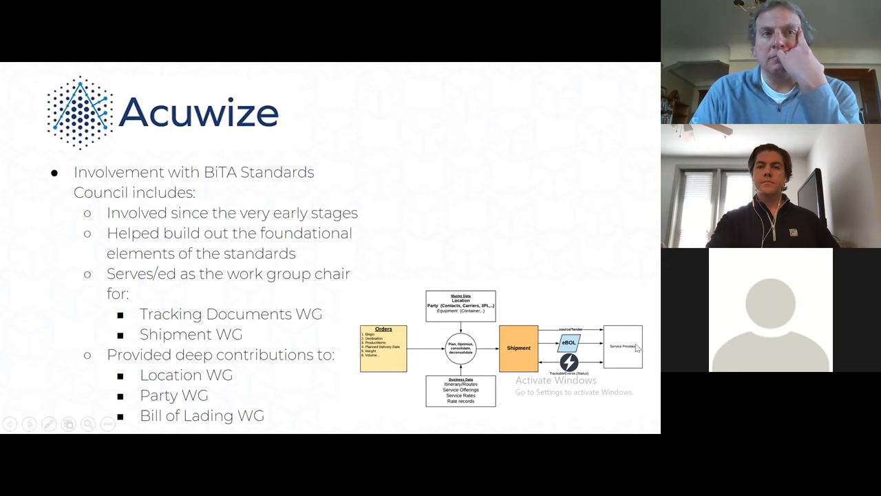
pyautogui.moveTo(605, 358)
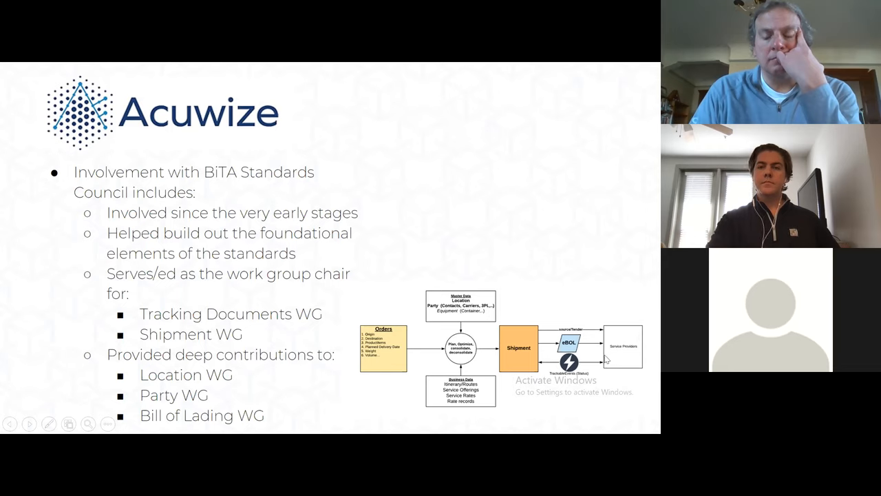
pyautogui.moveTo(494, 369)
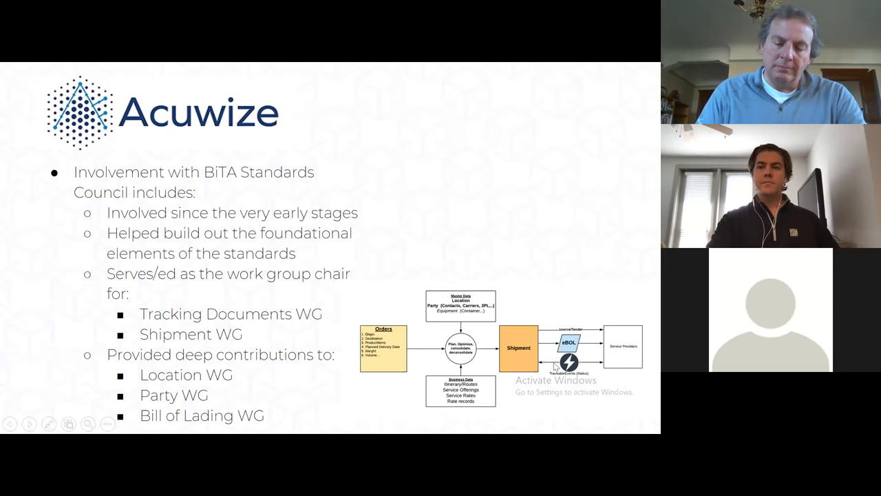
pyautogui.moveTo(295, 290)
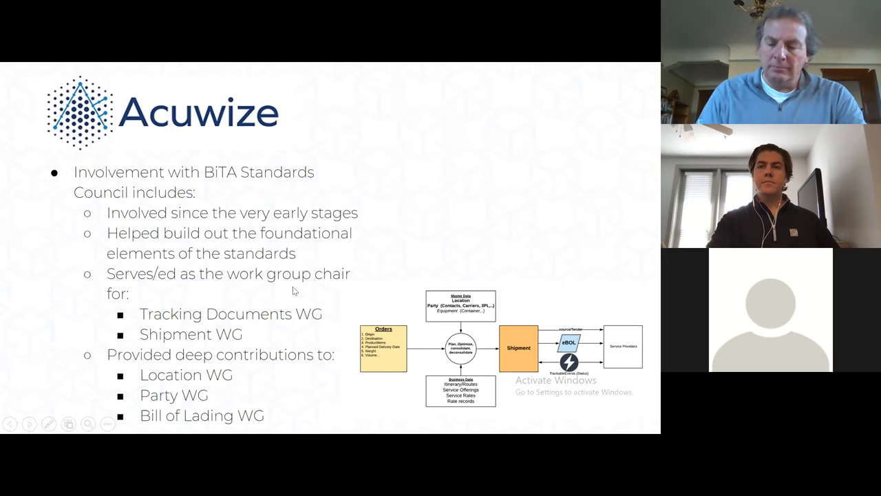
pyautogui.moveTo(260, 292)
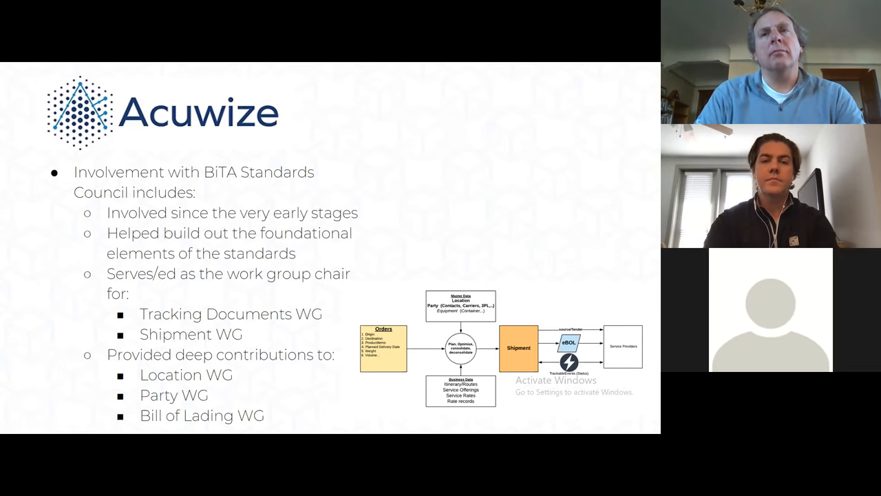
# Move to slide 16 on recent BiTA Standards Council workstream developments such as OpenAPI v3 adoption
pyautogui.press('right')
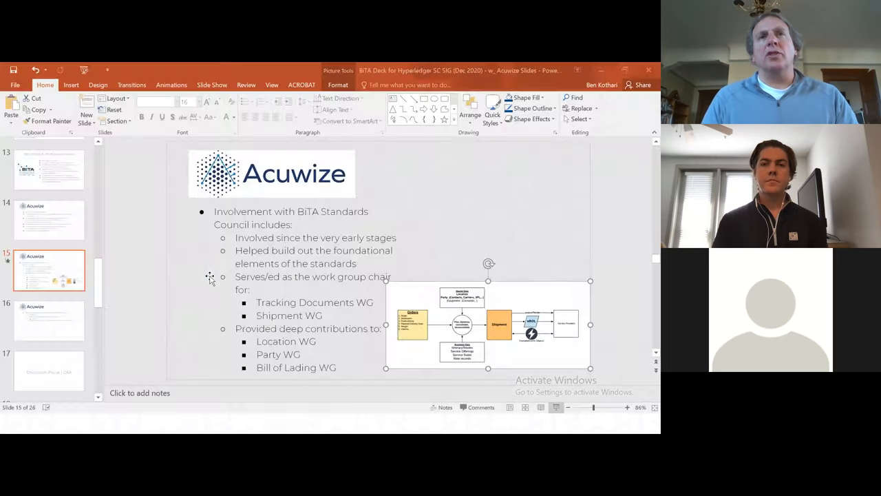
pyautogui.click(49, 320)
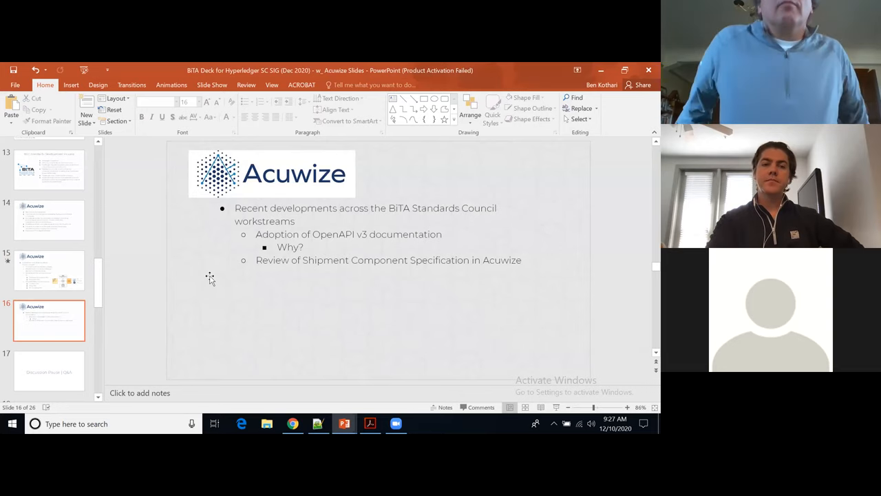
pyautogui.moveTo(223, 283)
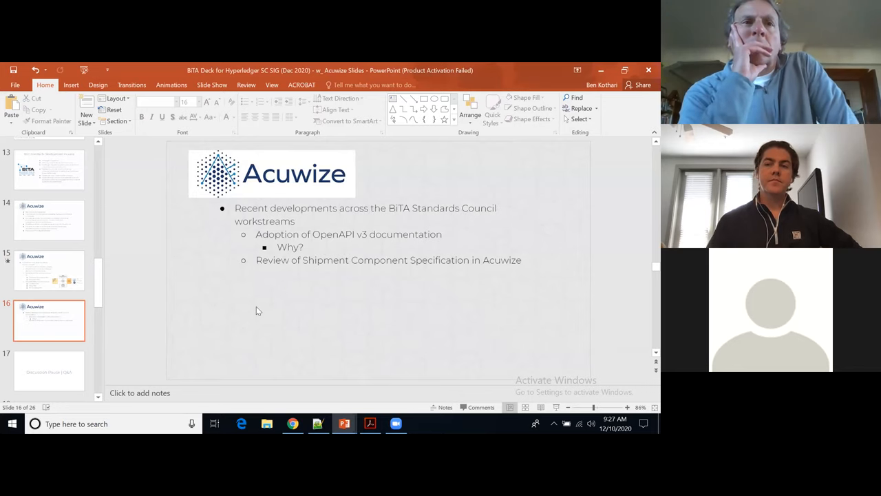
pyautogui.moveTo(351, 312)
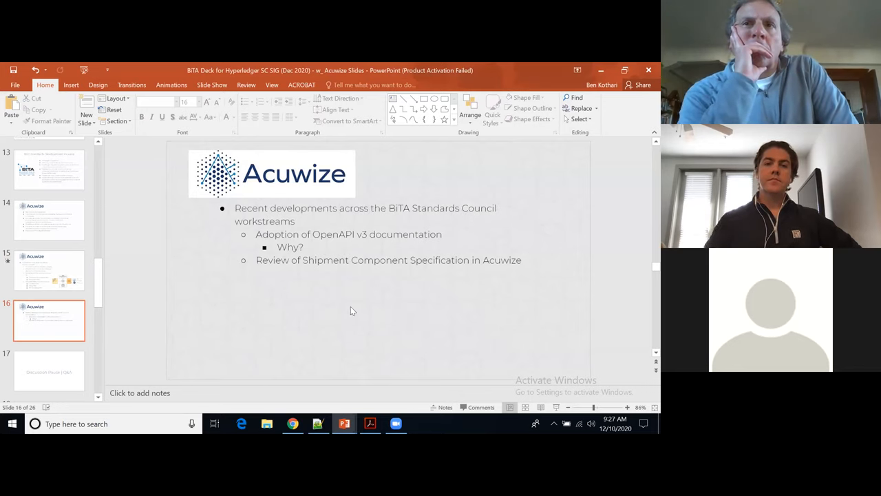
pyautogui.moveTo(355, 297)
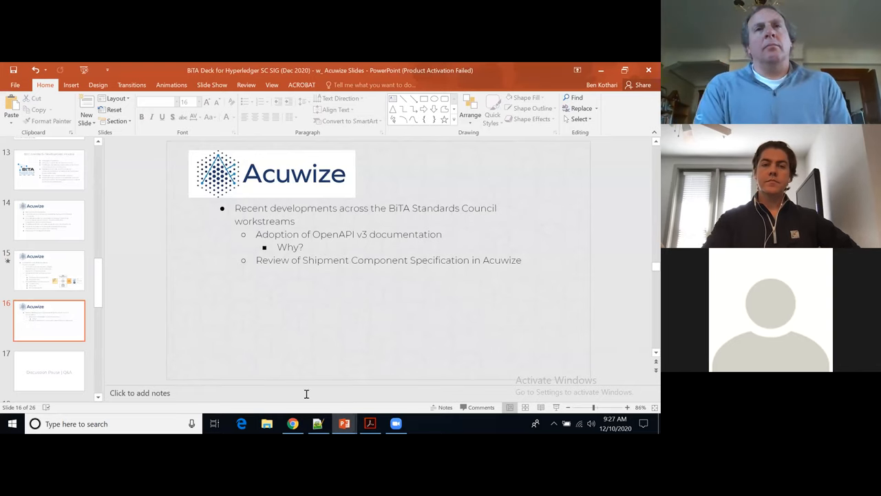
pyautogui.moveTo(292, 424)
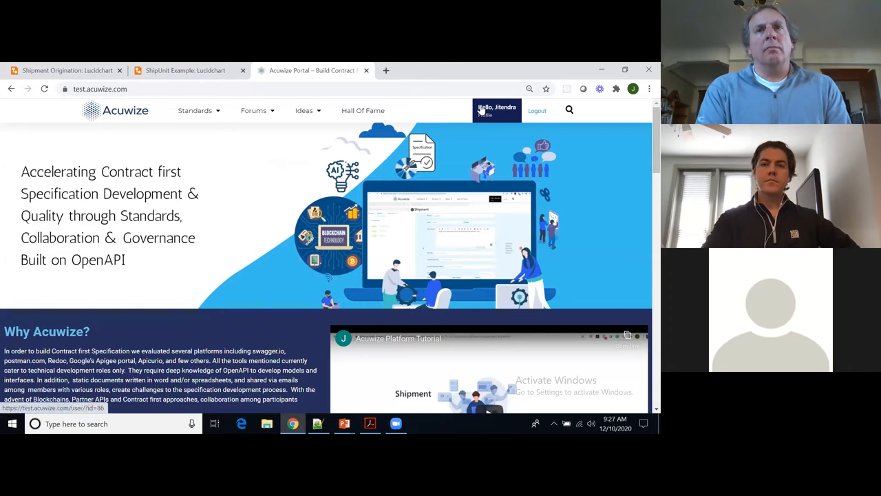
# Navigate Standards > Foundation to the Location standard's overview page
pyautogui.click(195, 110)
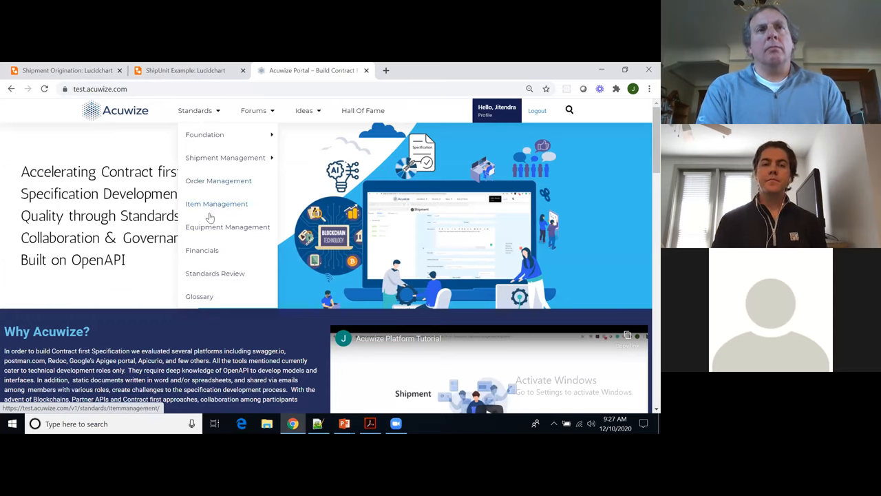
pyautogui.moveTo(203, 135)
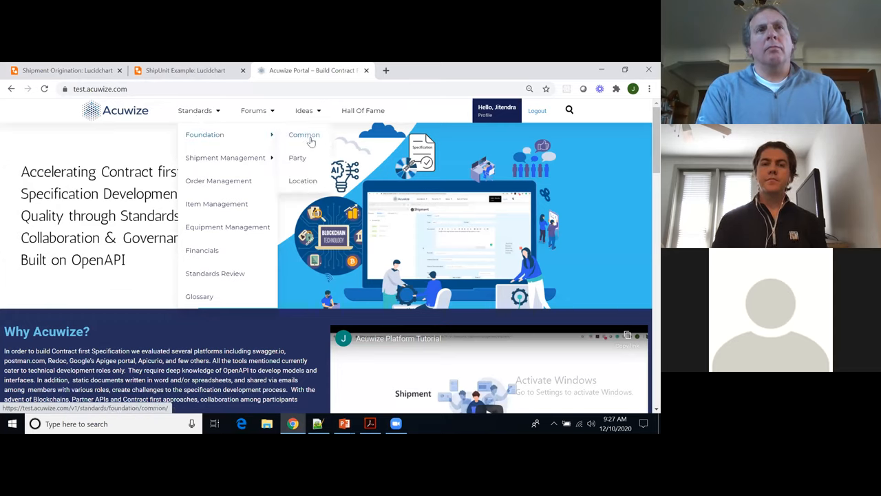
pyautogui.click(303, 135)
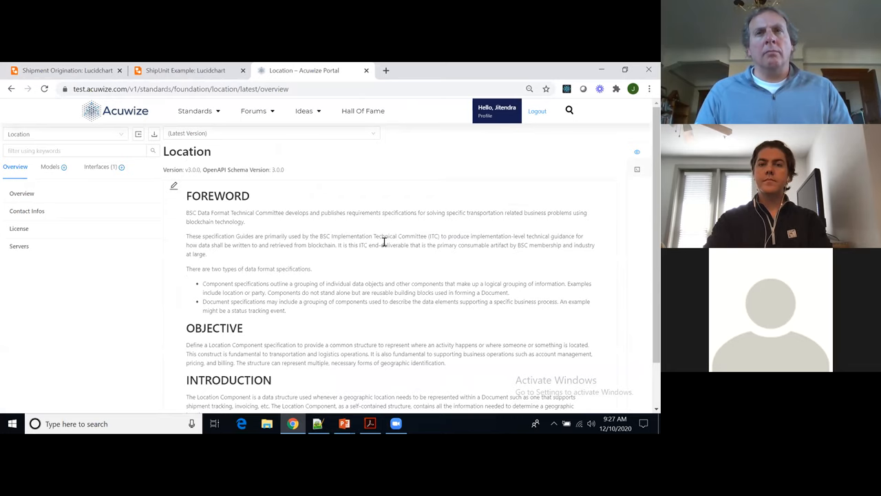
pyautogui.scroll(-3)
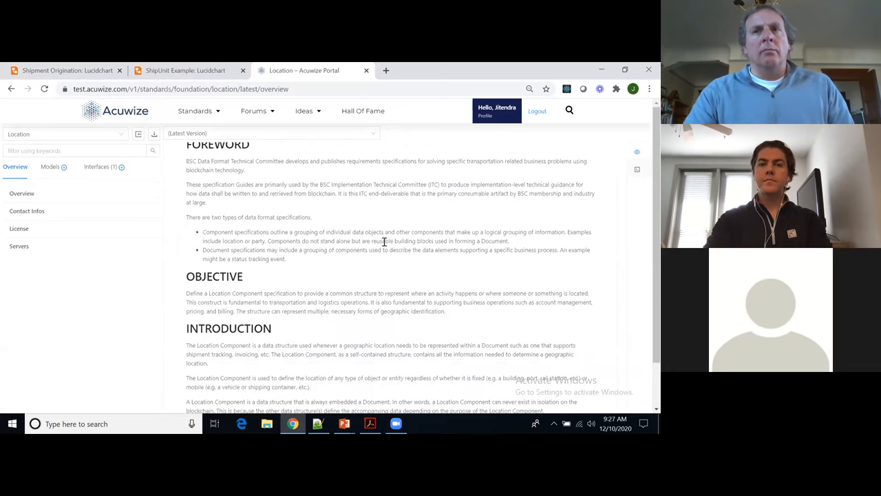
pyautogui.scroll(-3)
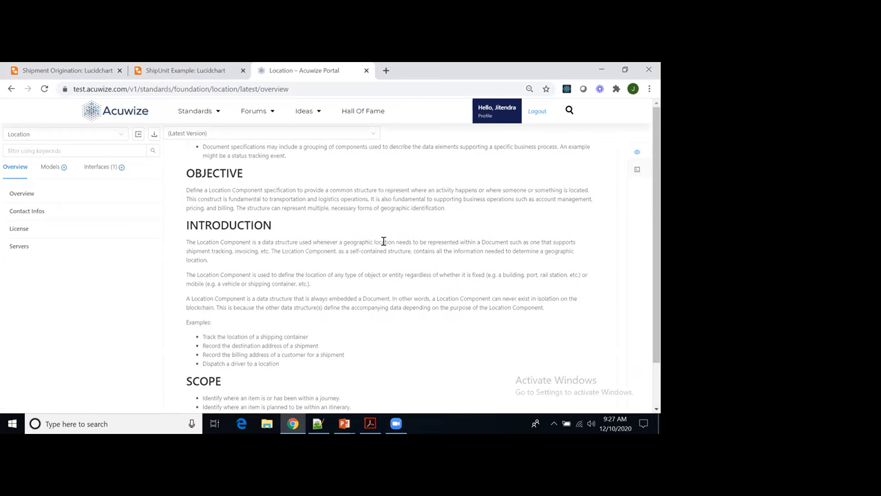
pyautogui.scroll(-3)
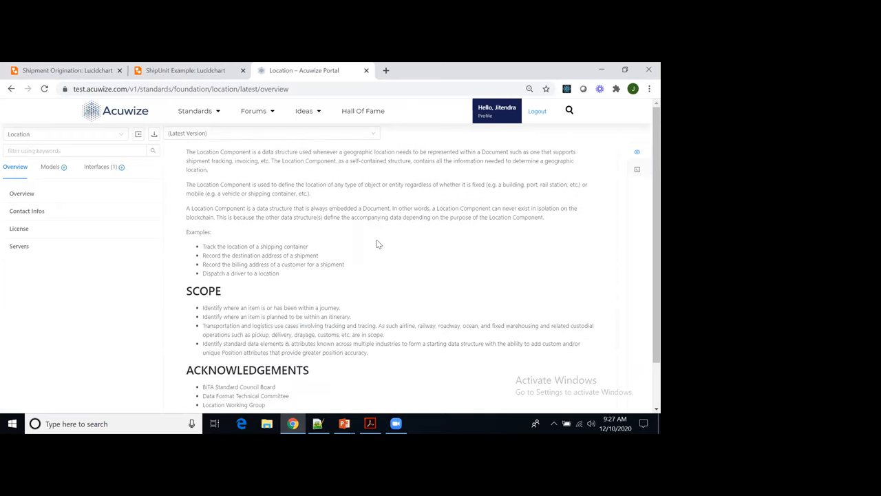
pyautogui.scroll(3)
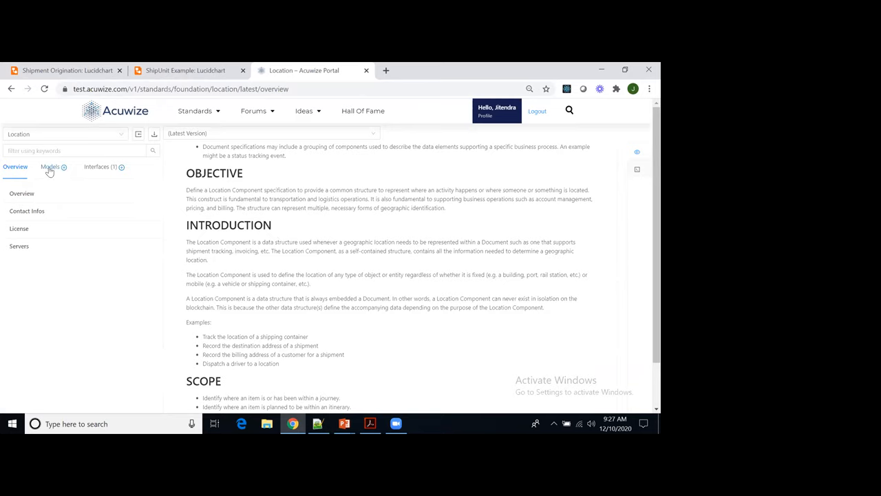
# Show the Location schema on the Models page and expand its object properties, including the locations array
pyautogui.click(49, 167)
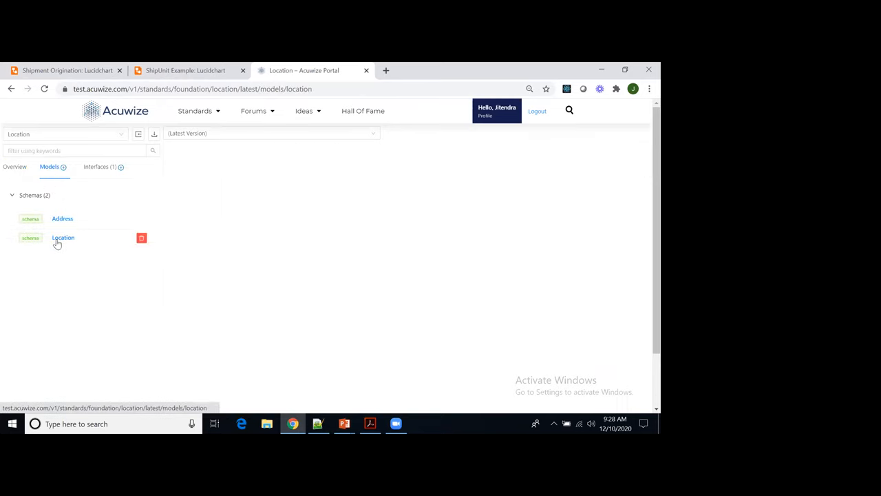
pyautogui.click(63, 237)
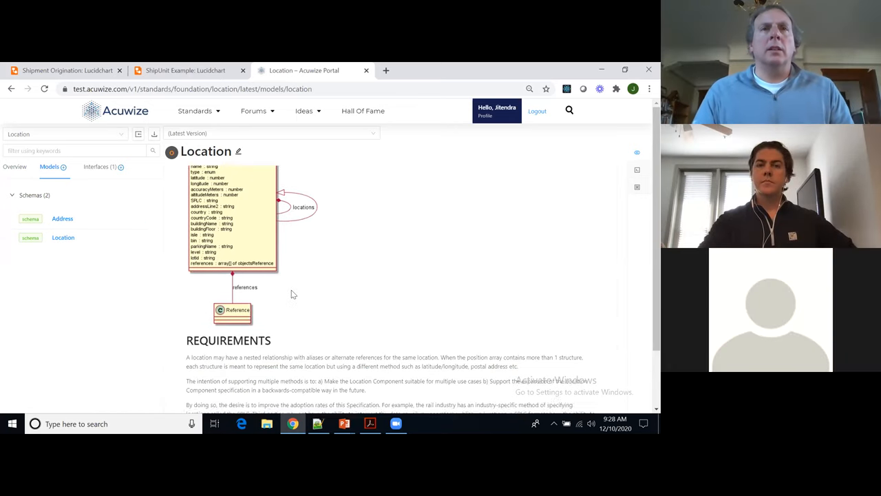
pyautogui.scroll(-3)
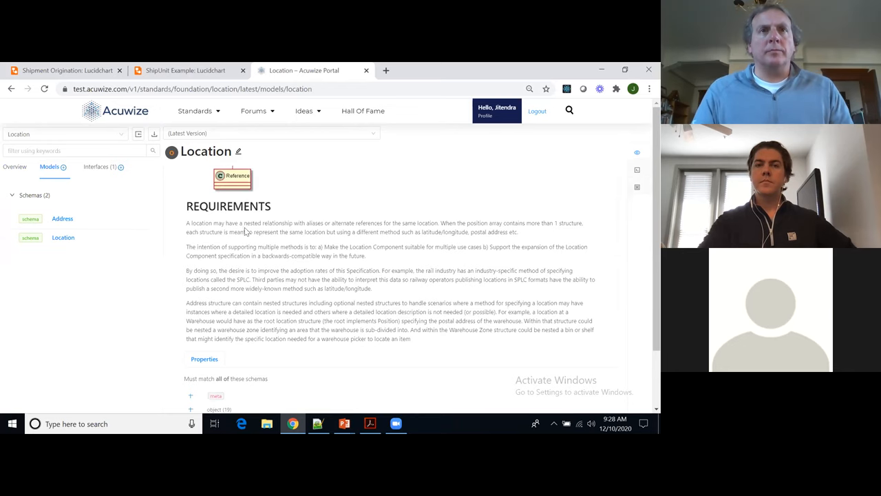
pyautogui.scroll(-3)
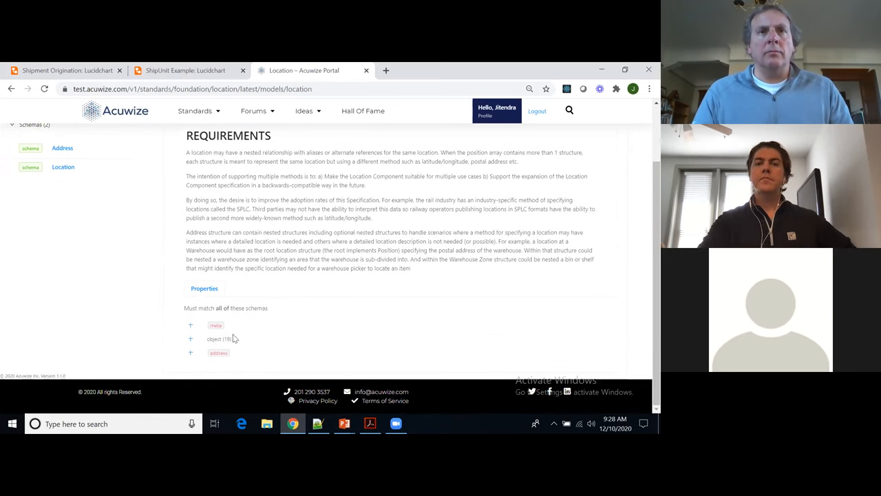
pyautogui.click(190, 338)
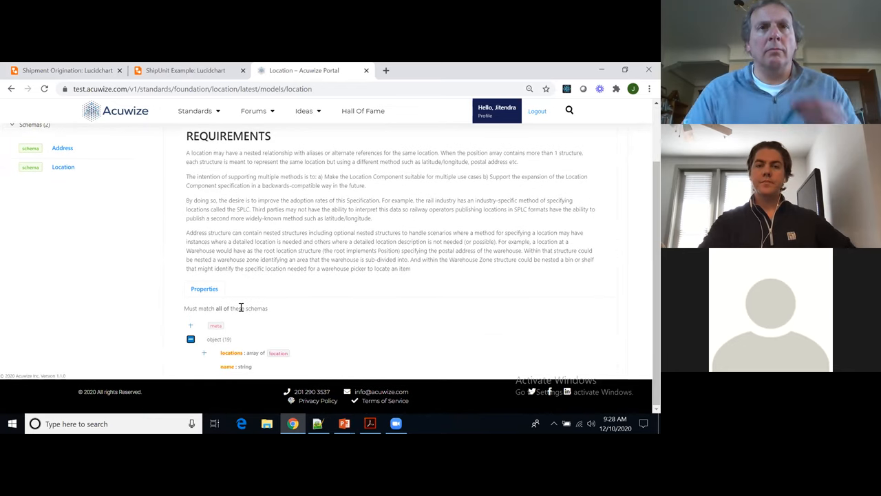
pyautogui.scroll(-3)
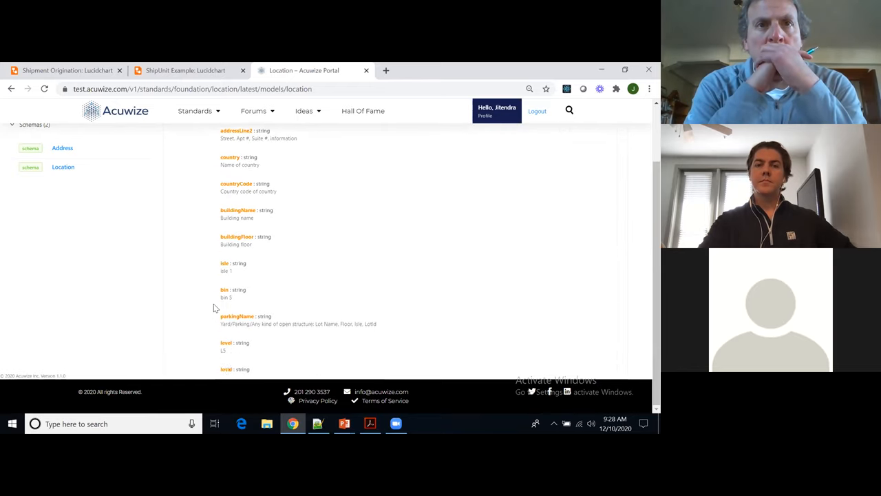
pyautogui.scroll(-3)
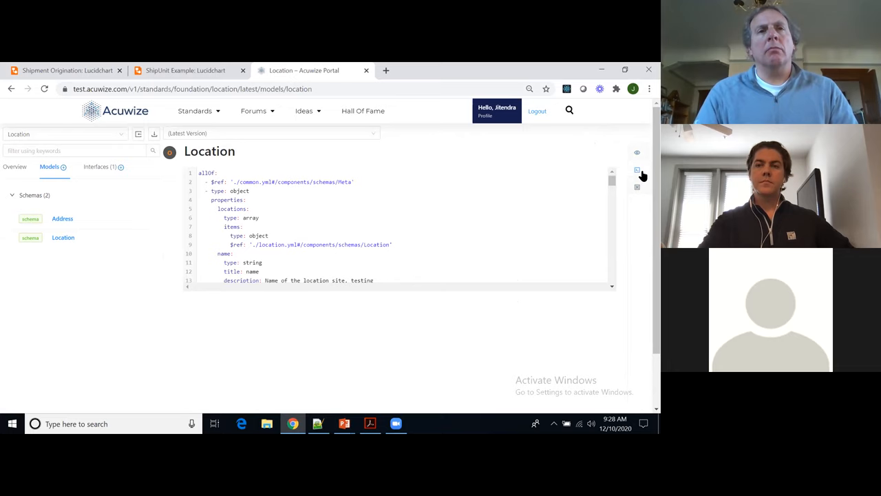
# Download the Location model as location.yml and view it as a class diagram linking Location and Address
pyautogui.scroll(-3)
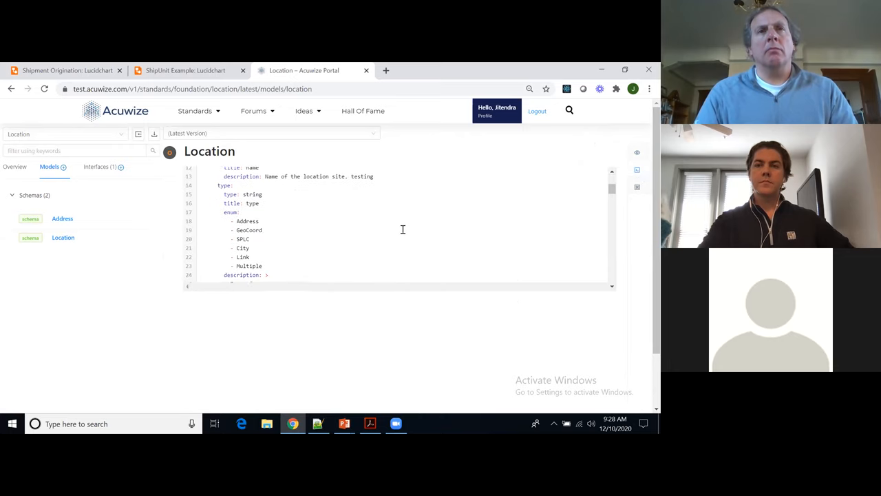
pyautogui.scroll(-3)
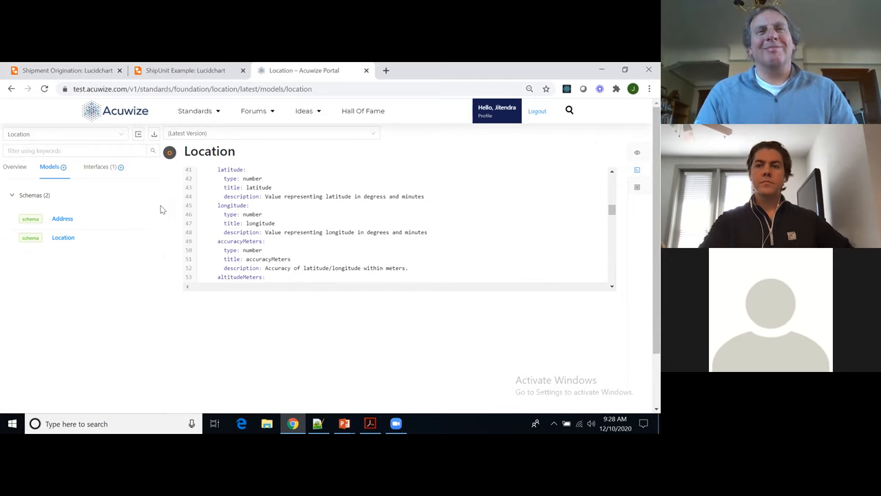
pyautogui.click(154, 133)
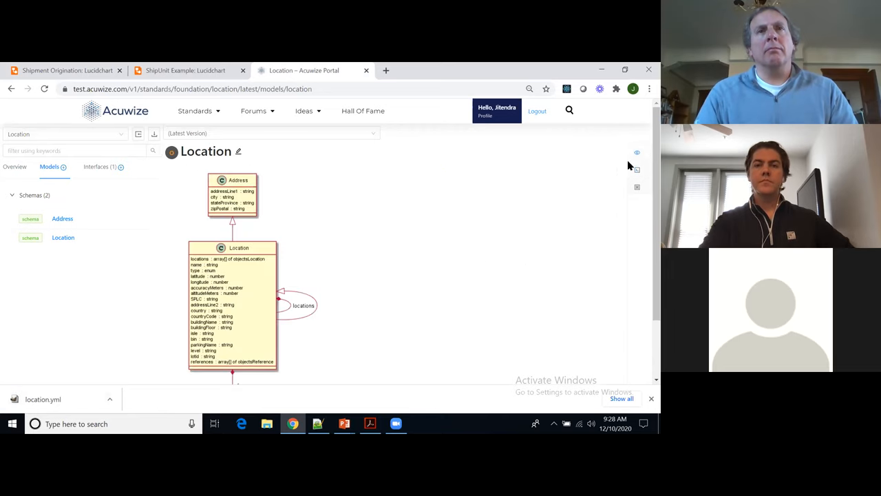
# Scroll through the Location UML diagram and its Requirements section, returning to the YAML code view
pyautogui.scroll(-3)
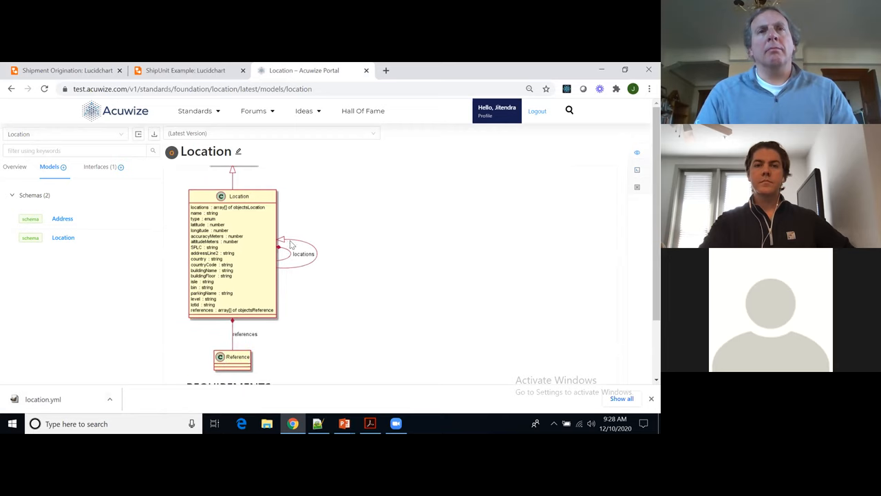
pyautogui.moveTo(311, 253)
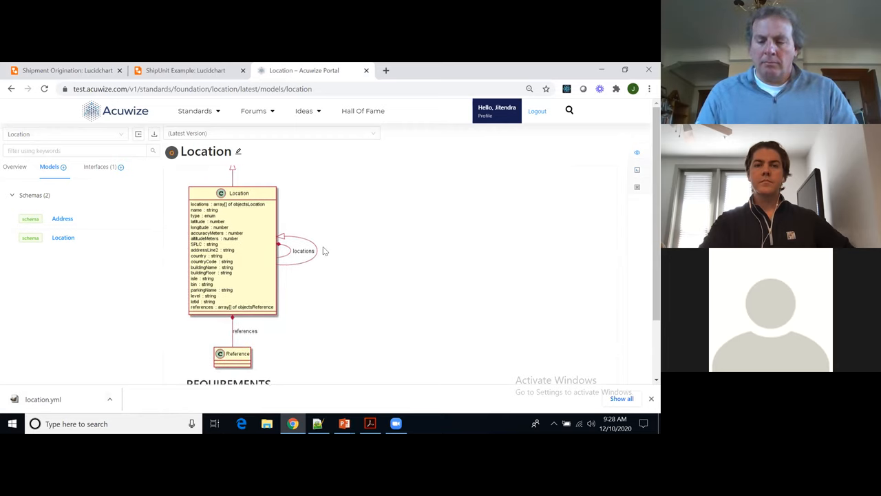
pyautogui.scroll(-3)
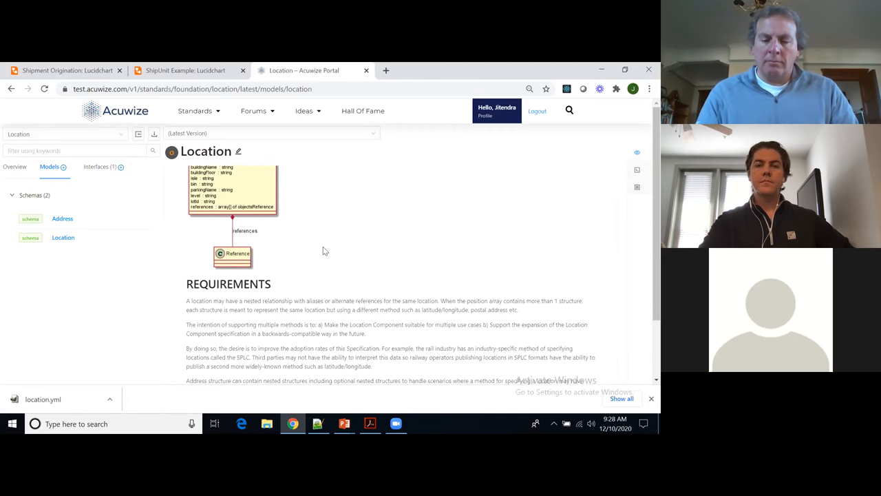
pyautogui.scroll(-3)
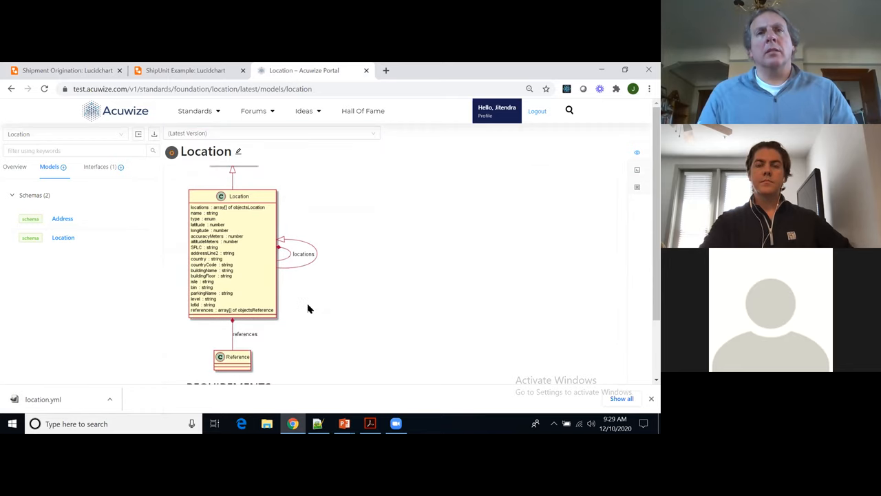
pyautogui.scroll(-3)
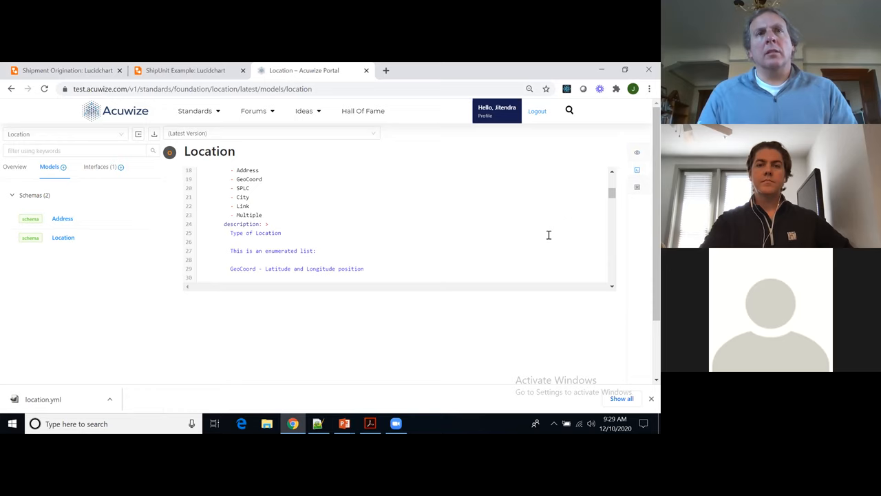
# Scroll the Location documentation view down to its description and Properties section
pyautogui.scroll(-3)
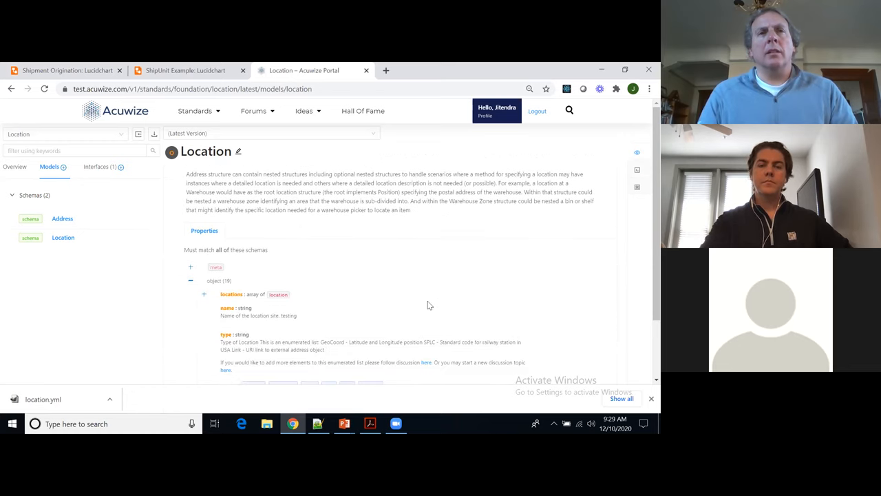
# Review the locations, name and type enum properties, then bring up the standards selector list
pyautogui.scroll(-3)
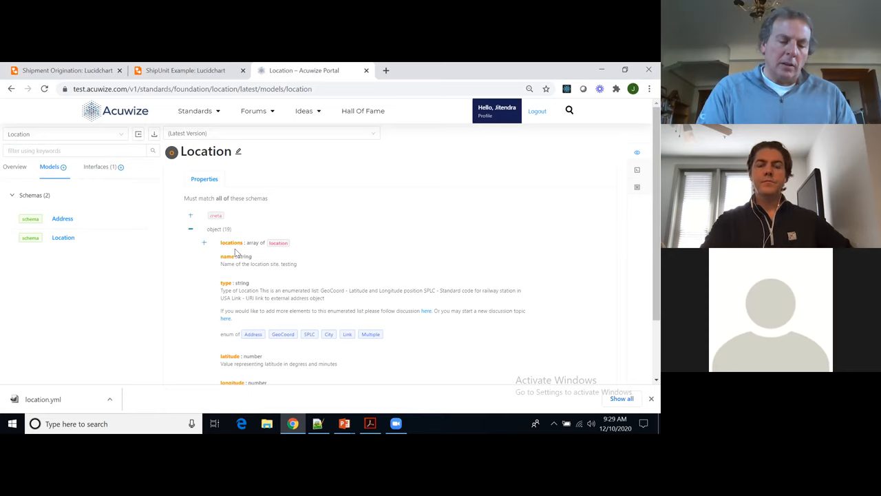
pyautogui.moveTo(328, 269)
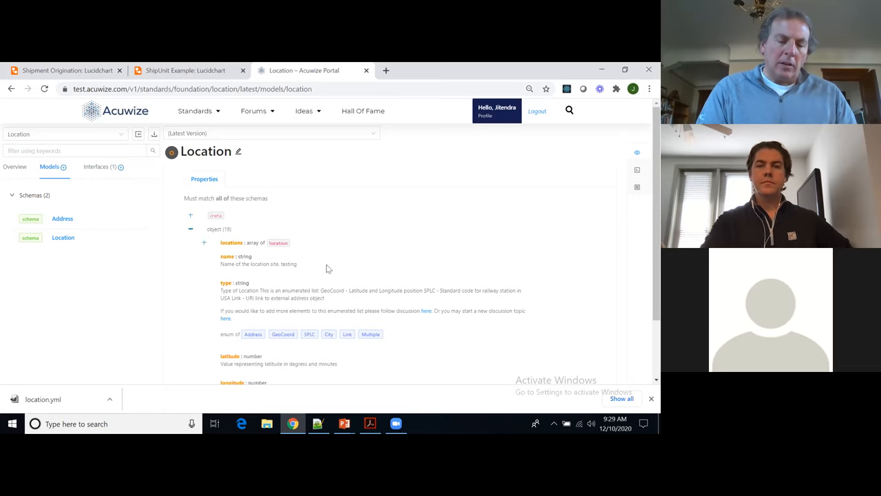
pyautogui.moveTo(347, 286)
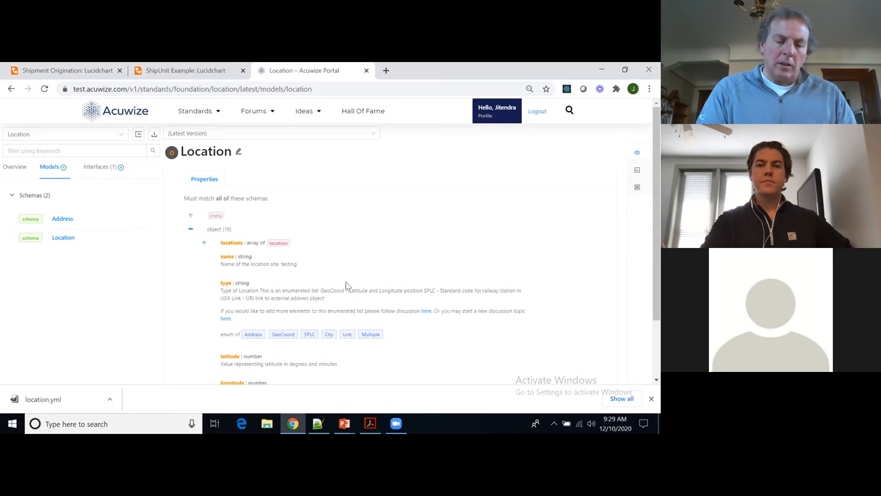
pyautogui.moveTo(341, 251)
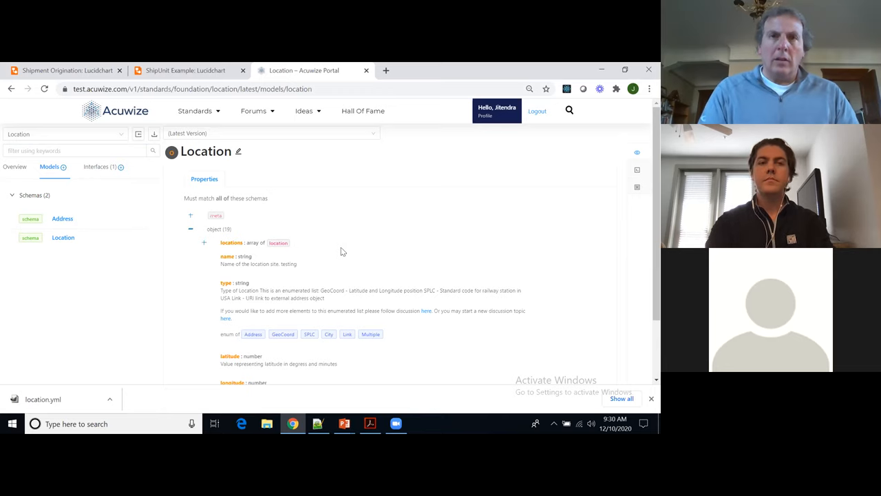
pyautogui.moveTo(402, 245)
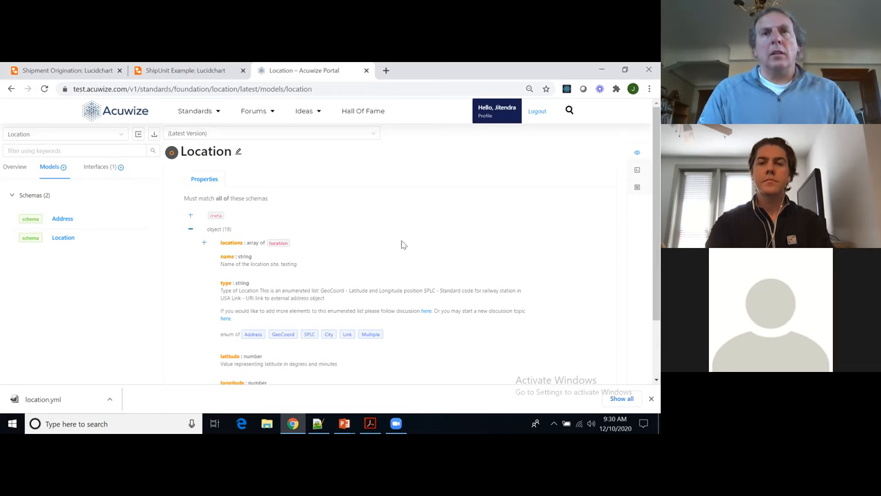
pyautogui.moveTo(383, 270)
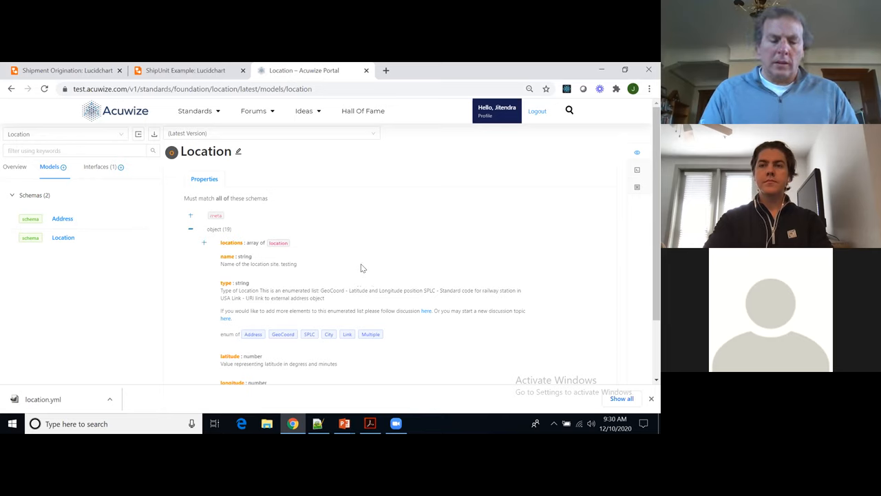
pyautogui.click(62, 134)
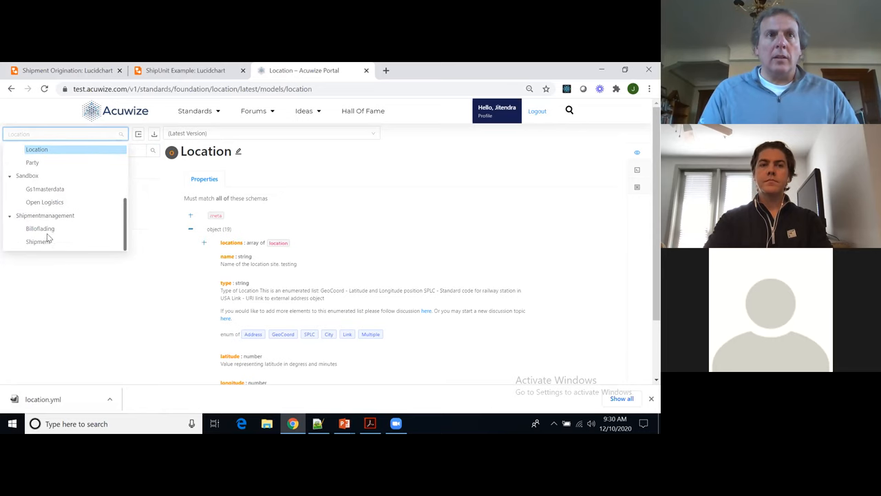
# Switch to the BillofLading standard and open its Address model among the 45 schemas
pyautogui.click(40, 229)
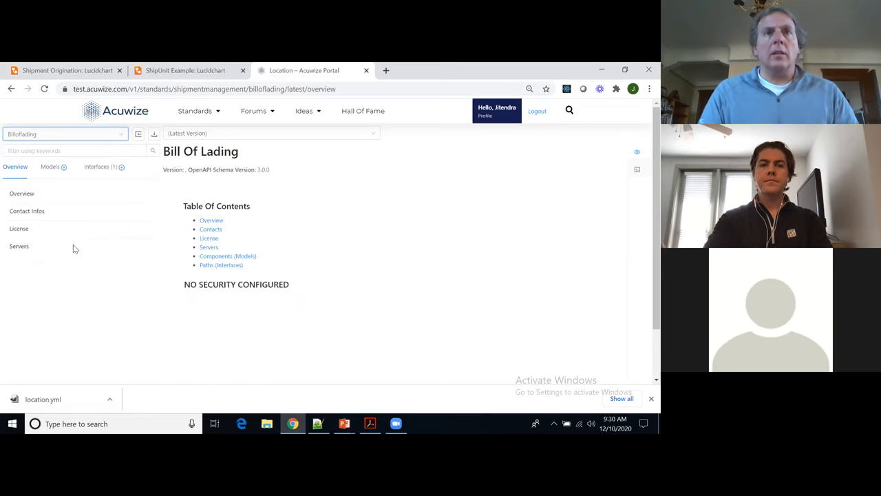
pyautogui.click(50, 167)
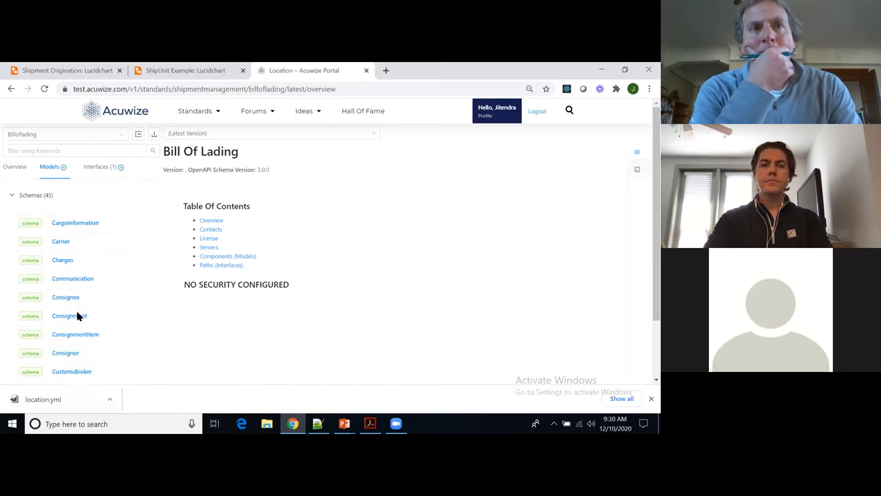
pyautogui.click(62, 219)
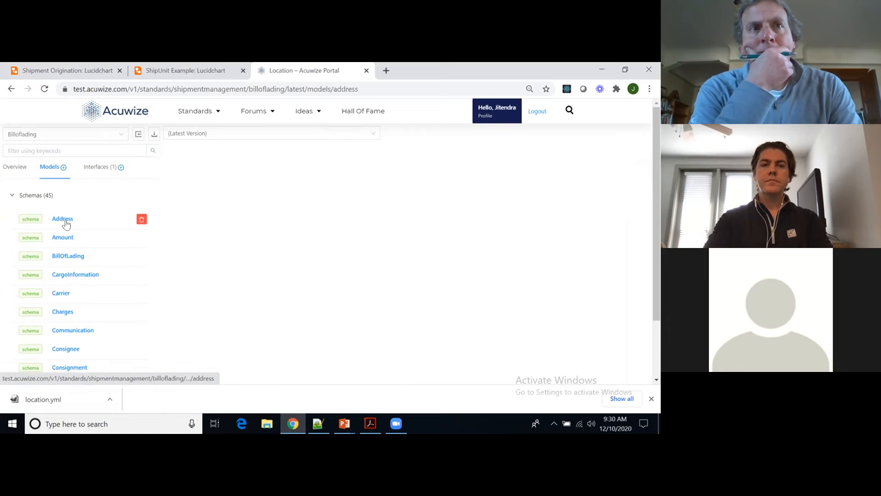
pyautogui.click(62, 218)
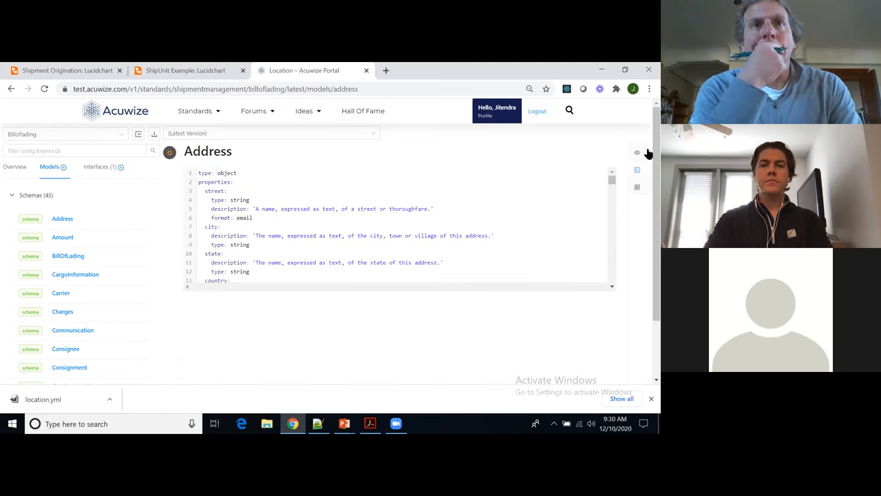
# Show the Address model as documentation of street, city, state and country codes, then reopen the standards list
pyautogui.click(636, 151)
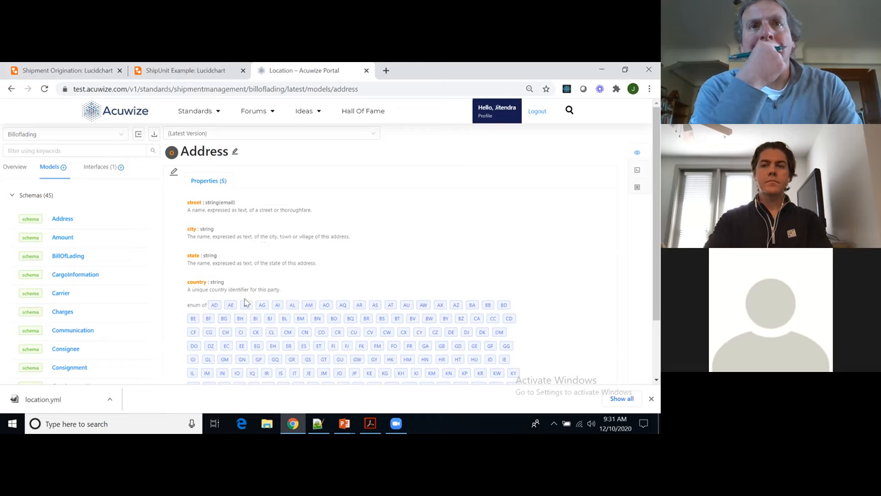
pyautogui.click(66, 134)
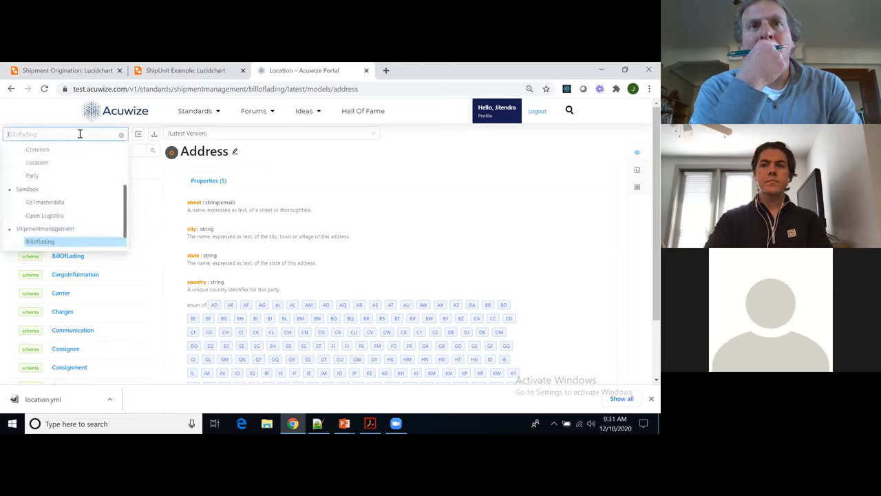
pyautogui.click(36, 162)
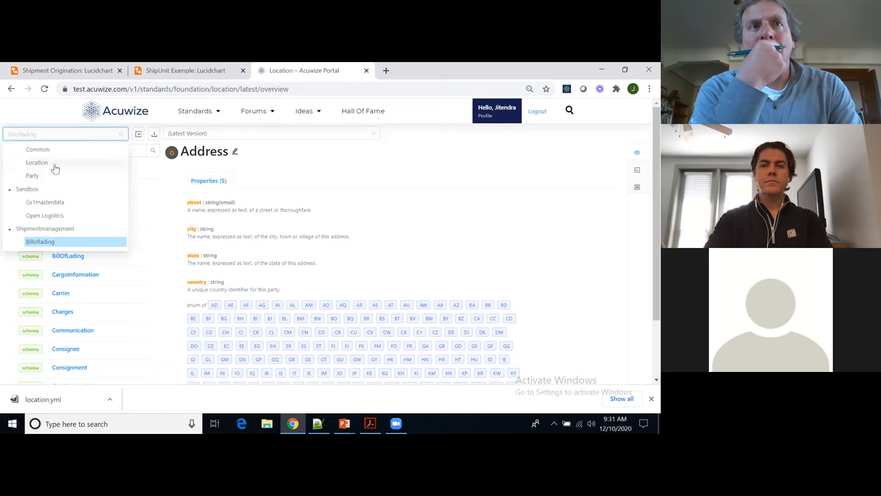
# Choose the Location standard and open its Location schema as a class diagram linked to Address
pyautogui.click(36, 162)
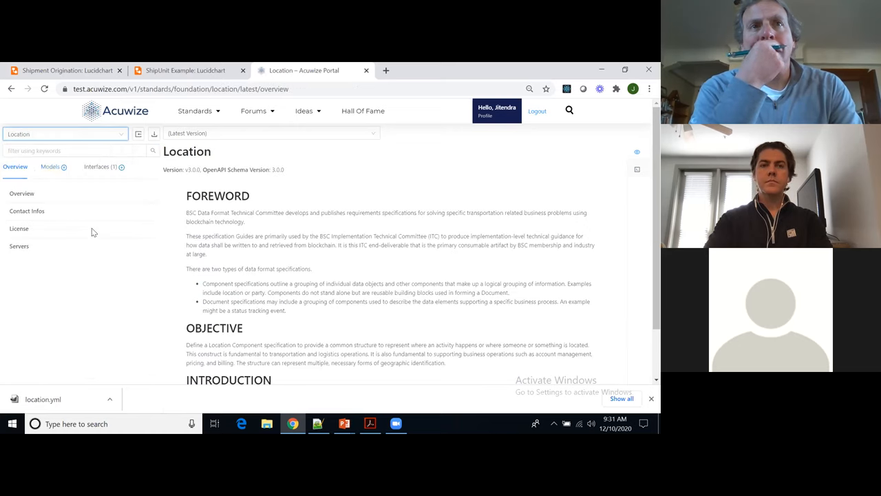
pyautogui.click(50, 166)
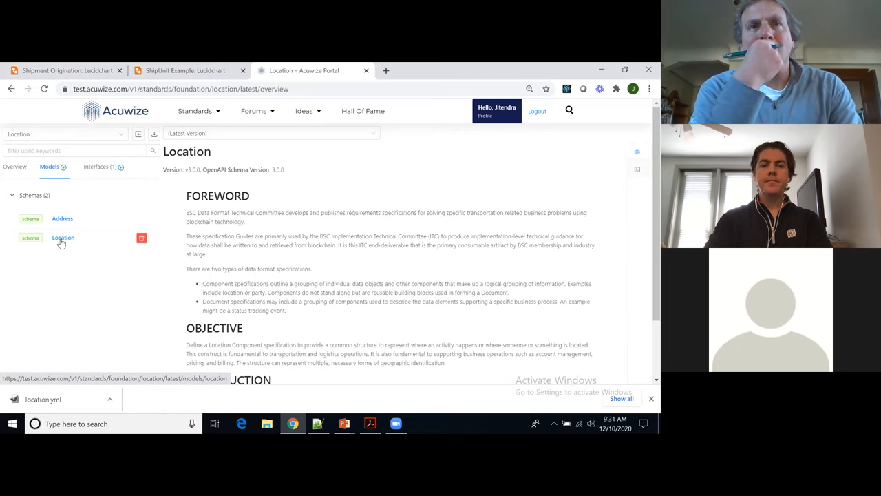
pyautogui.click(64, 236)
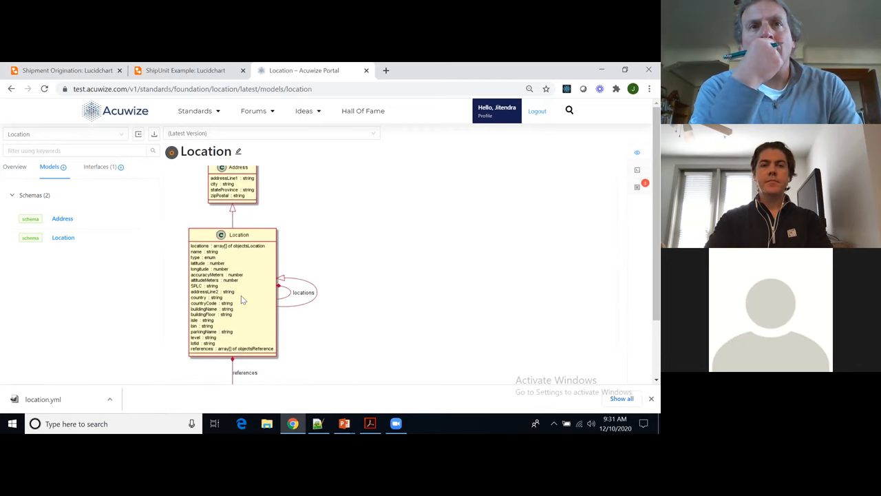
pyautogui.scroll(-3)
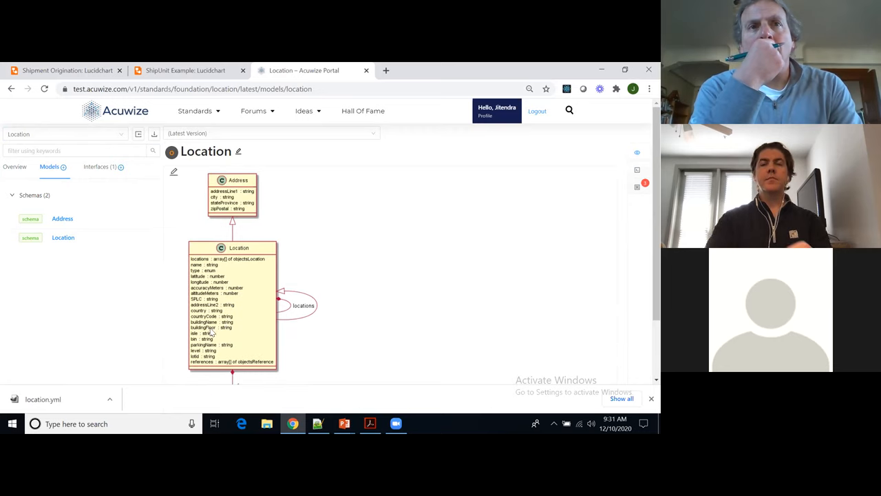
pyautogui.scroll(-3)
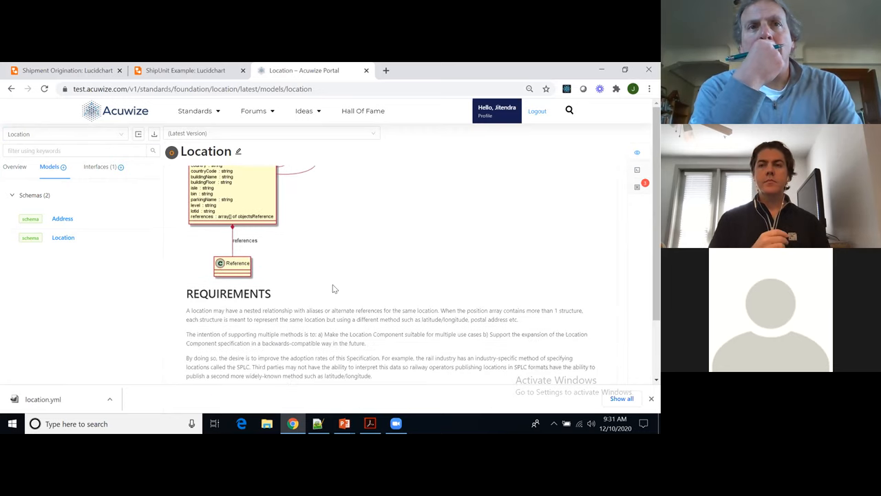
pyautogui.scroll(-3)
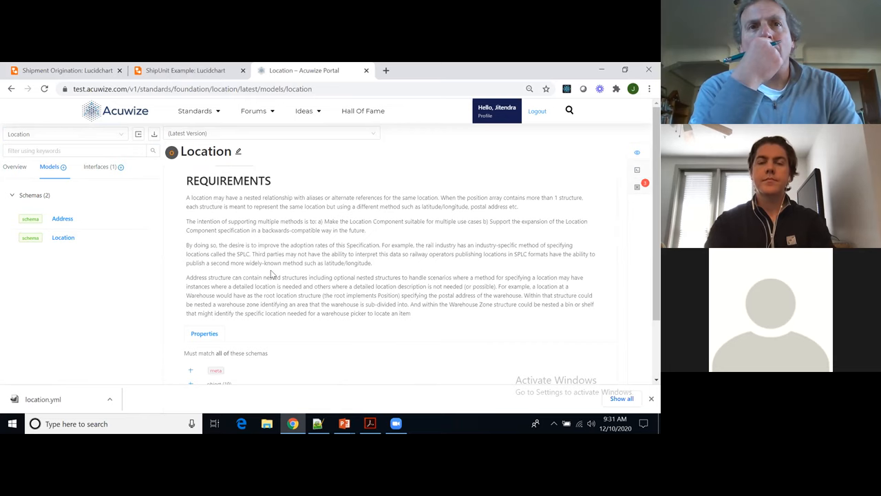
pyautogui.scroll(-3)
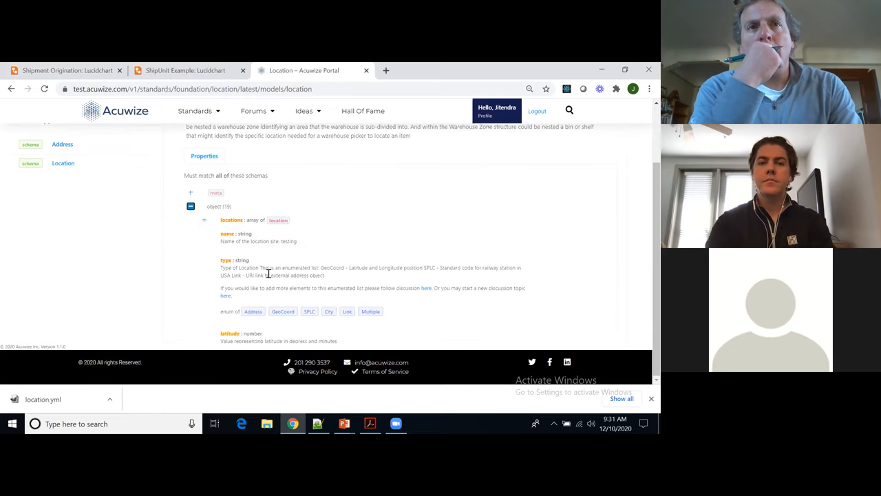
pyautogui.moveTo(279, 220)
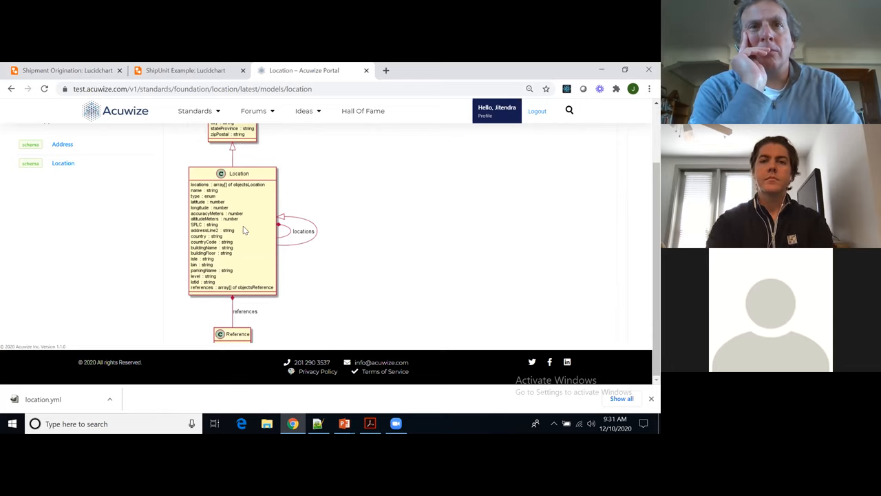
pyautogui.moveTo(329, 245)
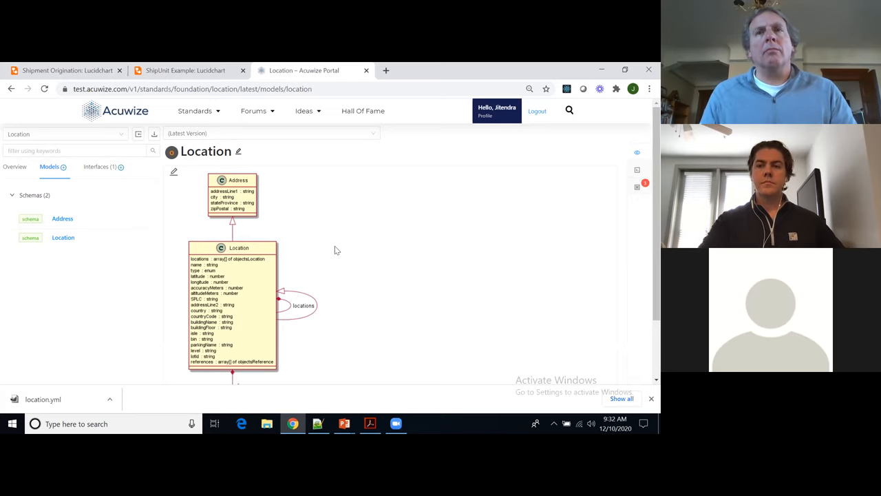
pyautogui.moveTo(203, 218)
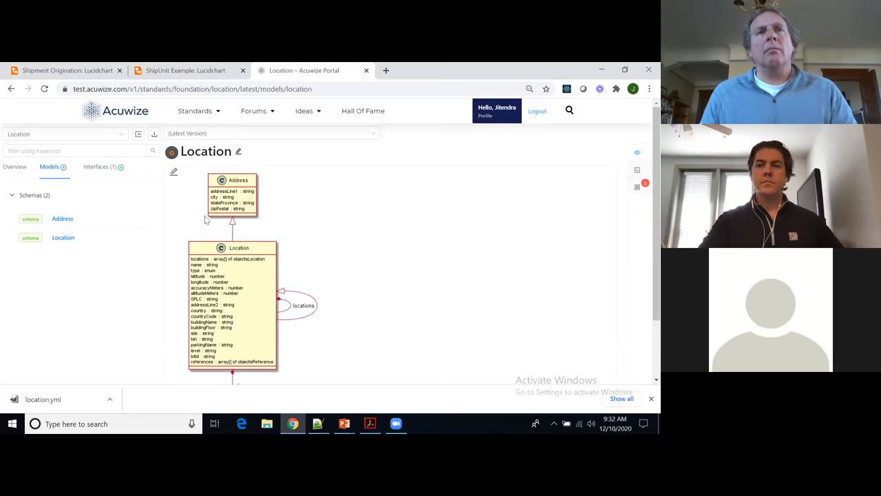
# Switch to the Common standard and list its 15 schemas including AccessControl and Commodity
pyautogui.click(62, 134)
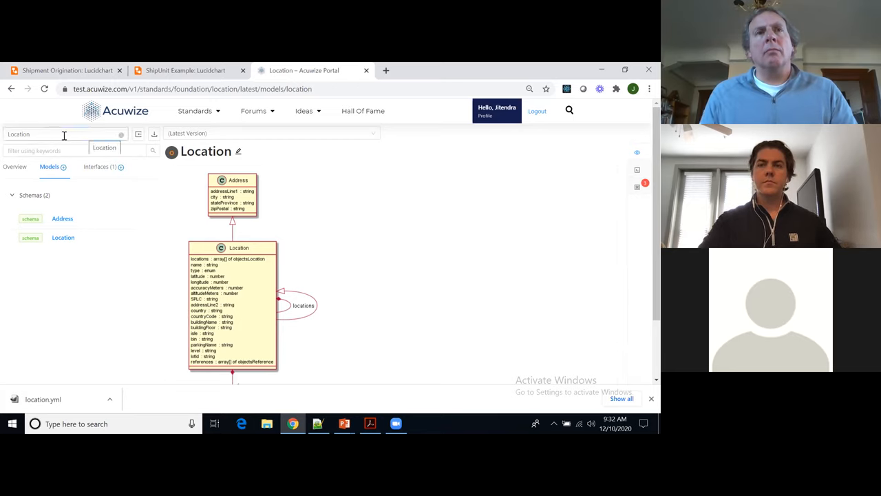
pyautogui.click(62, 133)
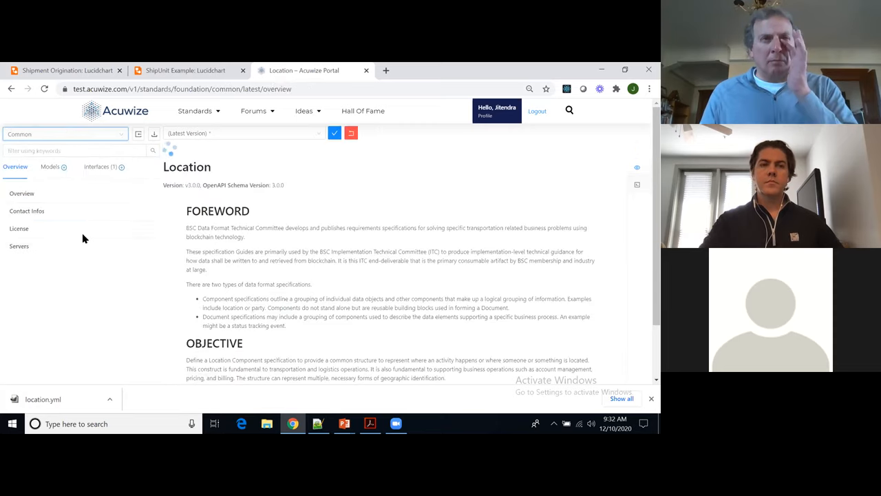
pyautogui.click(50, 166)
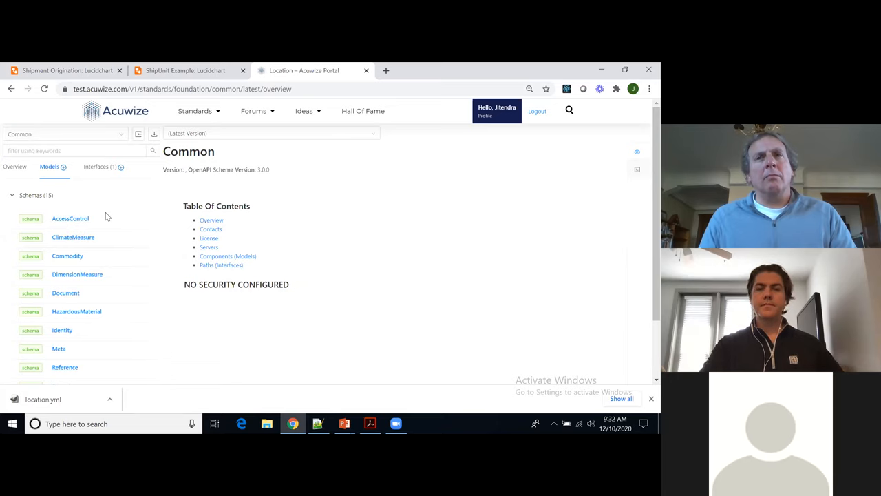
pyautogui.moveTo(77, 274)
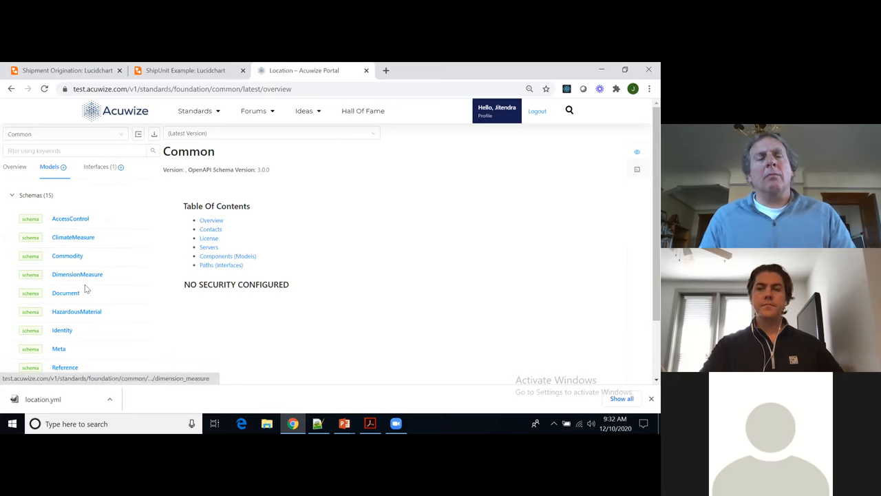
pyautogui.scroll(-3)
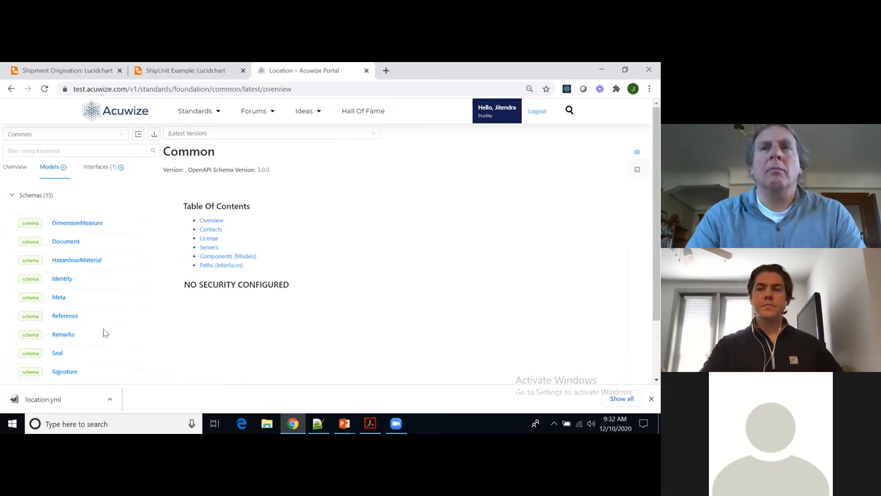
pyautogui.scroll(-3)
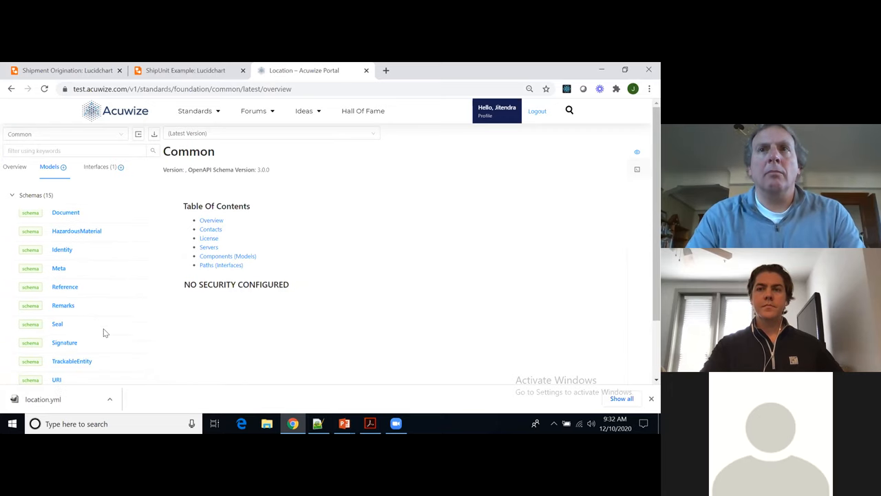
pyautogui.scroll(-3)
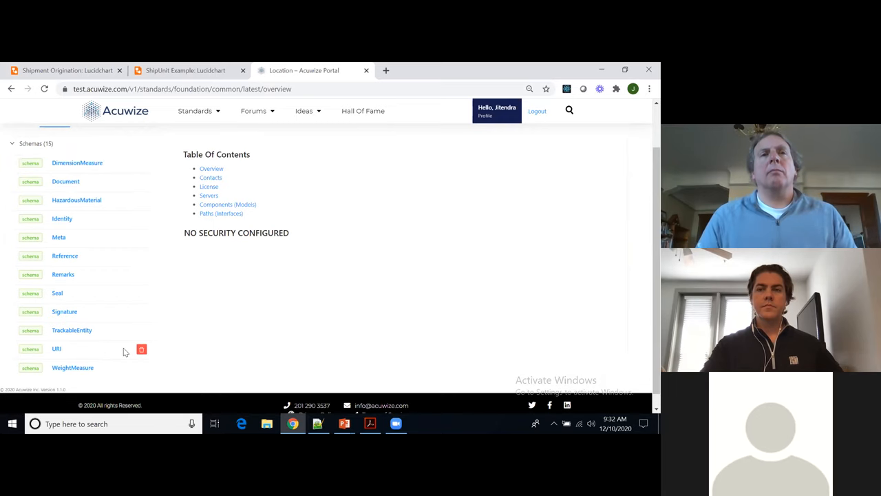
pyautogui.moveTo(96, 330)
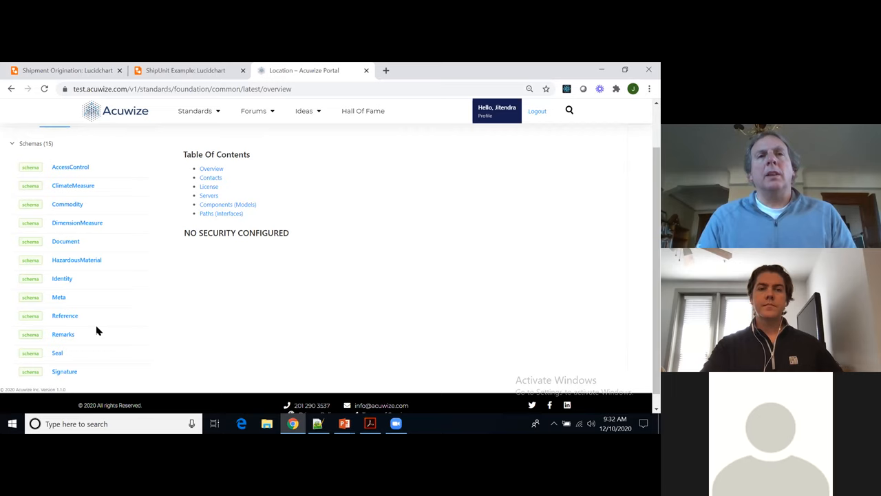
pyautogui.moveTo(113, 259)
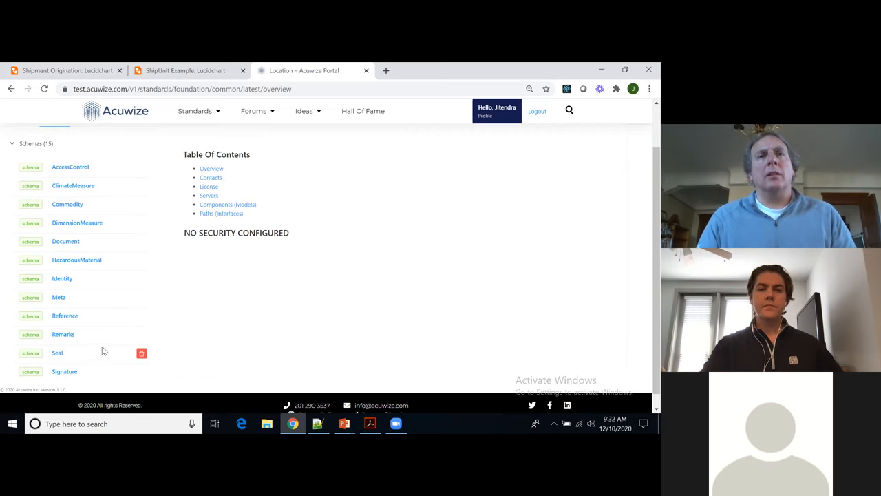
pyautogui.moveTo(116, 241)
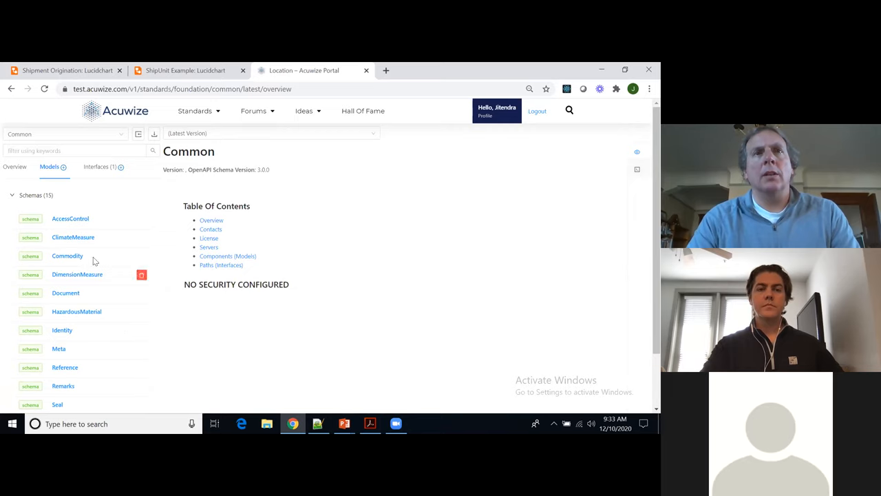
pyautogui.click(62, 134)
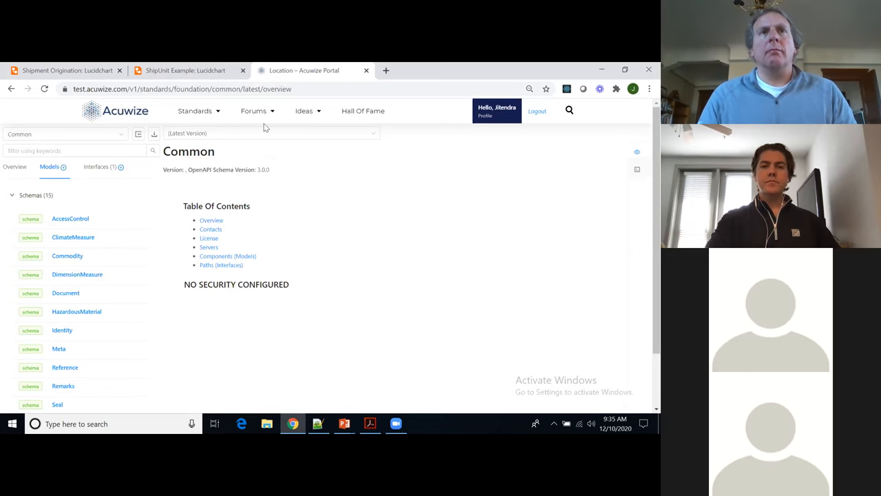
pyautogui.click(254, 110)
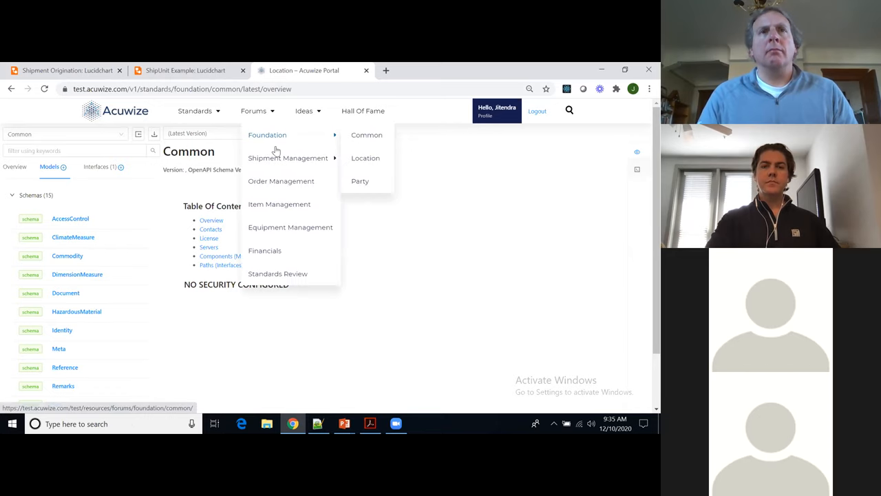
pyautogui.click(304, 110)
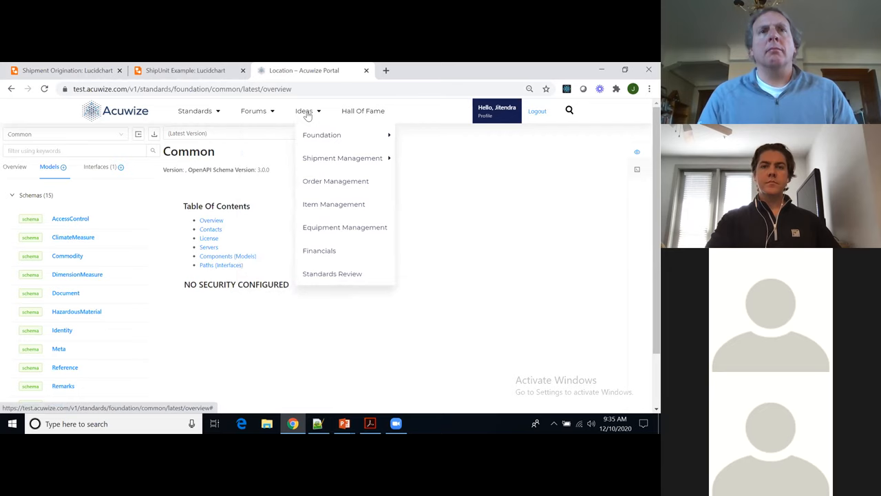
pyautogui.moveTo(322, 135)
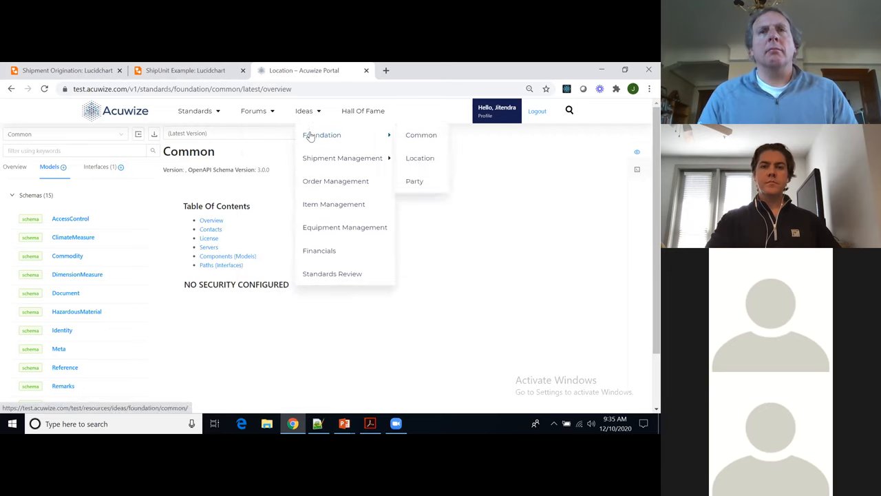
pyautogui.moveTo(305, 140)
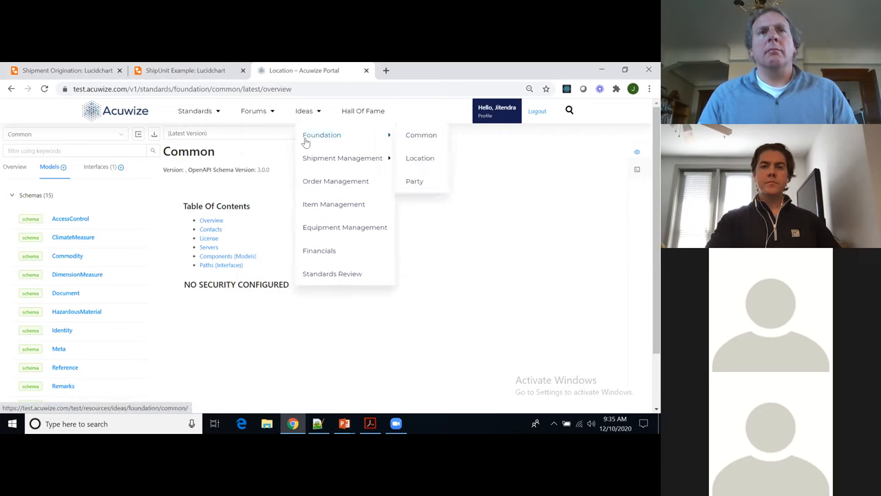
pyautogui.click(227, 343)
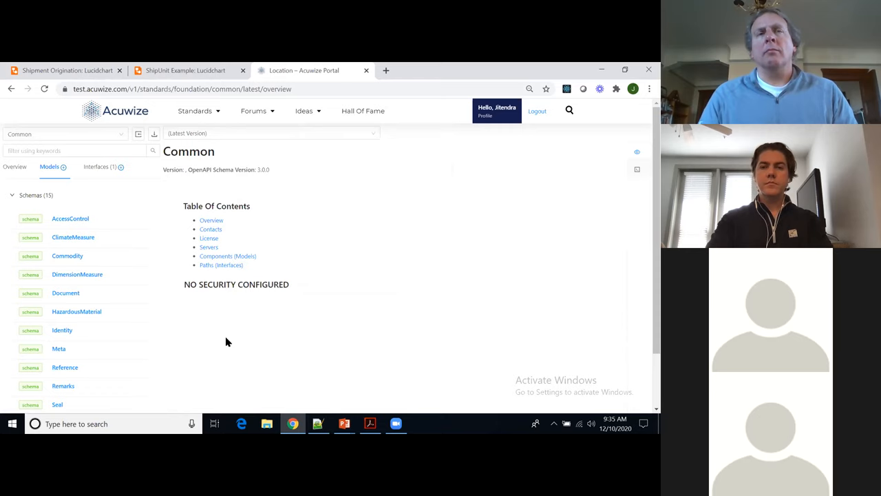
pyautogui.moveTo(233, 336)
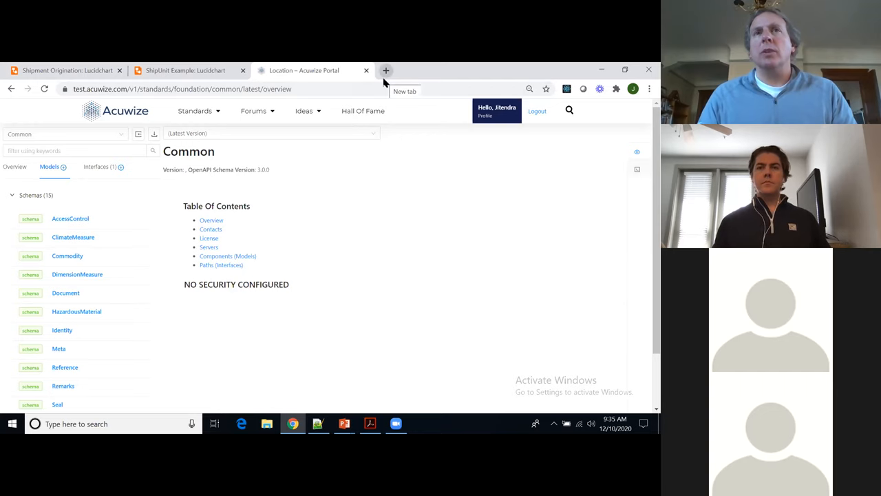
# In a new tab go to bita.studio and navigate to its Blockchain Standards page
pyautogui.click(386, 70)
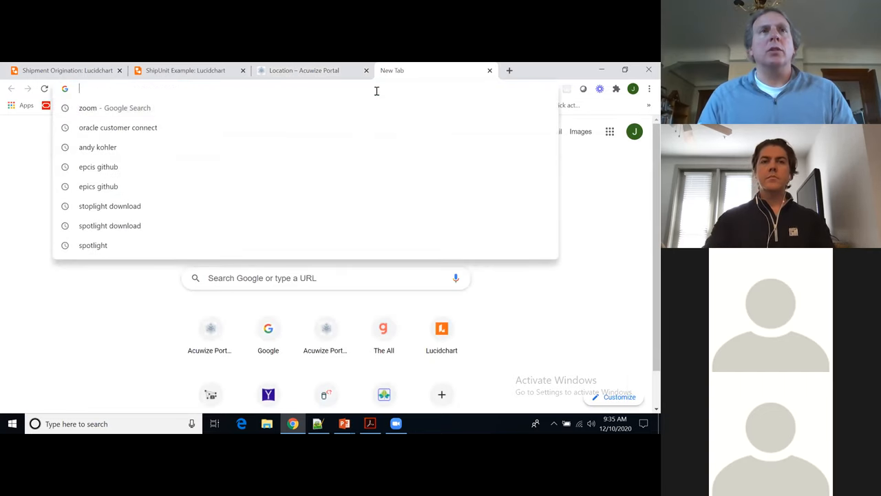
pyautogui.write('bit')
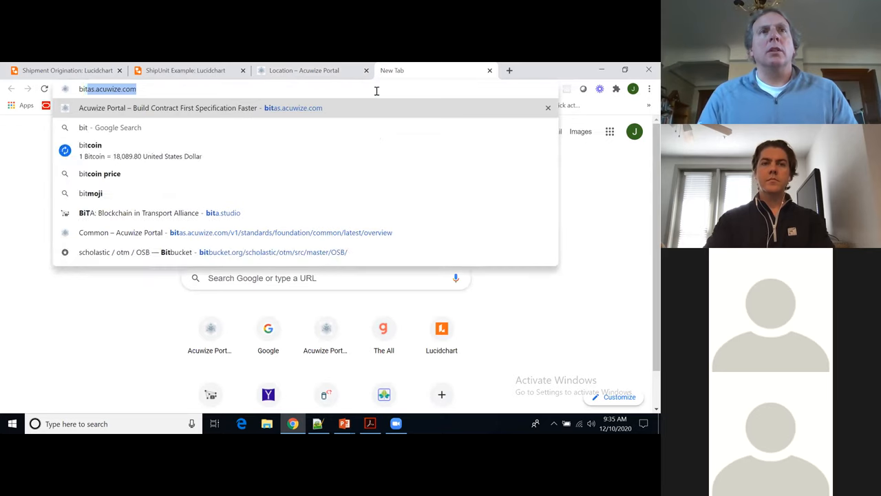
pyautogui.click(154, 212)
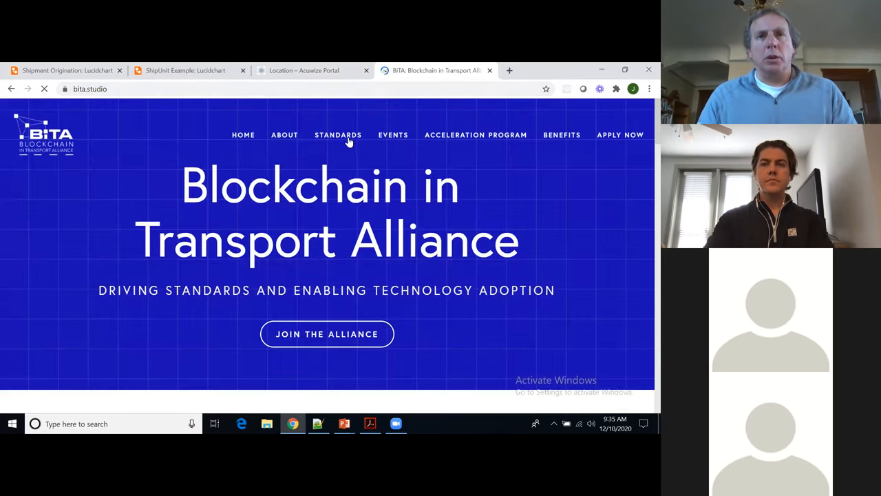
pyautogui.moveTo(339, 135)
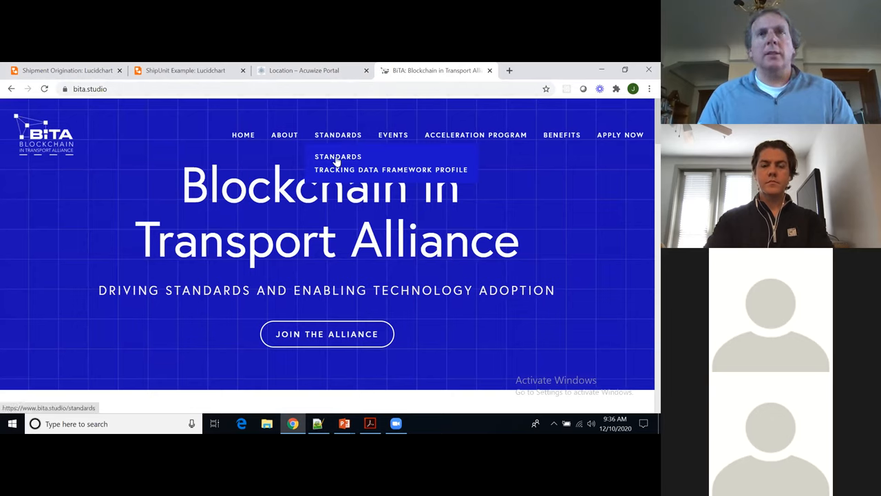
pyautogui.click(339, 157)
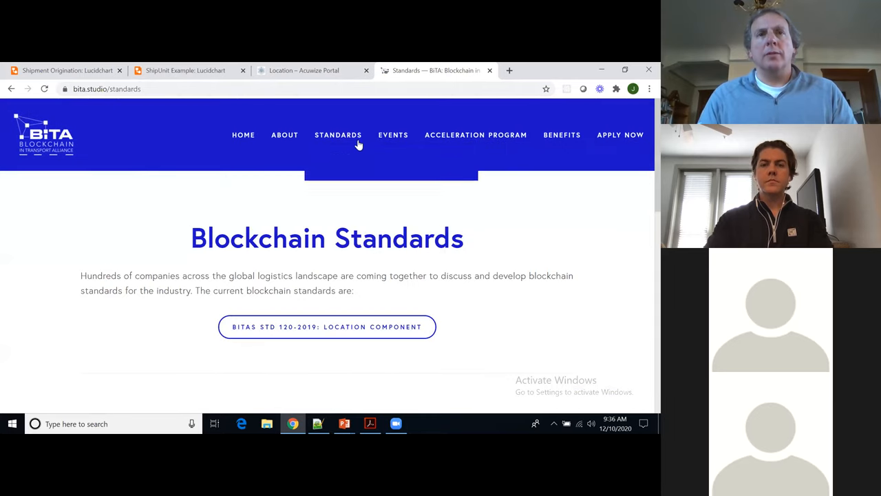
pyautogui.moveTo(339, 135)
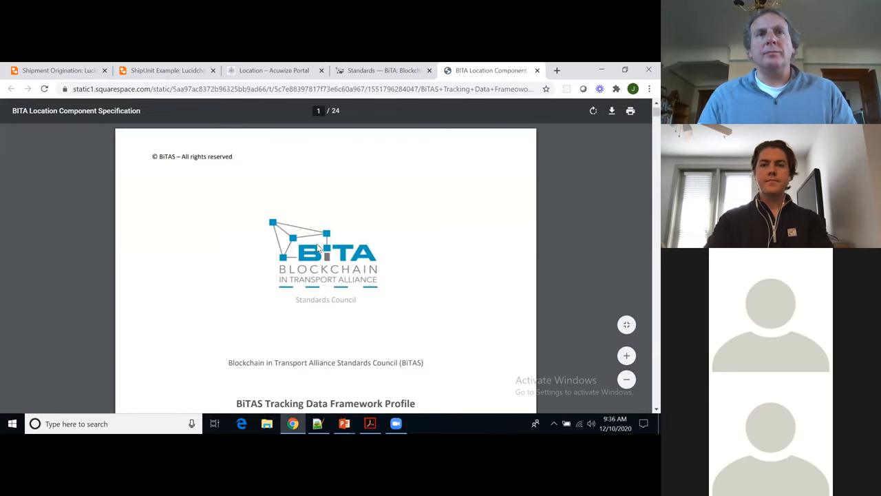
# Scroll the Location Component Specification PDF to its page-3 Acknowledgements, then start a fresh tab
pyautogui.scroll(-3)
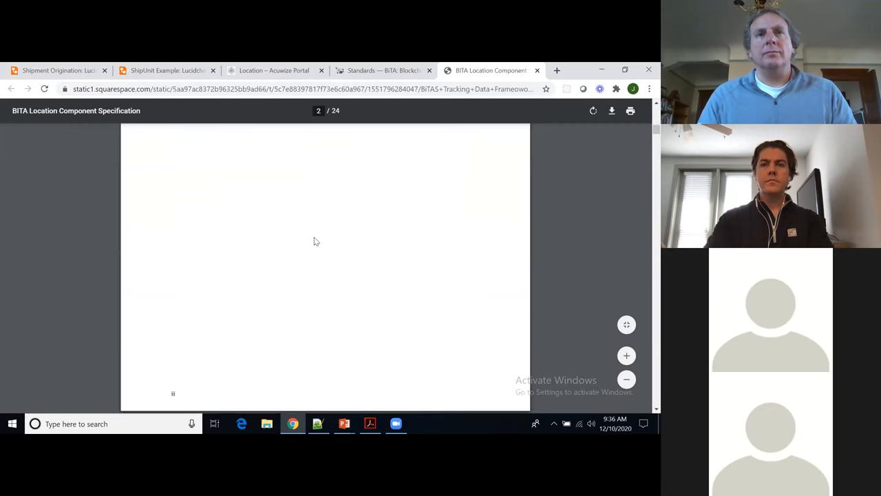
pyautogui.scroll(-3)
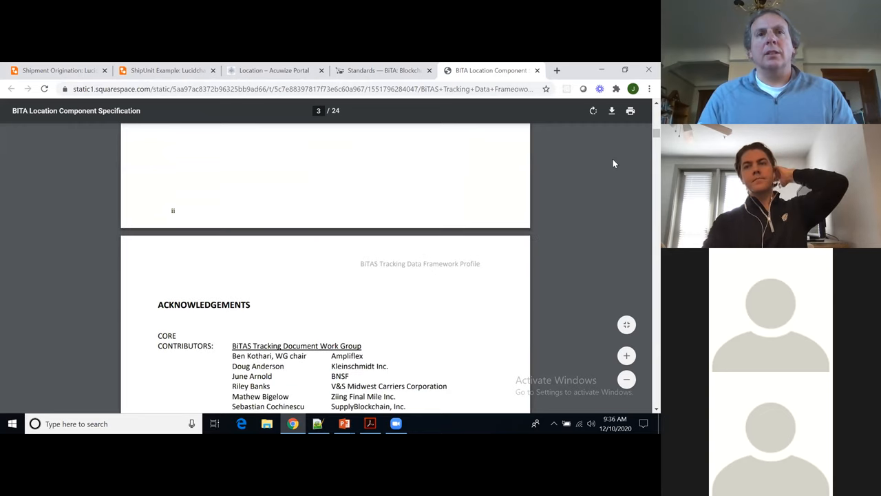
pyautogui.click(556, 69)
pyautogui.write('bitas.acuwize.com')
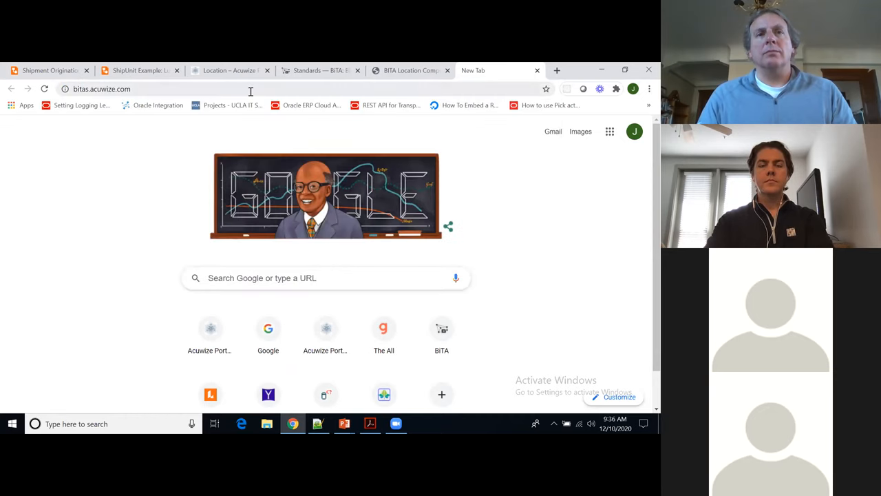
# Load bitas.acuwize.com's home page and head to its account creation page
pyautogui.click(101, 88)
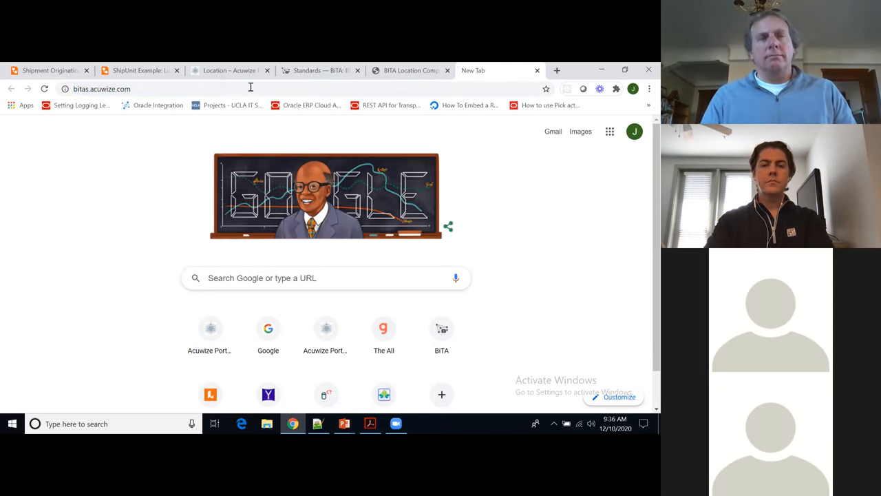
pyautogui.moveTo(144, 94)
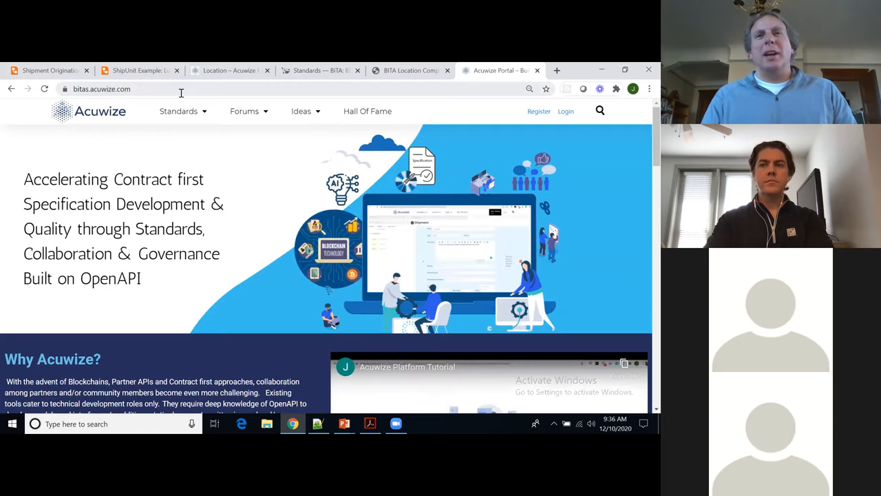
pyautogui.moveTo(281, 230)
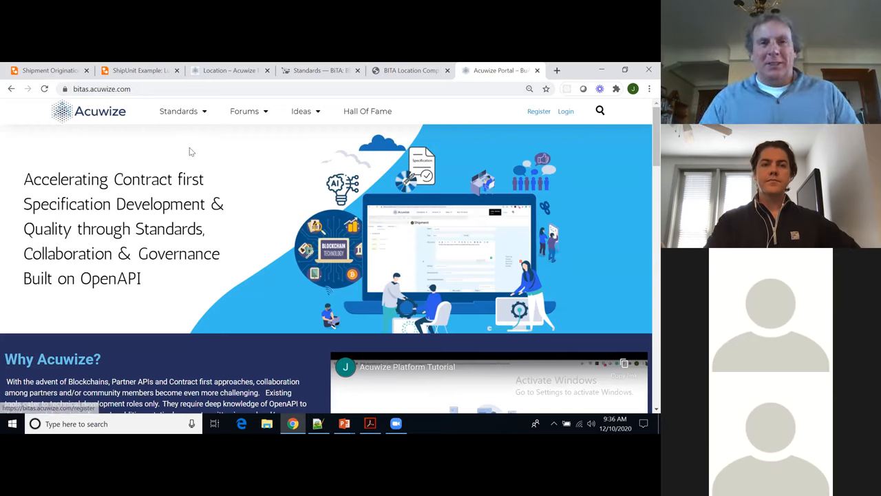
pyautogui.click(179, 110)
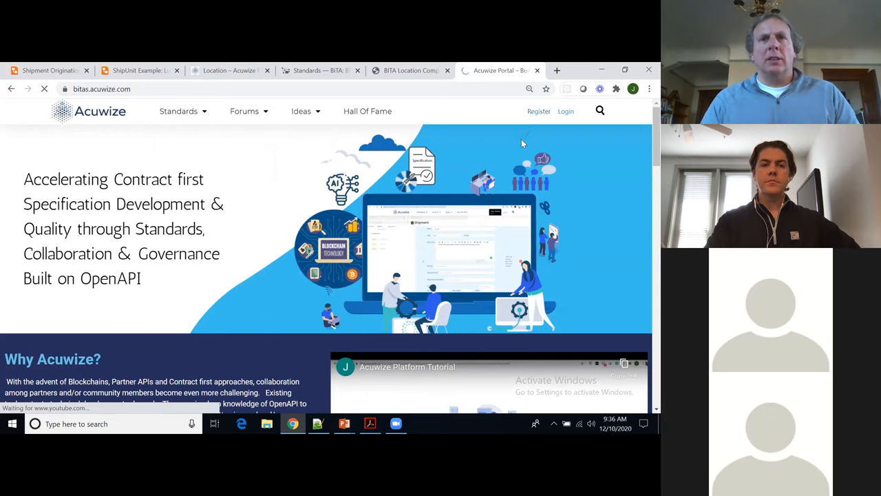
pyautogui.click(539, 110)
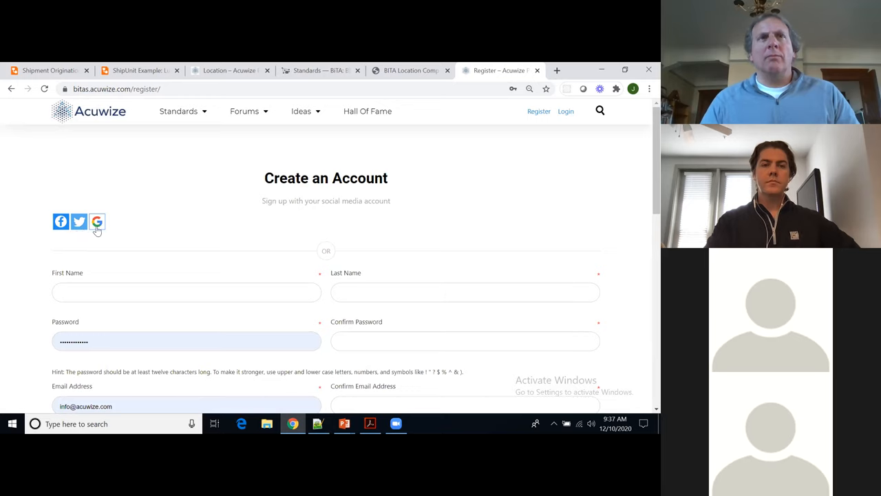
pyautogui.moveTo(328, 264)
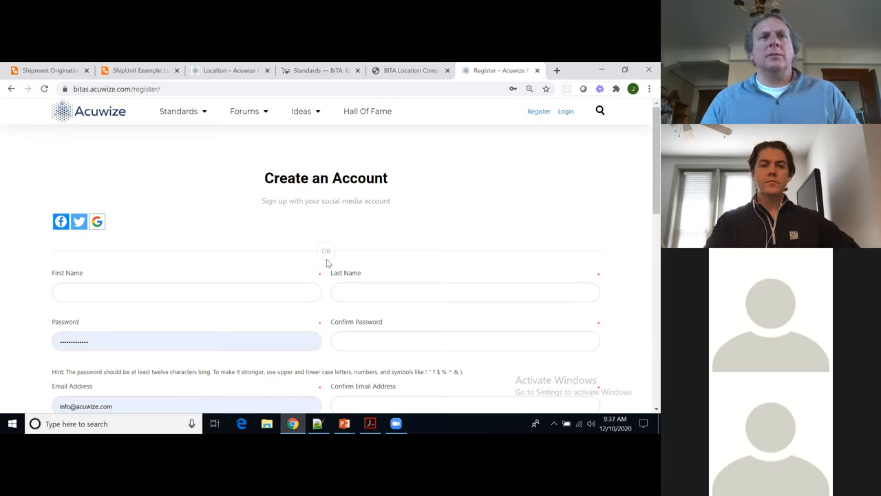
pyautogui.moveTo(306, 245)
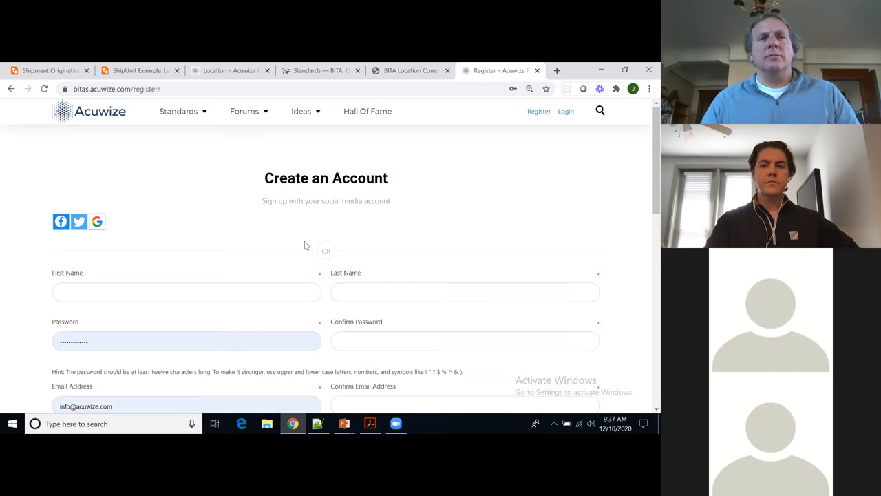
pyautogui.scroll(-3)
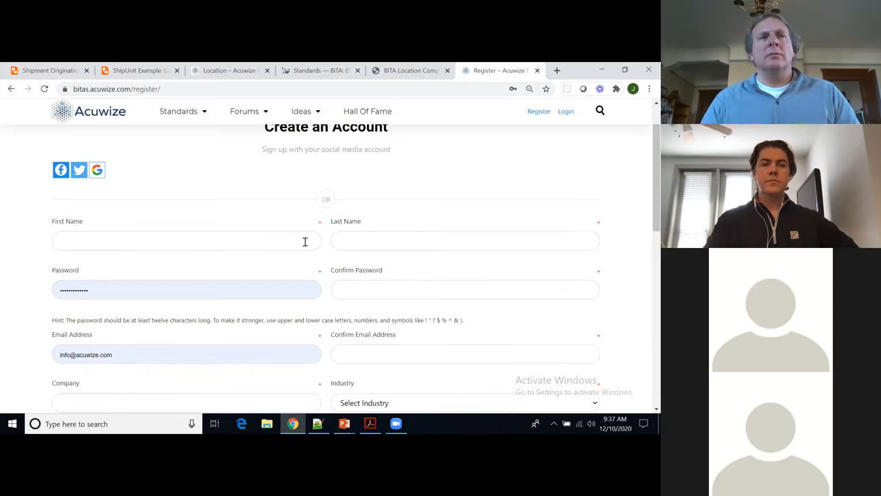
pyautogui.scroll(-3)
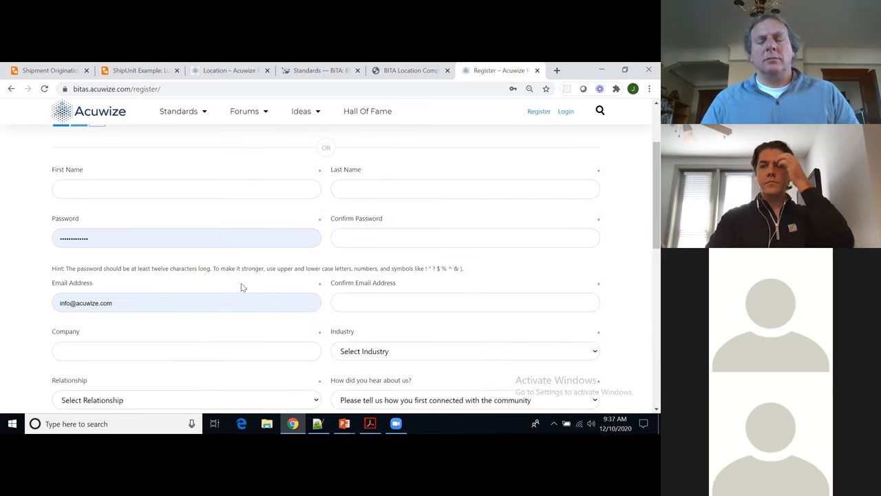
pyautogui.scroll(-3)
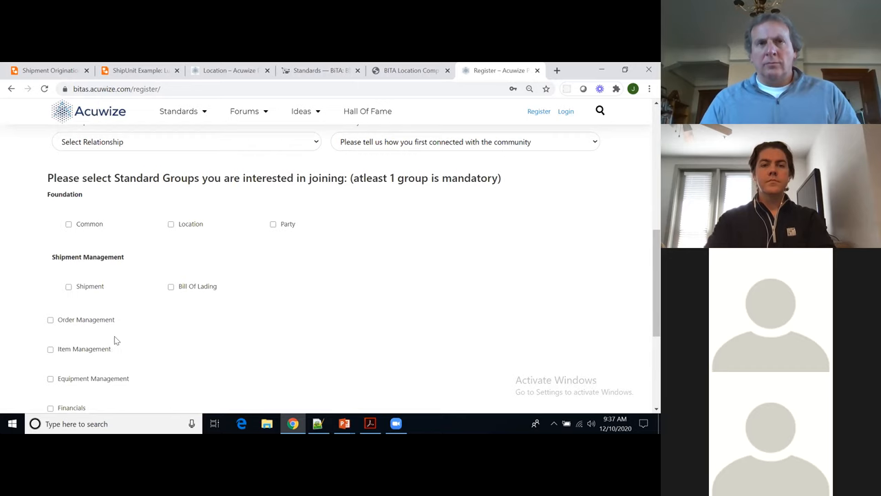
pyautogui.scroll(-3)
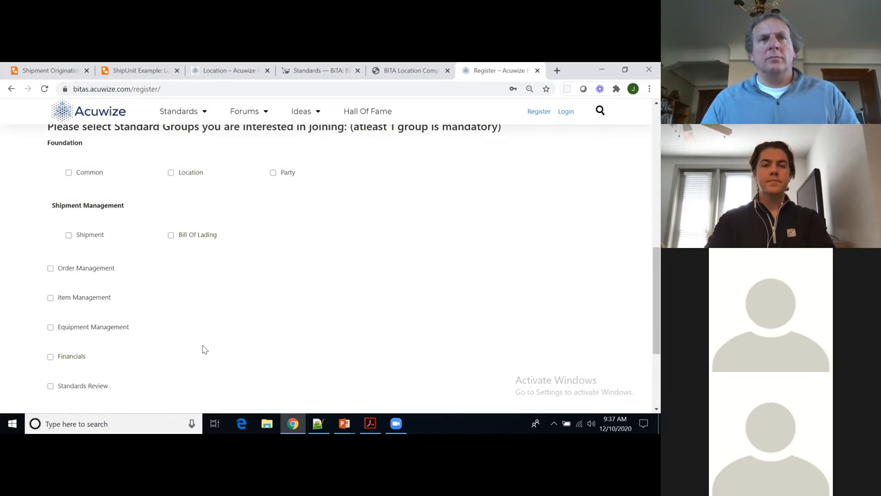
pyautogui.scroll(3)
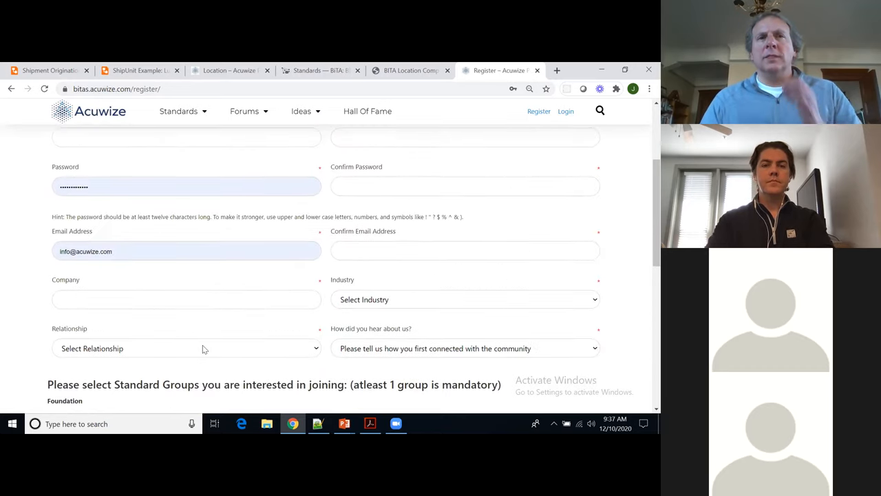
pyautogui.scroll(3)
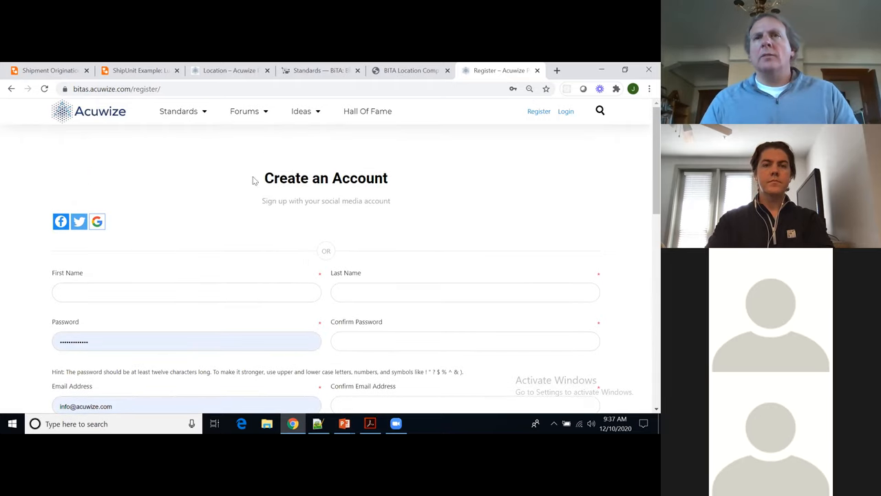
pyautogui.moveTo(250, 201)
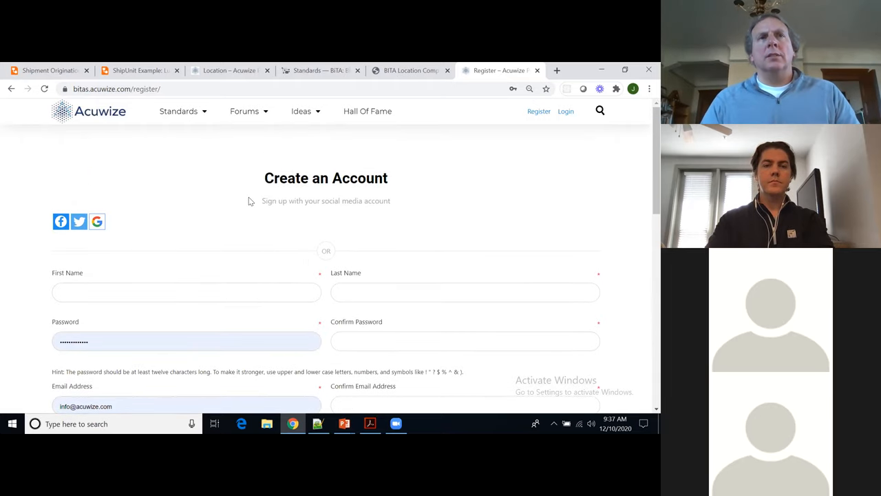
pyautogui.moveTo(231, 69)
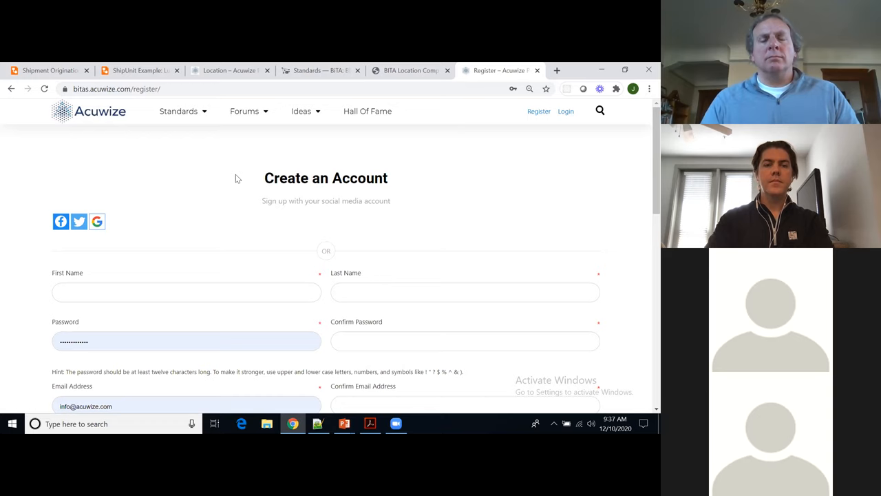
# Switch back to the Standards — BiTA browser tab from the Acuwize registration form
pyautogui.click(245, 110)
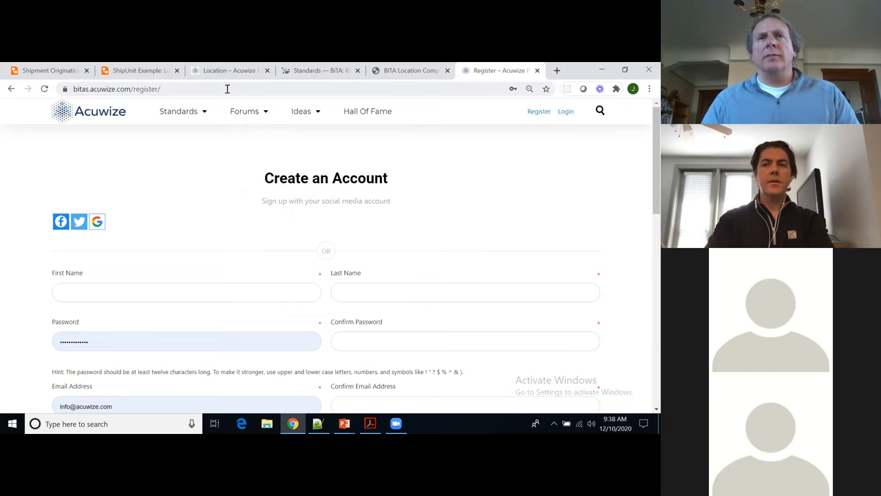
pyautogui.moveTo(231, 69)
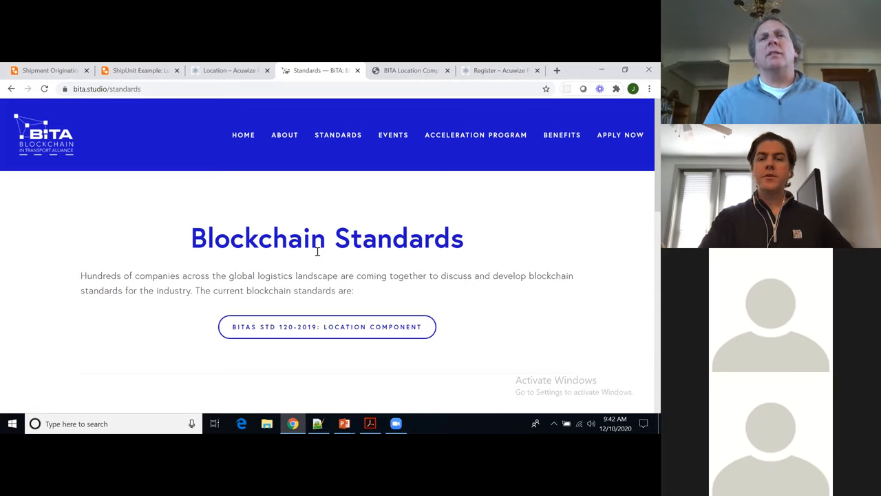
pyautogui.moveTo(404, 83)
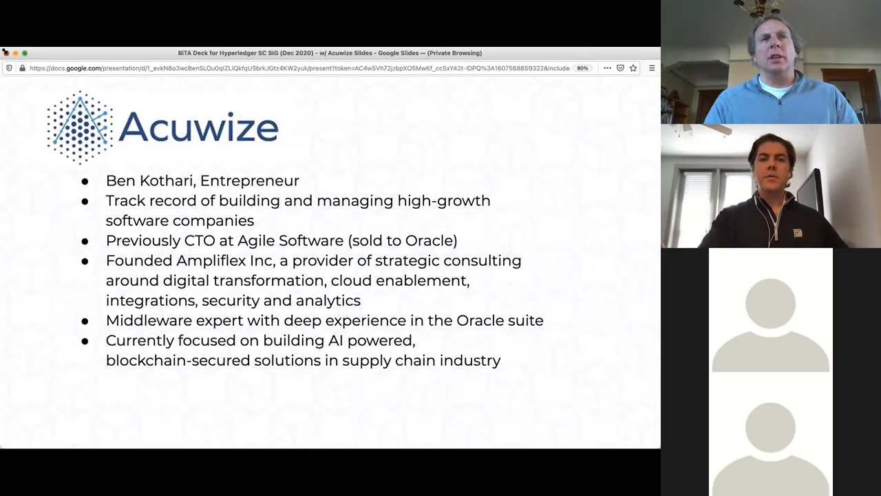
# Advance to the transportation industry blockchain adoption chart slide
pyautogui.press('Right')
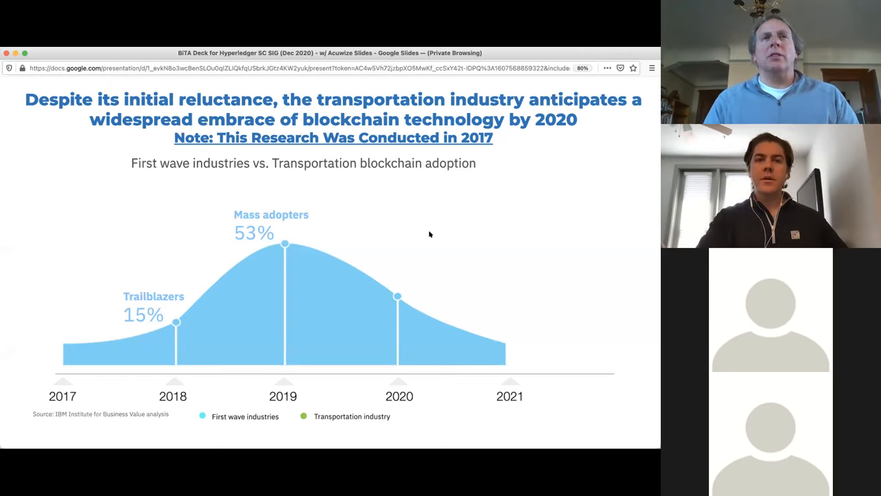
pyautogui.moveTo(475, 264)
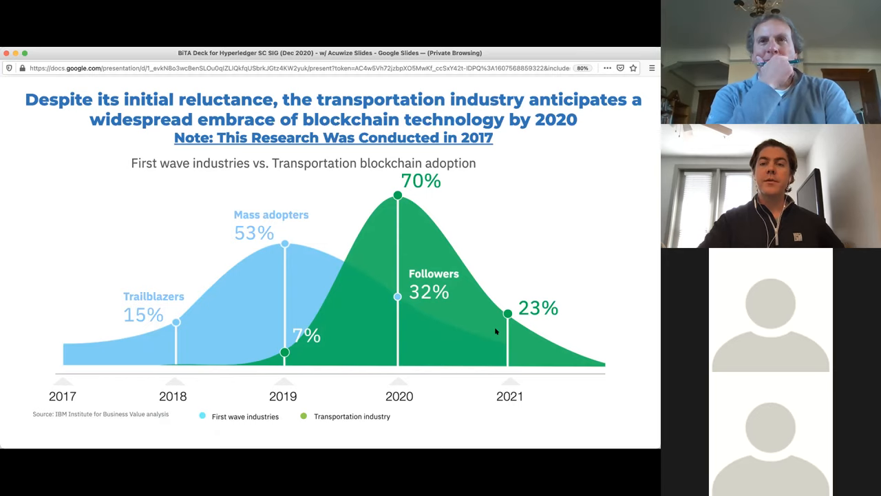
pyautogui.moveTo(493, 310)
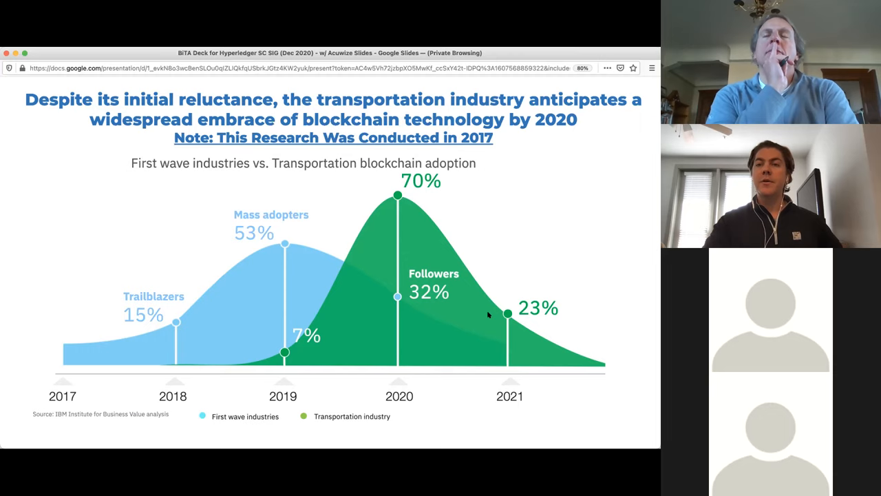
# Advance past the adoption chart to the BiTA Forecast 2019–2026 timeline slide
pyautogui.press('right')
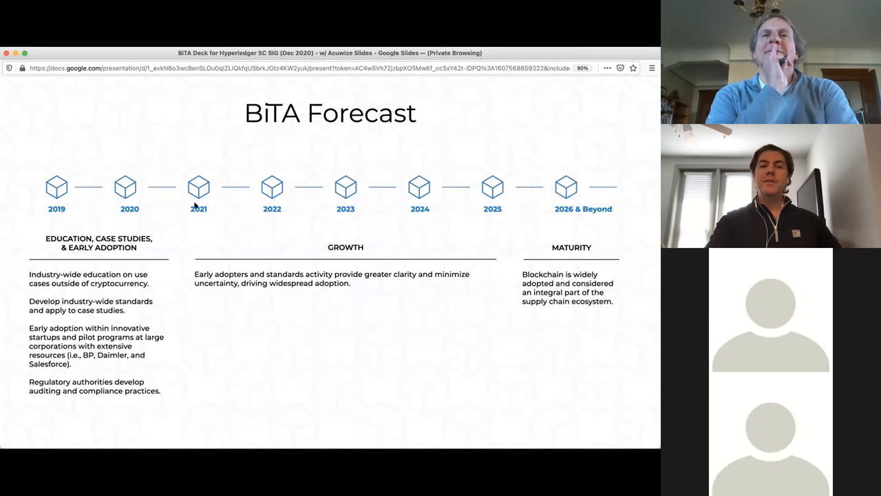
pyautogui.moveTo(155, 285)
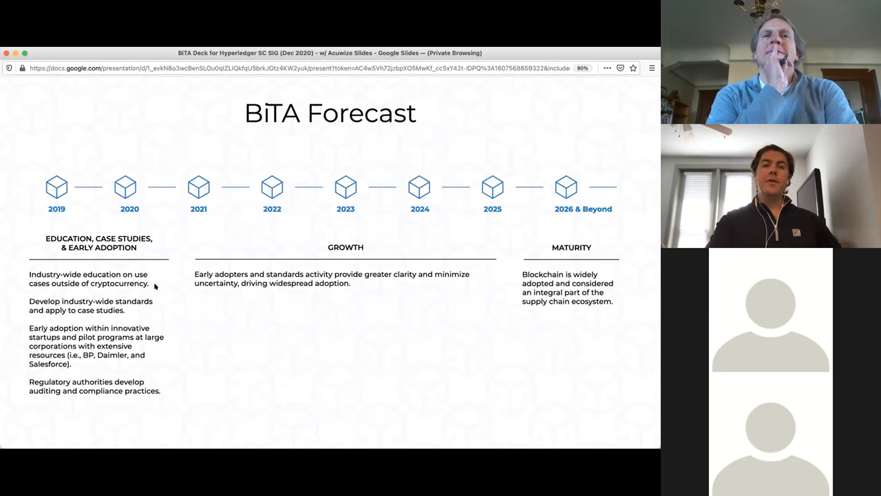
pyautogui.moveTo(163, 315)
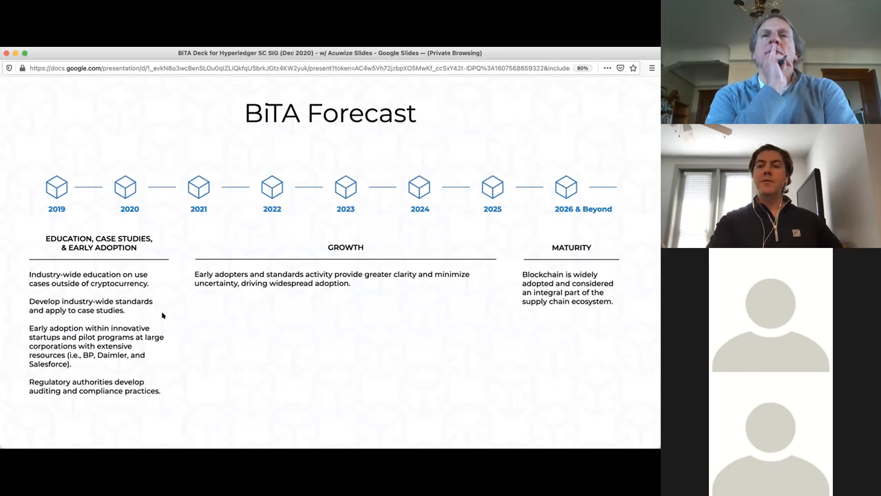
pyautogui.moveTo(160, 344)
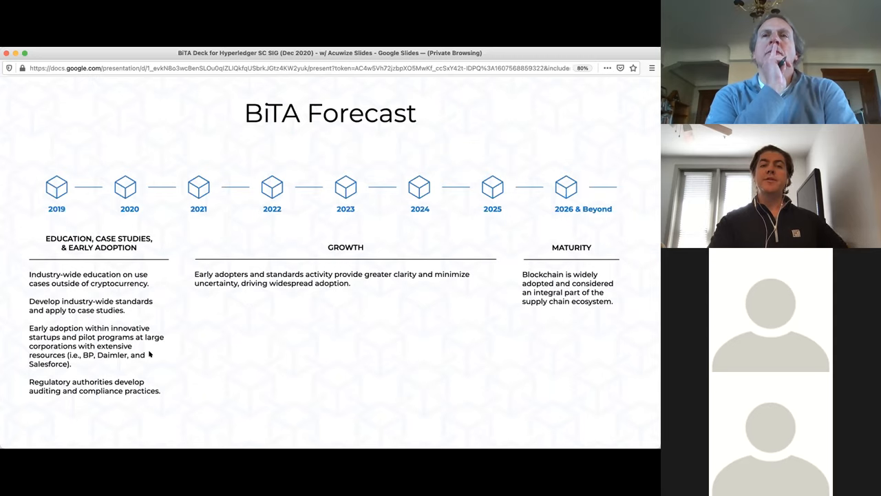
pyautogui.moveTo(104, 356)
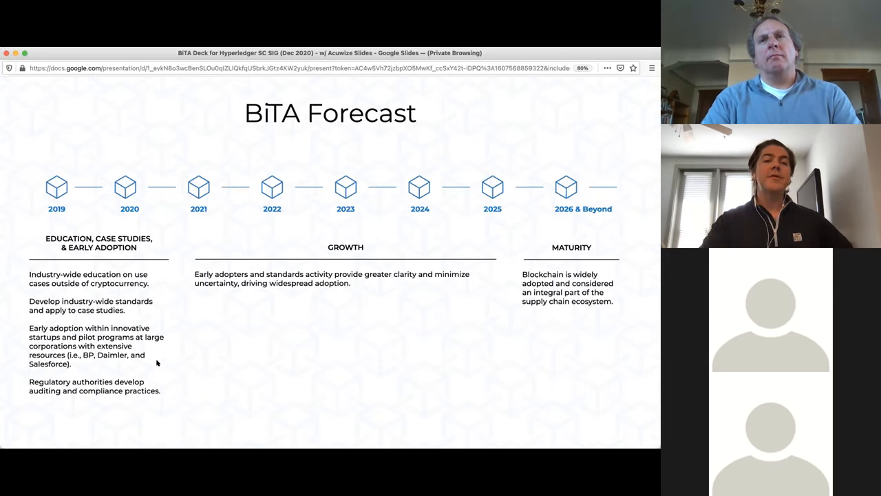
pyautogui.moveTo(129, 405)
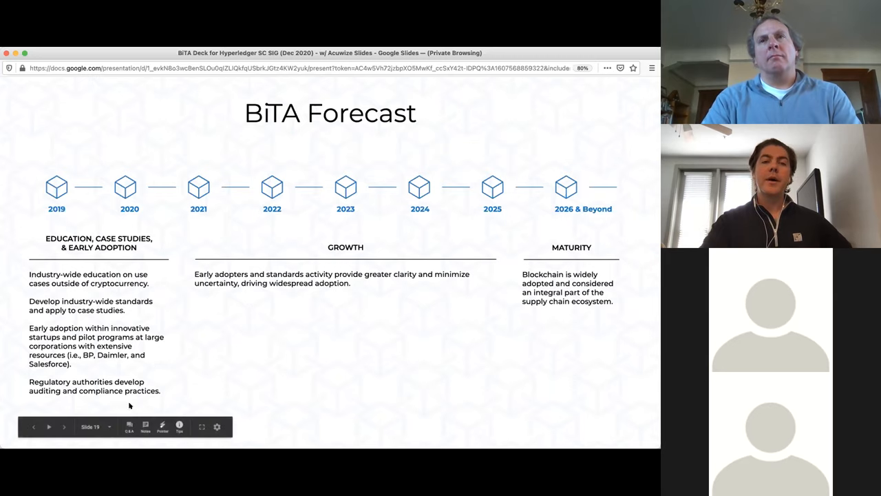
pyautogui.moveTo(102, 386)
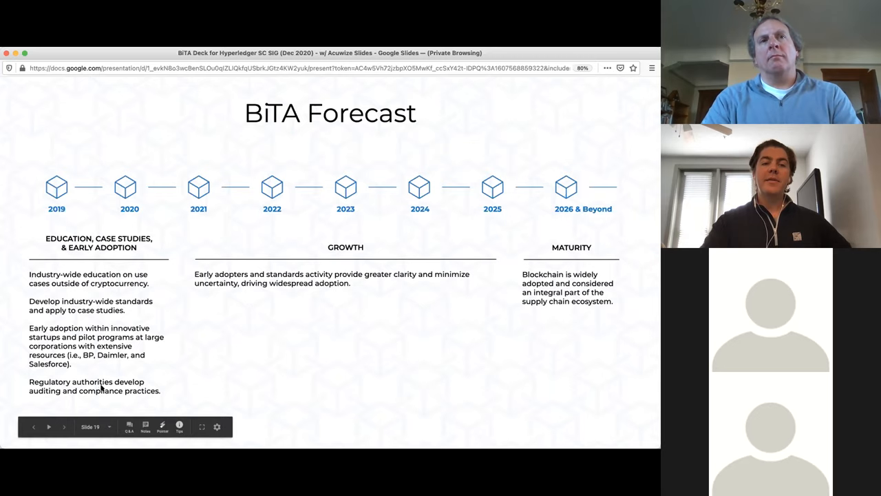
pyautogui.moveTo(122, 391)
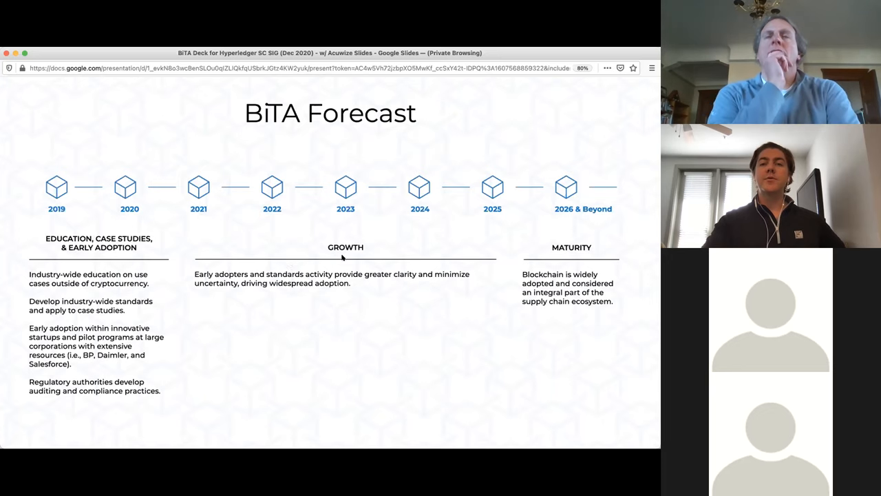
pyautogui.moveTo(443, 303)
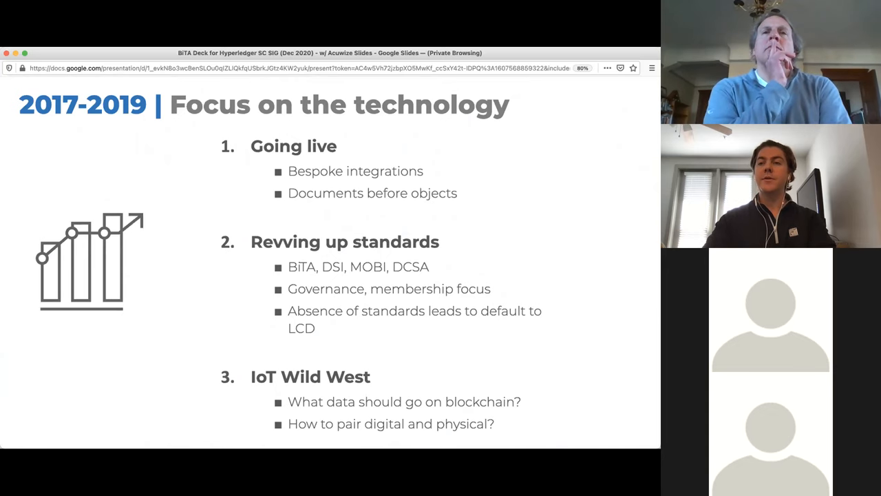
# Advance from the BiTA Forecast slide toward the 2017-2019 technology focus slide
pyautogui.press('right')
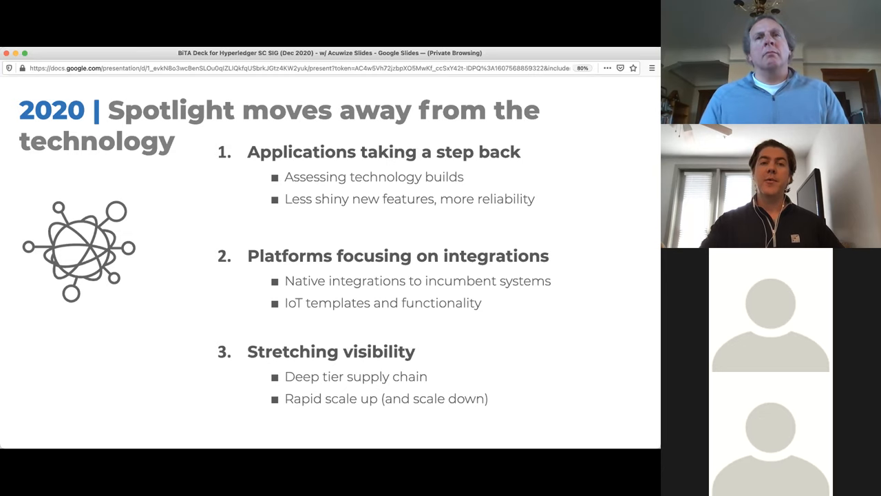
# Advance past the 2020 Spotlight slide to Highlighted Projects
pyautogui.press('right')
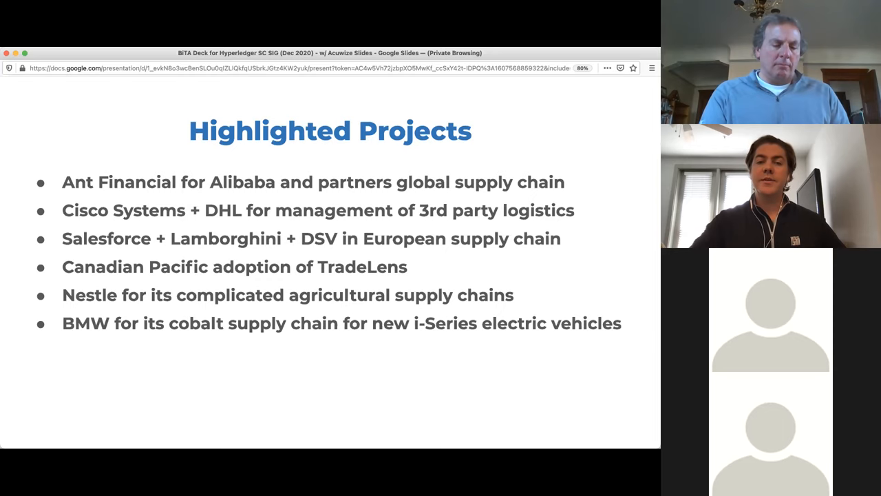
# Advance past Highlighted Projects to the Highlighted Standards Efforts slide
pyautogui.press('Right')
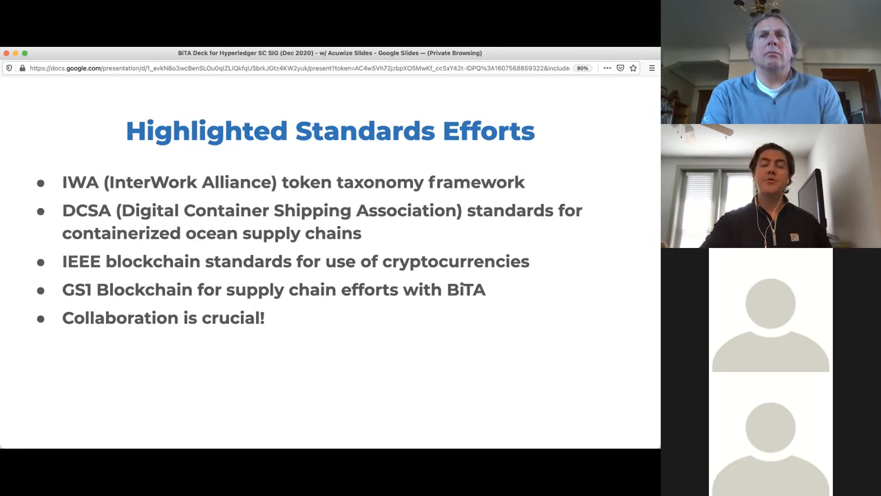
pyautogui.moveTo(585, 383)
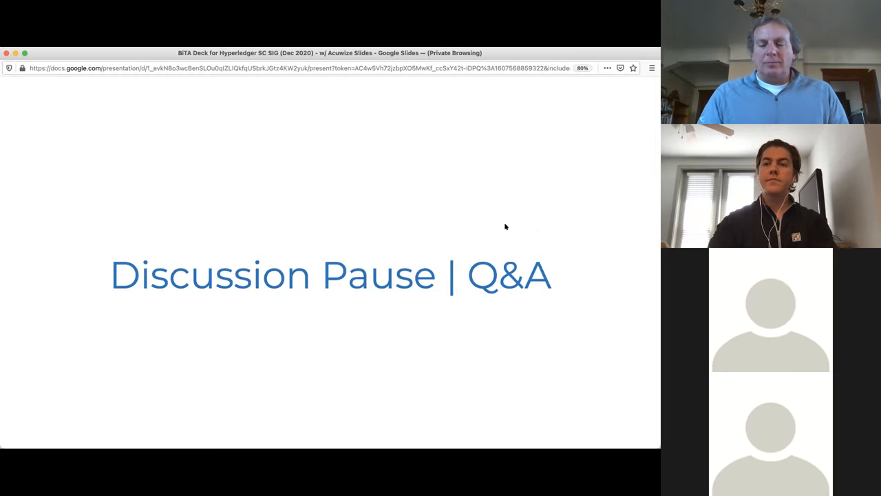
pyautogui.moveTo(582, 388)
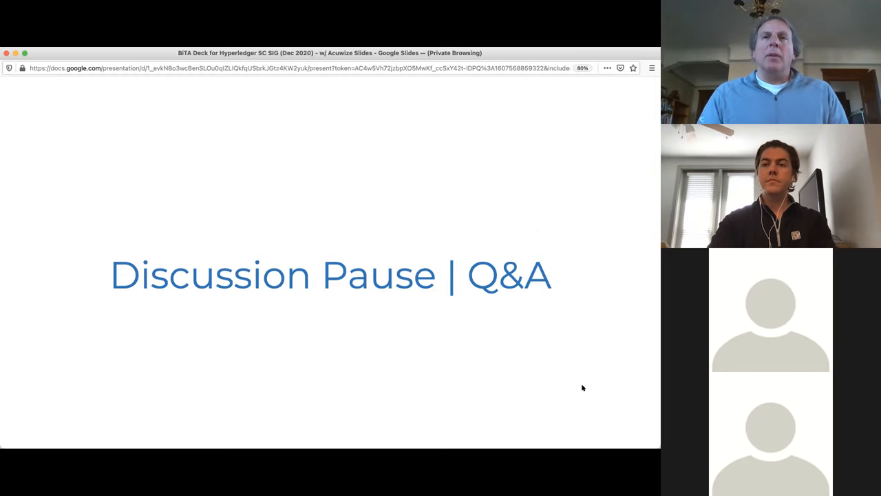
pyautogui.moveTo(589, 384)
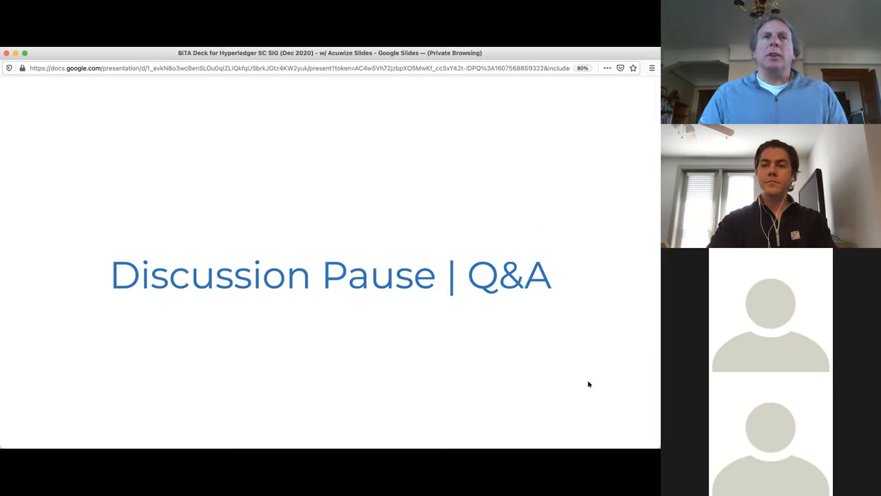
pyautogui.moveTo(589, 81)
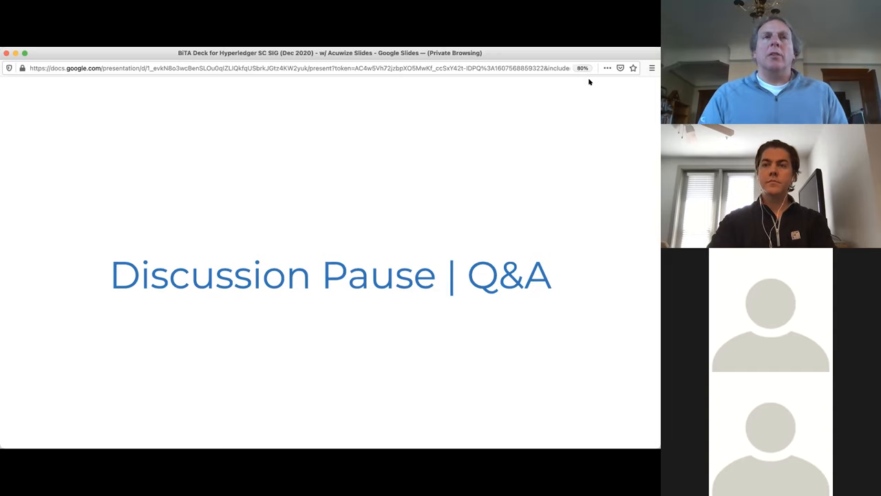
pyautogui.moveTo(451, 178)
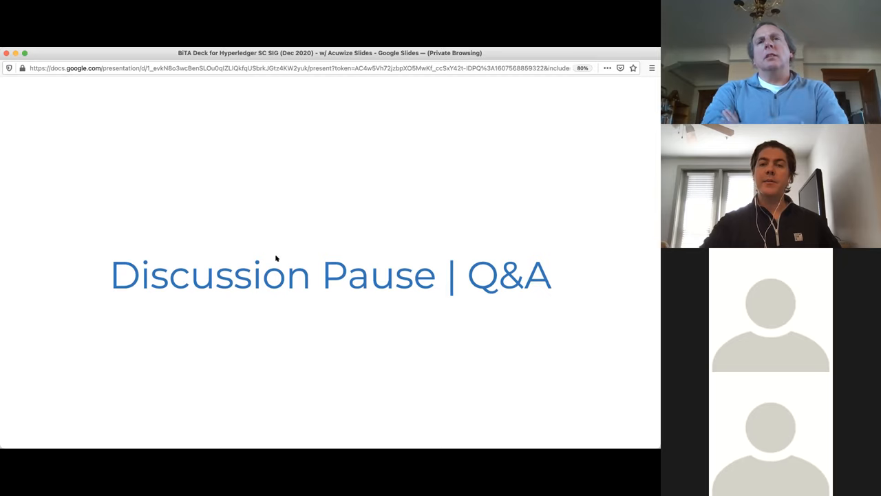
pyautogui.moveTo(57, 382)
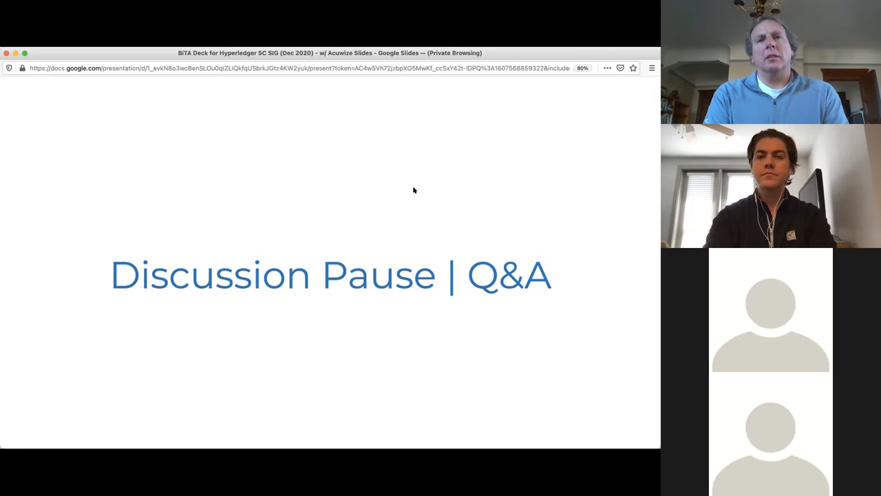
pyautogui.moveTo(585, 391)
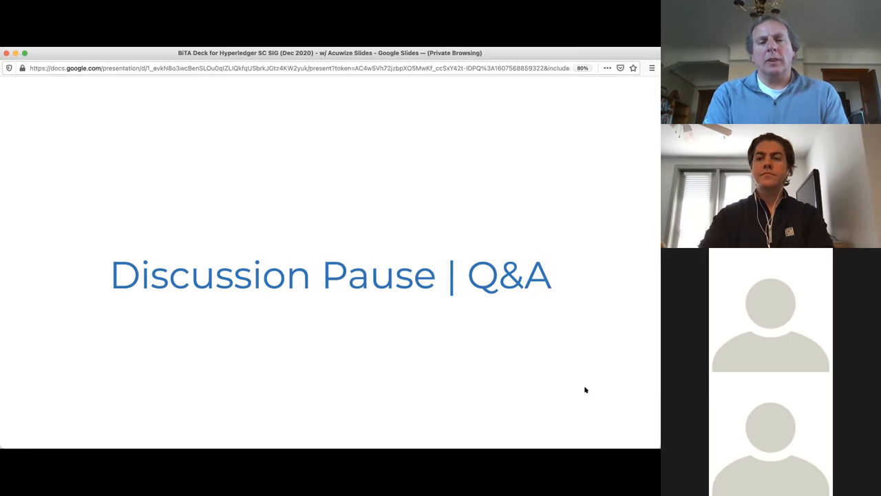
pyautogui.moveTo(583, 382)
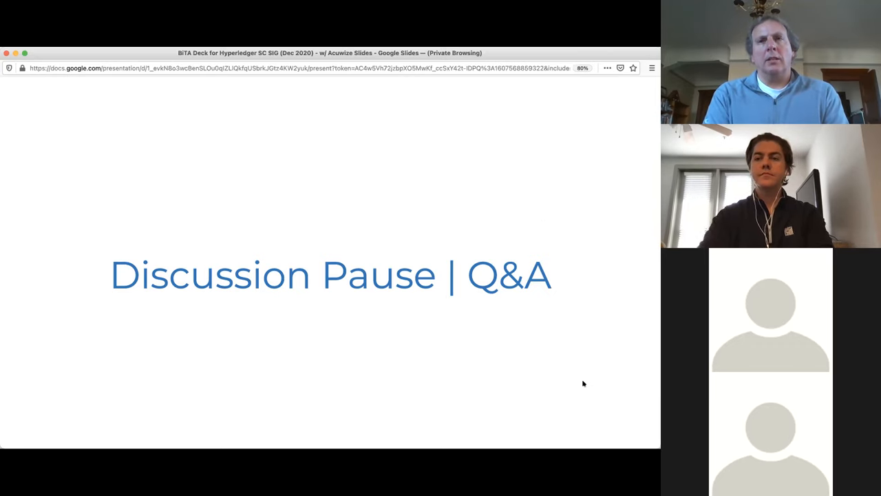
pyautogui.moveTo(579, 231)
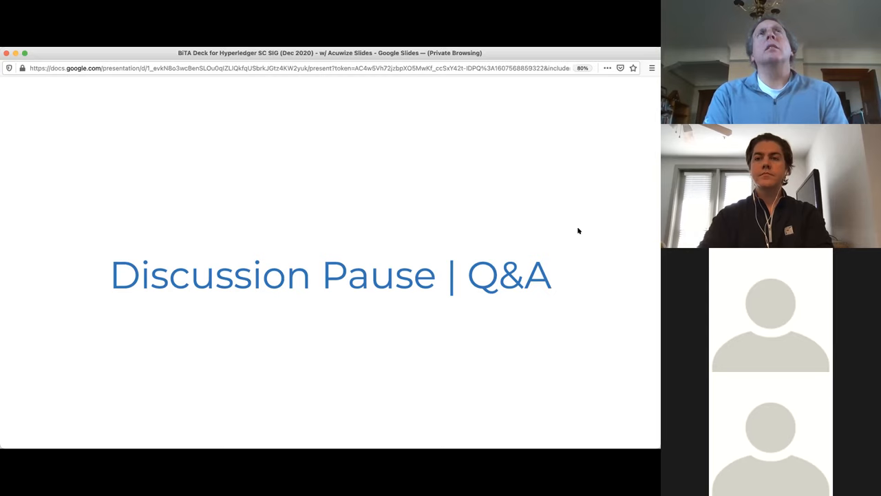
pyautogui.moveTo(581, 447)
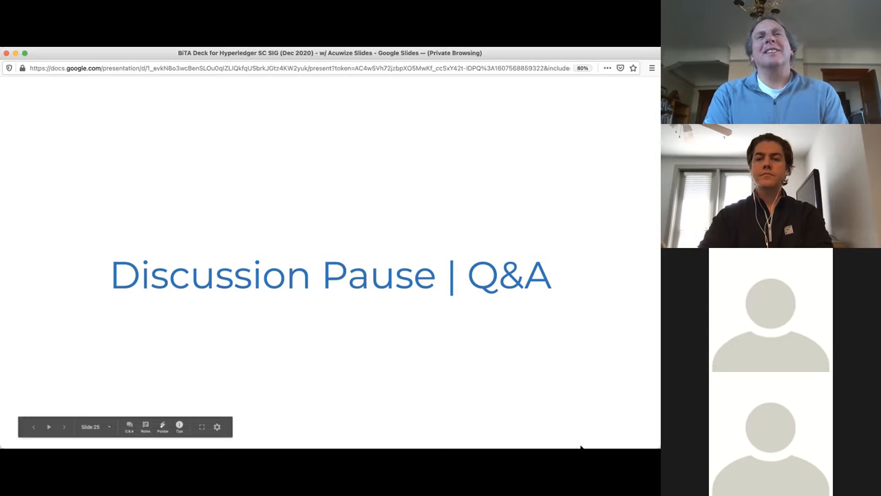
pyautogui.moveTo(528, 402)
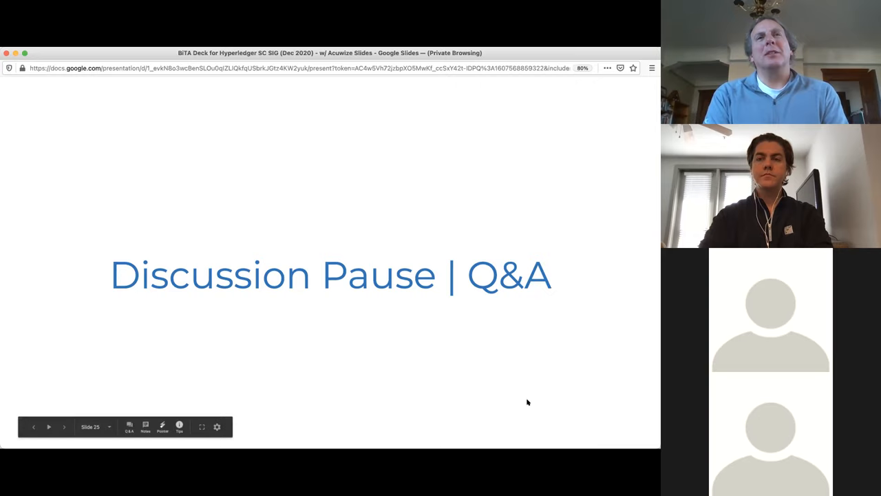
pyautogui.moveTo(474, 355)
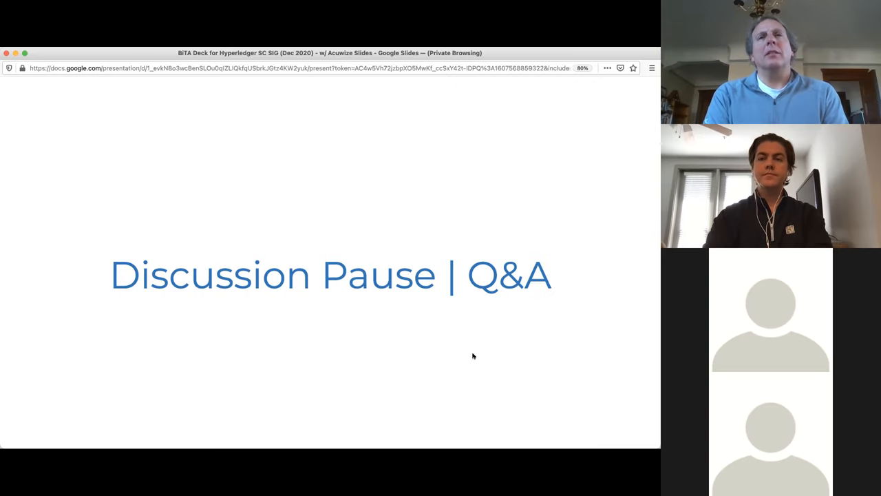
pyautogui.moveTo(634, 433)
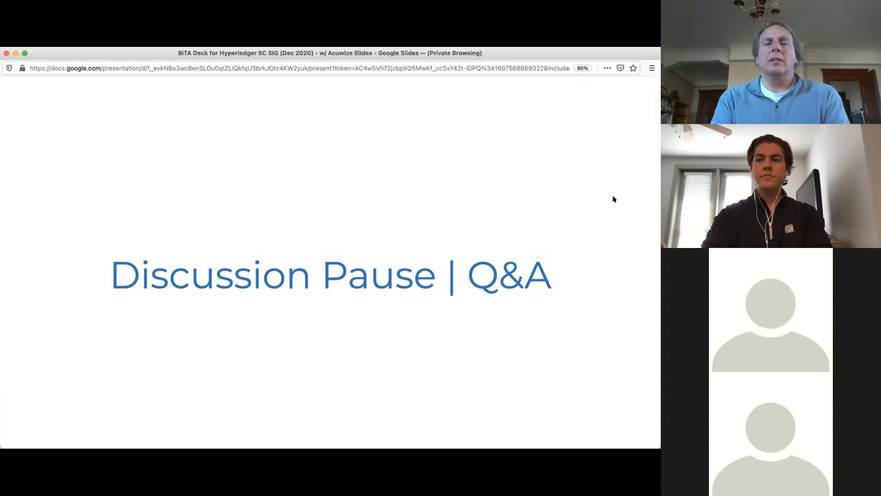
pyautogui.moveTo(582, 389)
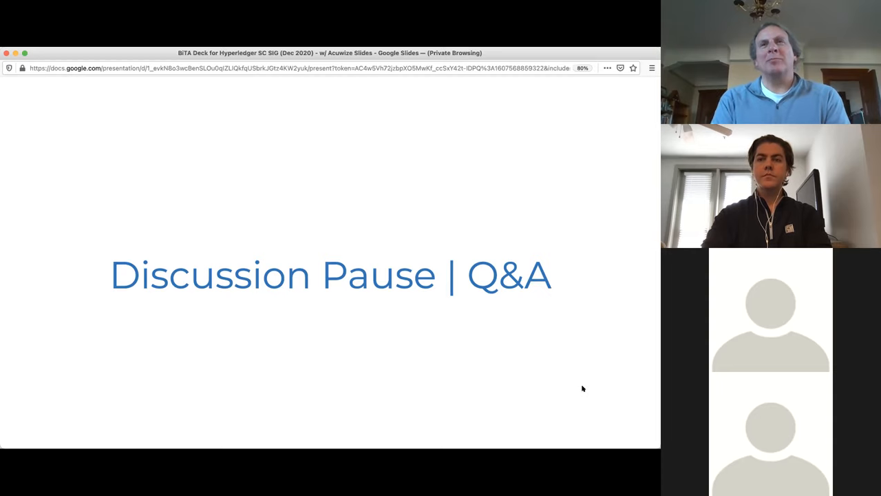
pyautogui.moveTo(589, 388)
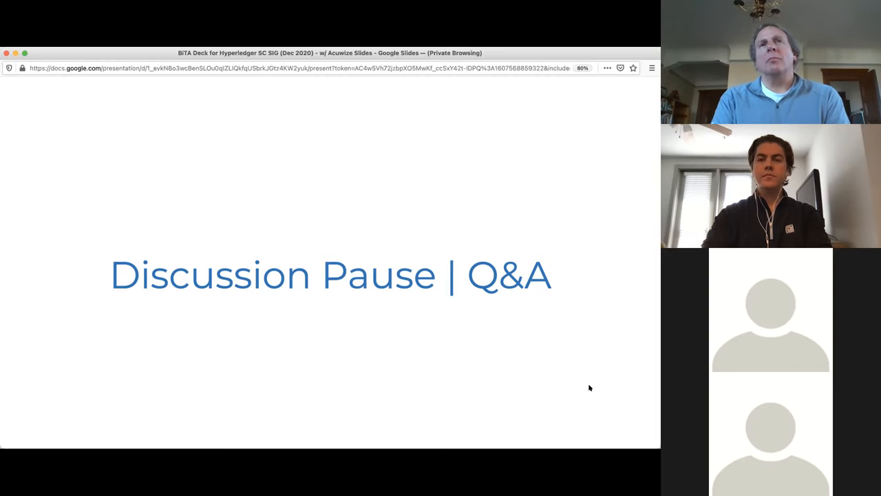
pyautogui.moveTo(499, 311)
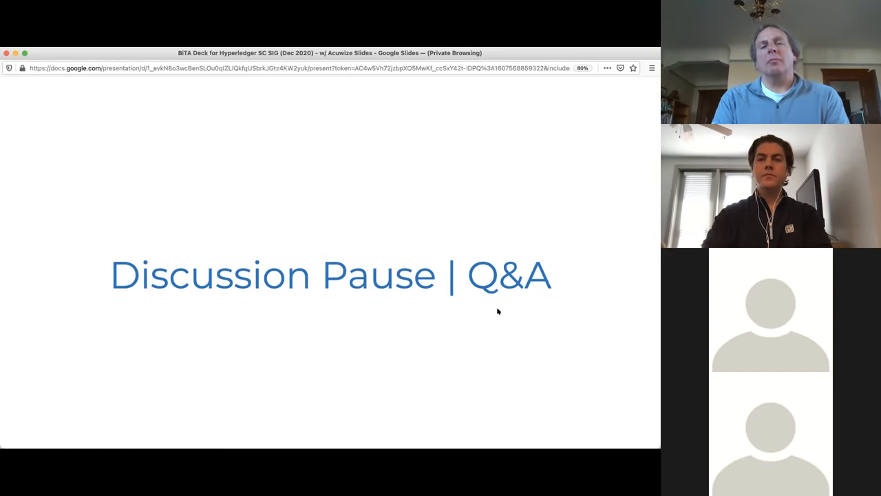
pyautogui.moveTo(585, 385)
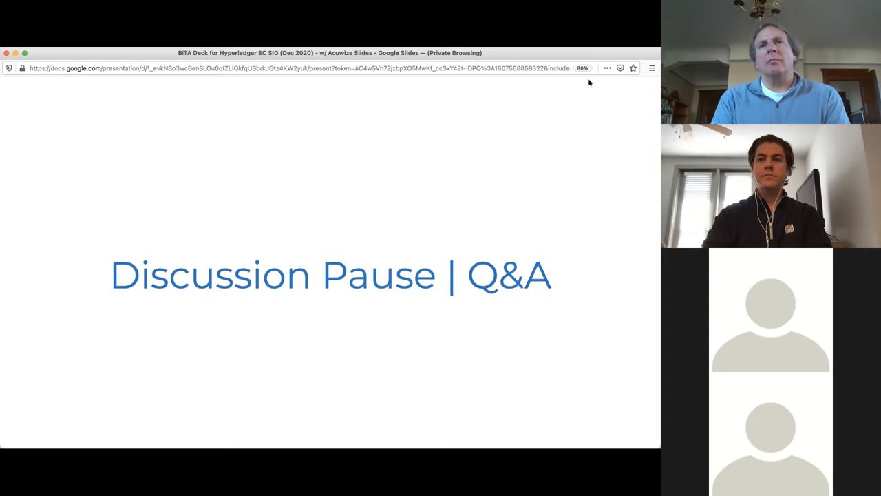
pyautogui.moveTo(457, 212)
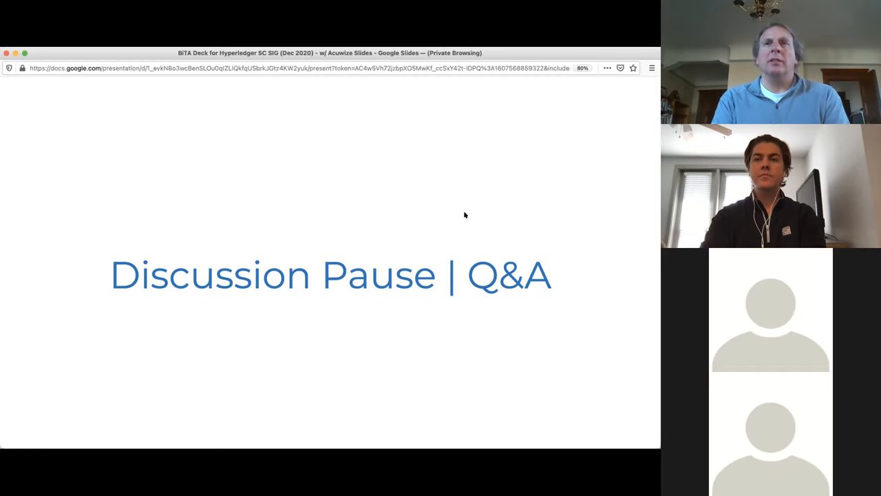
pyautogui.moveTo(72, 398)
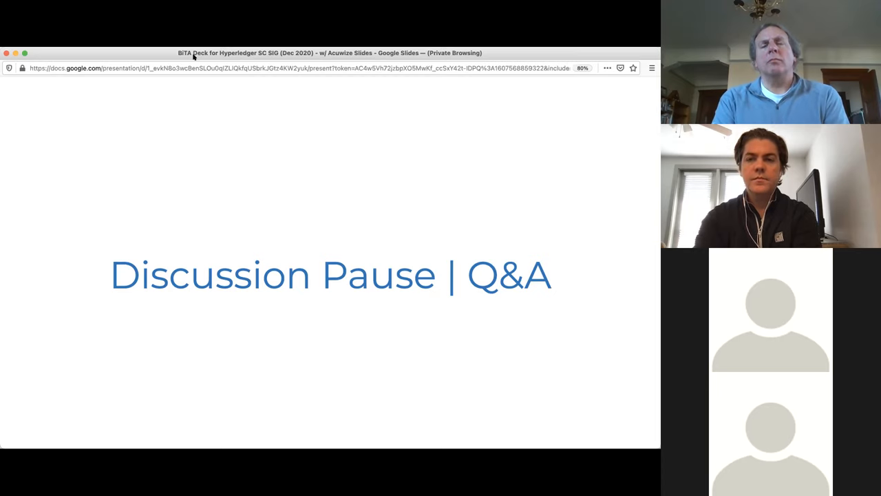
pyautogui.moveTo(584, 351)
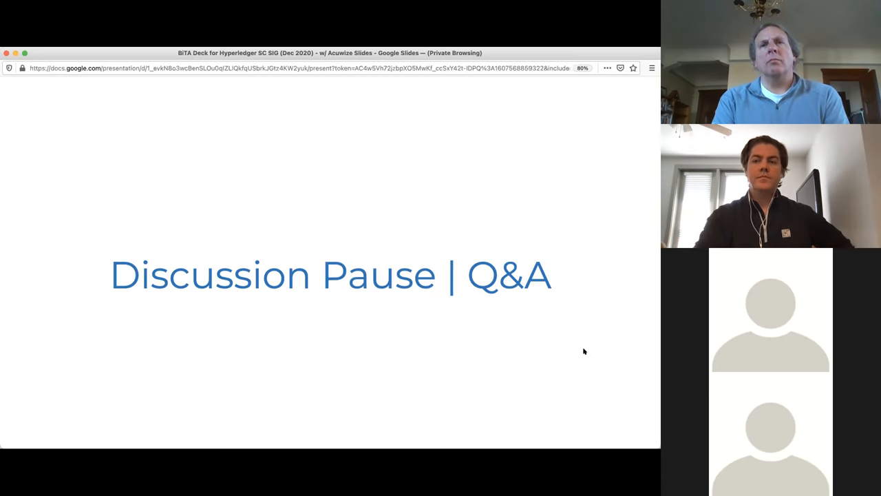
pyautogui.moveTo(596, 300)
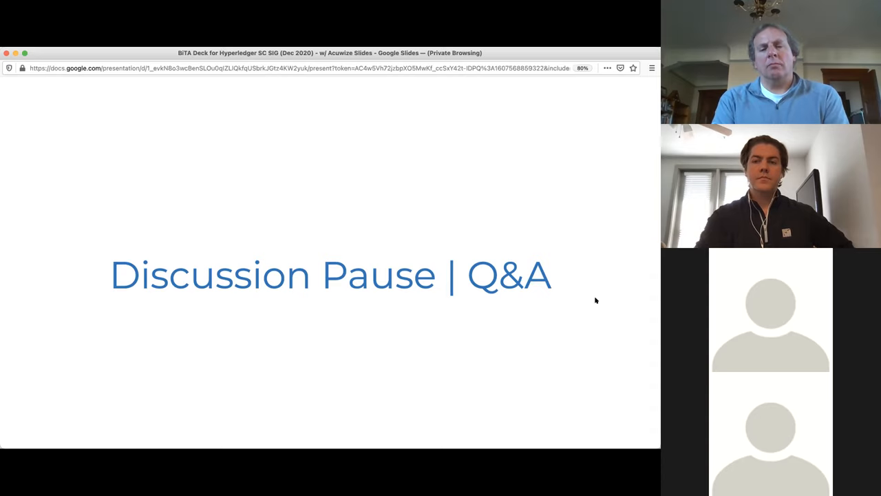
pyautogui.moveTo(577, 81)
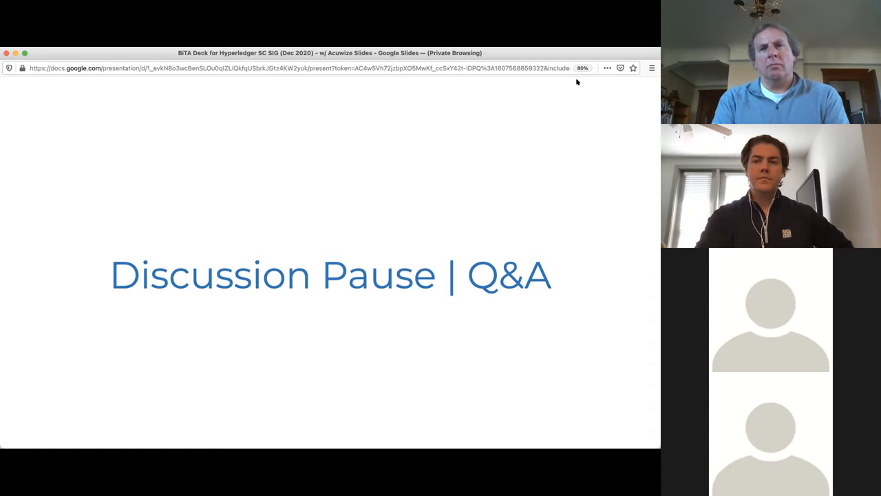
pyautogui.moveTo(382, 172)
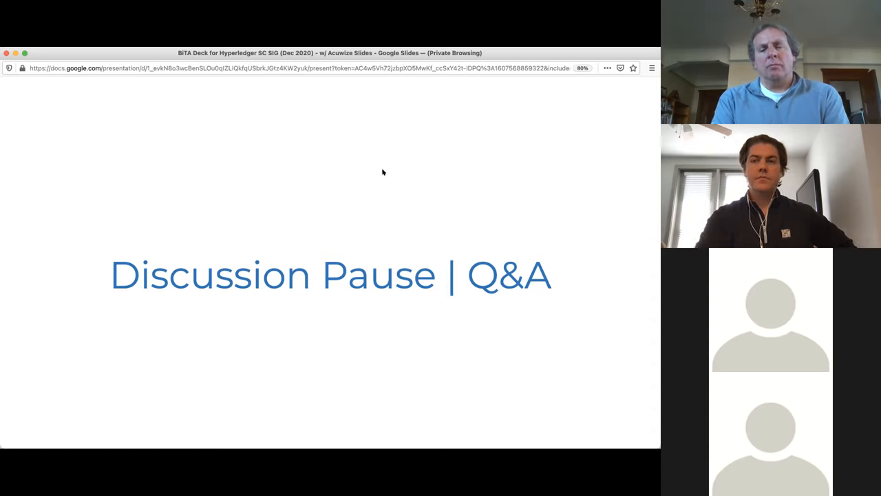
pyautogui.moveTo(281, 80)
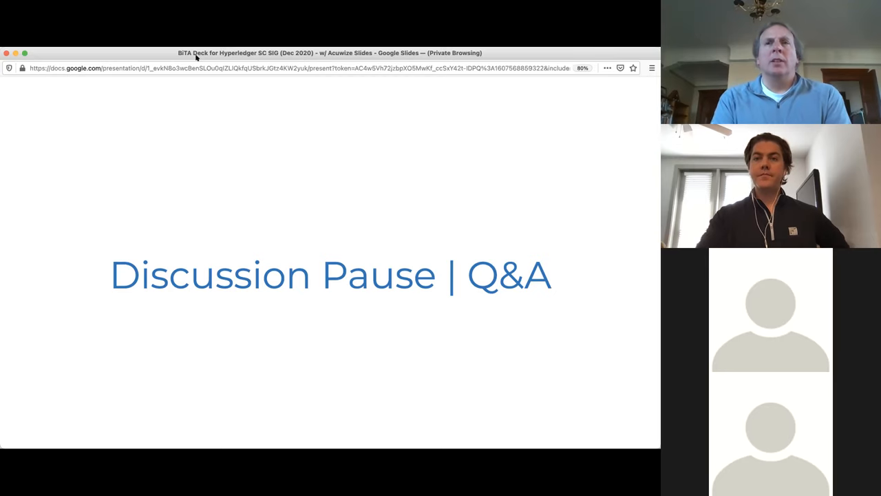
pyautogui.moveTo(435, 215)
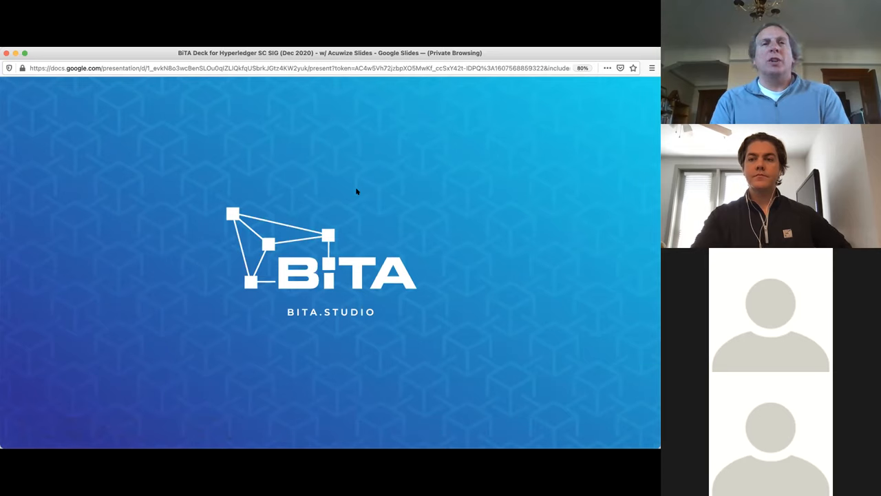
pyautogui.moveTo(428, 221)
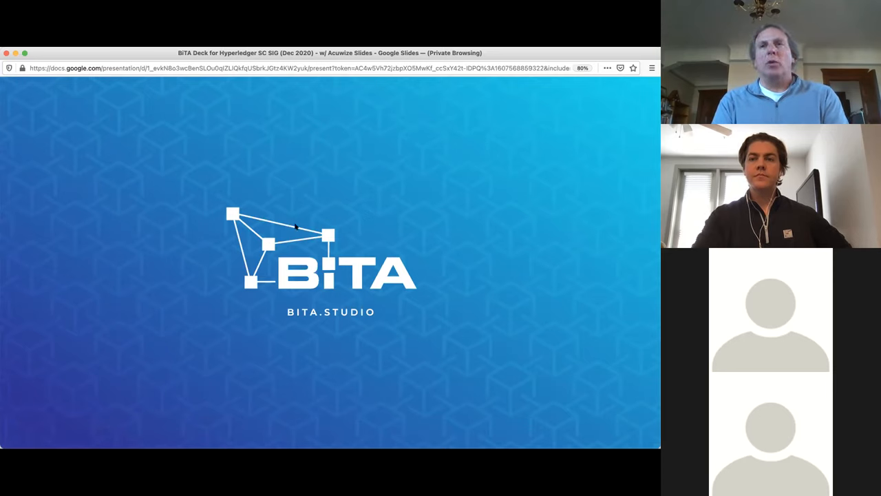
pyautogui.moveTo(259, 258)
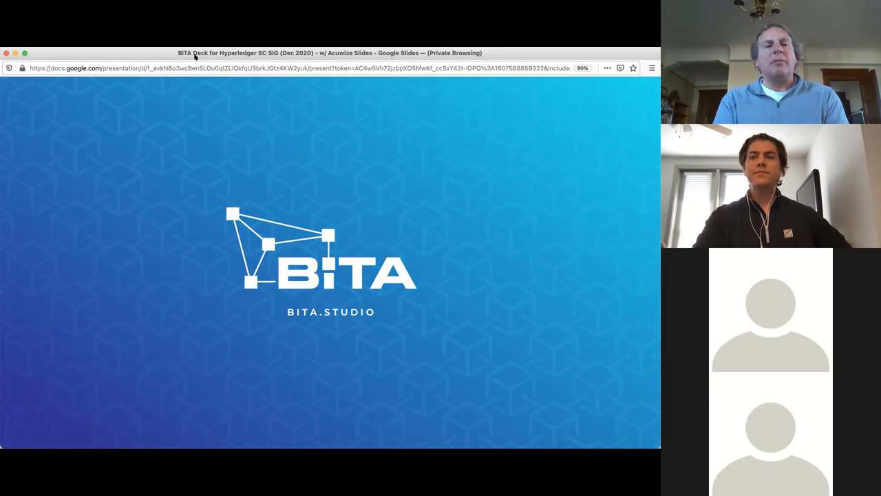
pyautogui.moveTo(252, 94)
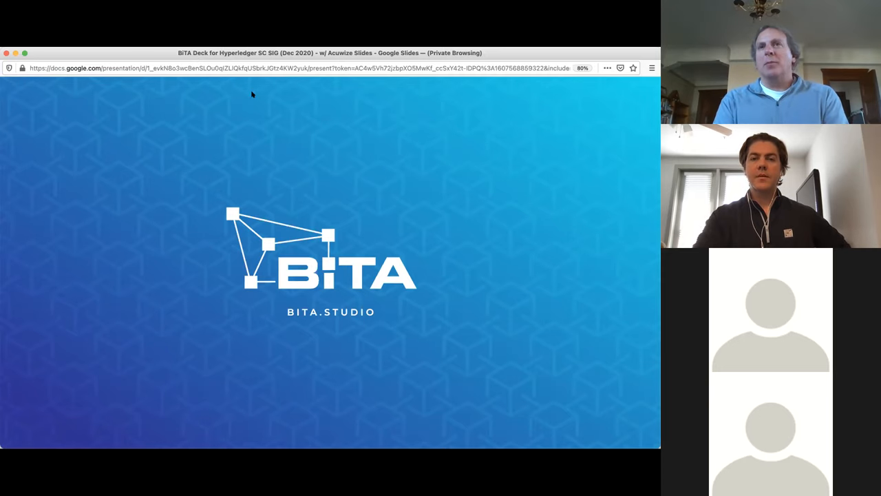
pyautogui.moveTo(386, 136)
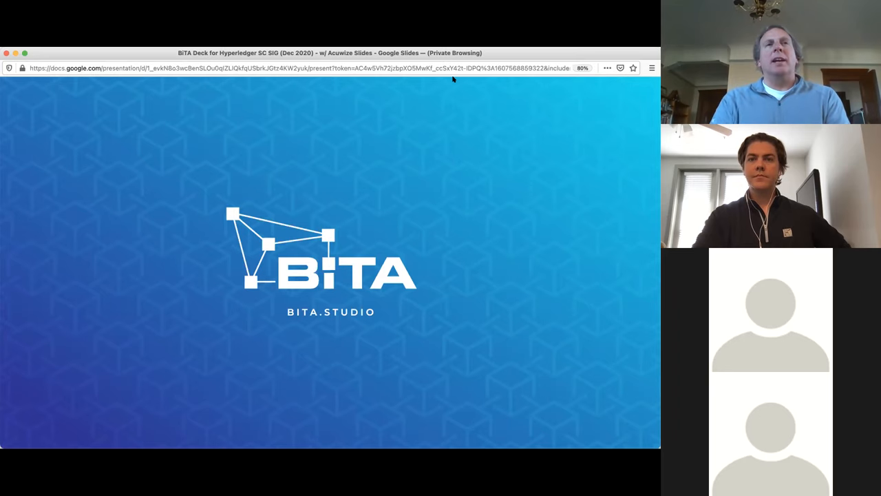
pyautogui.moveTo(231, 63)
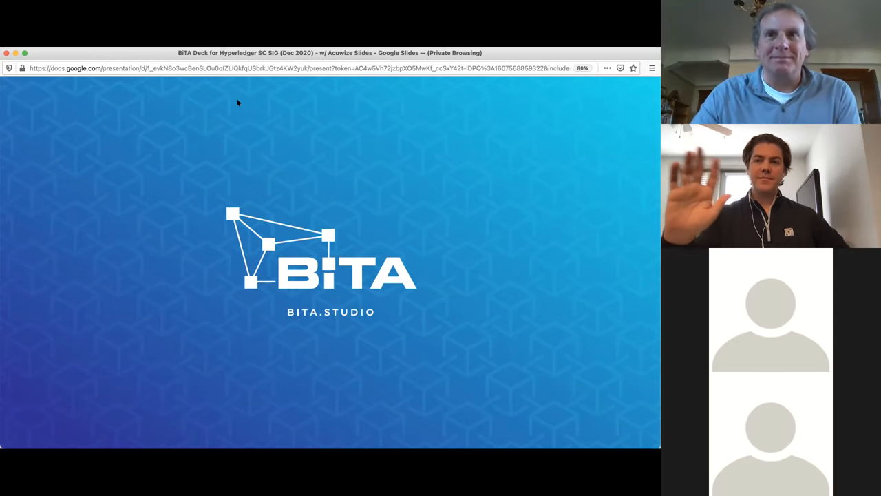
pyautogui.moveTo(202, 74)
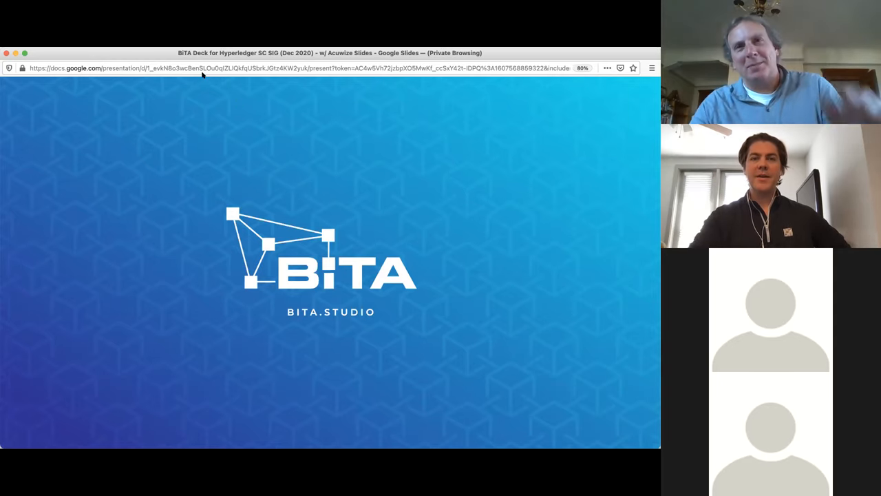